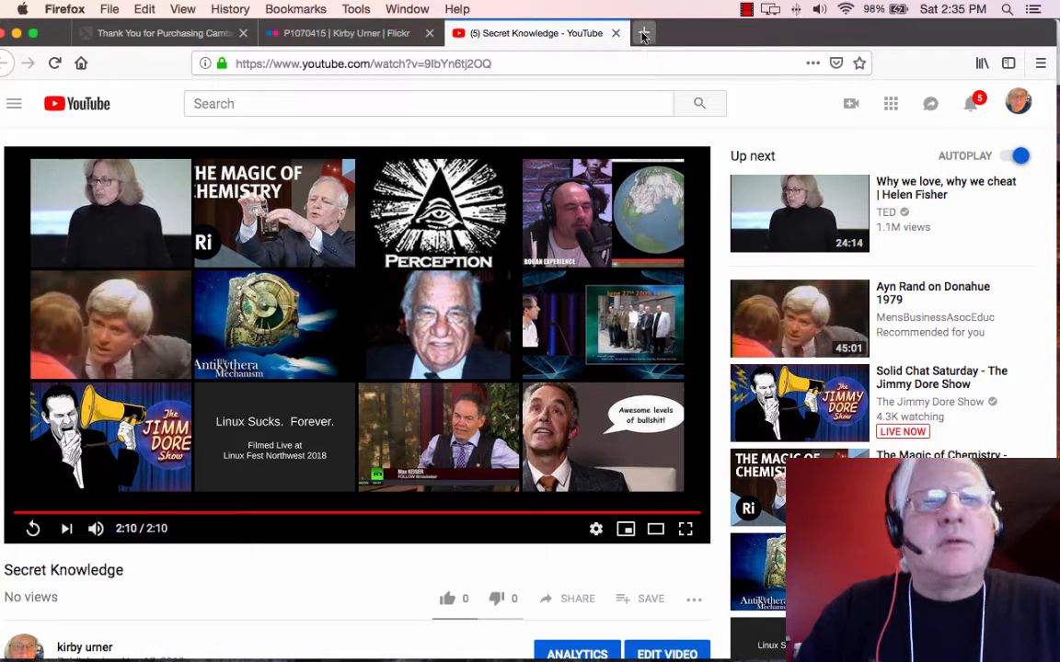
Switch from the YouTube tab to the Flickr classroom-laptop photo and head back to the photostream.
{"action": "left_click", "coordinate": [349, 33]}
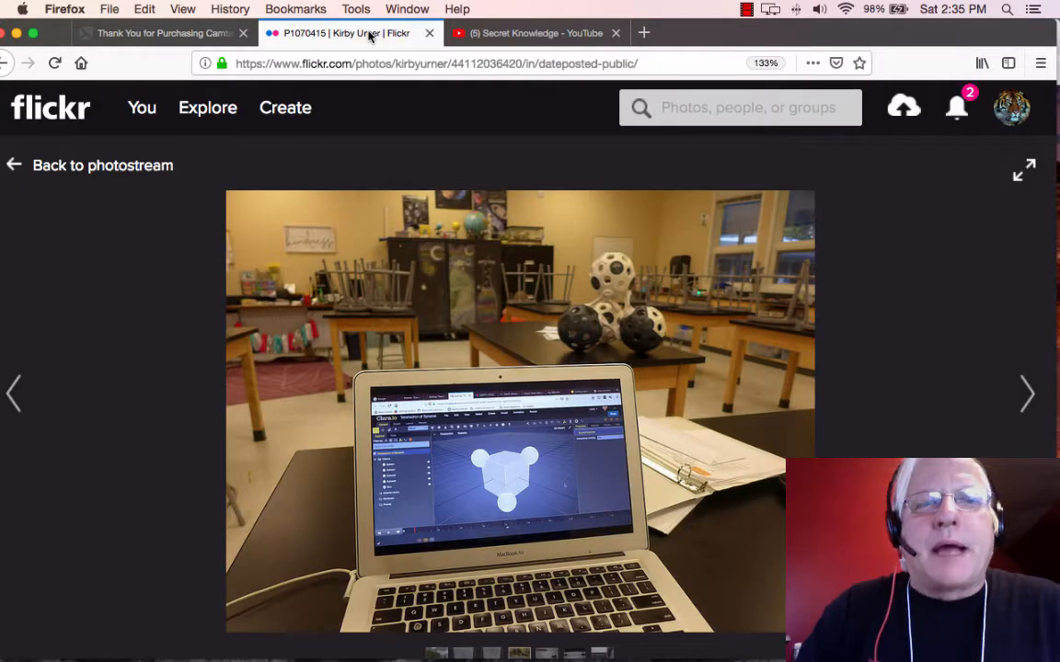
{"action": "mouse_move", "coordinate": [110, 175]}
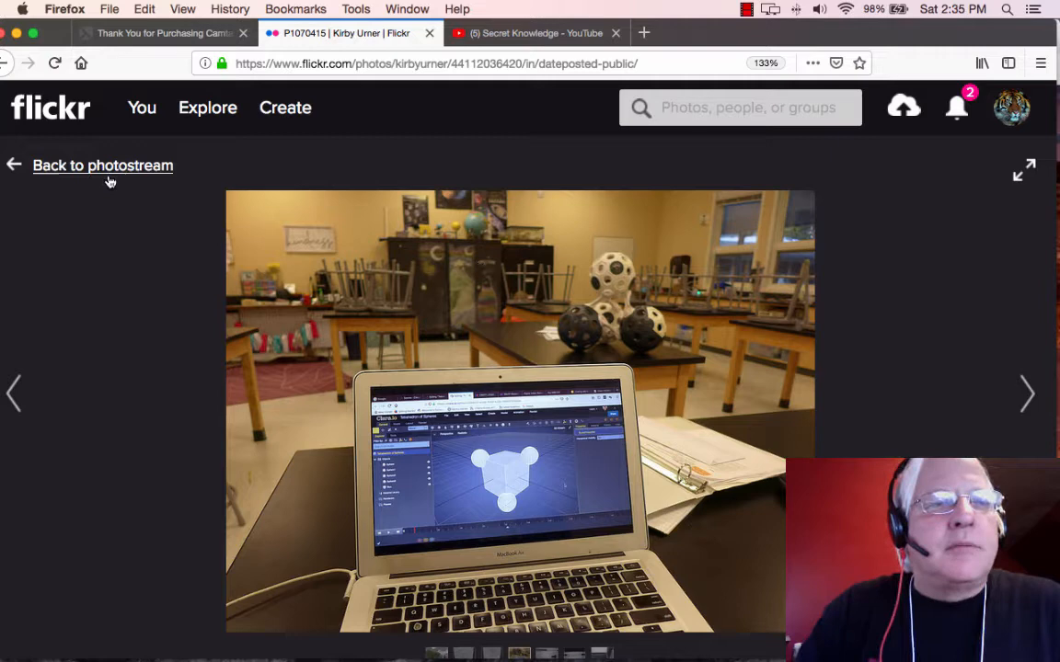
{"action": "left_click", "coordinate": [103, 165]}
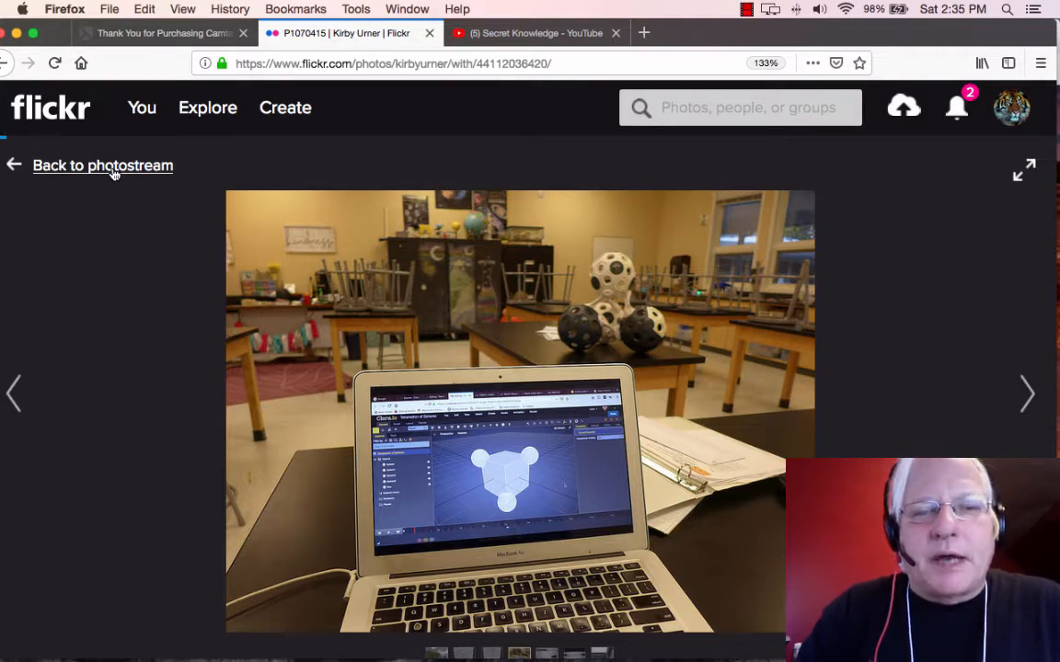
Return to the photostream grid and browse down past the storefront night shots.
{"action": "left_click", "coordinate": [103, 165]}
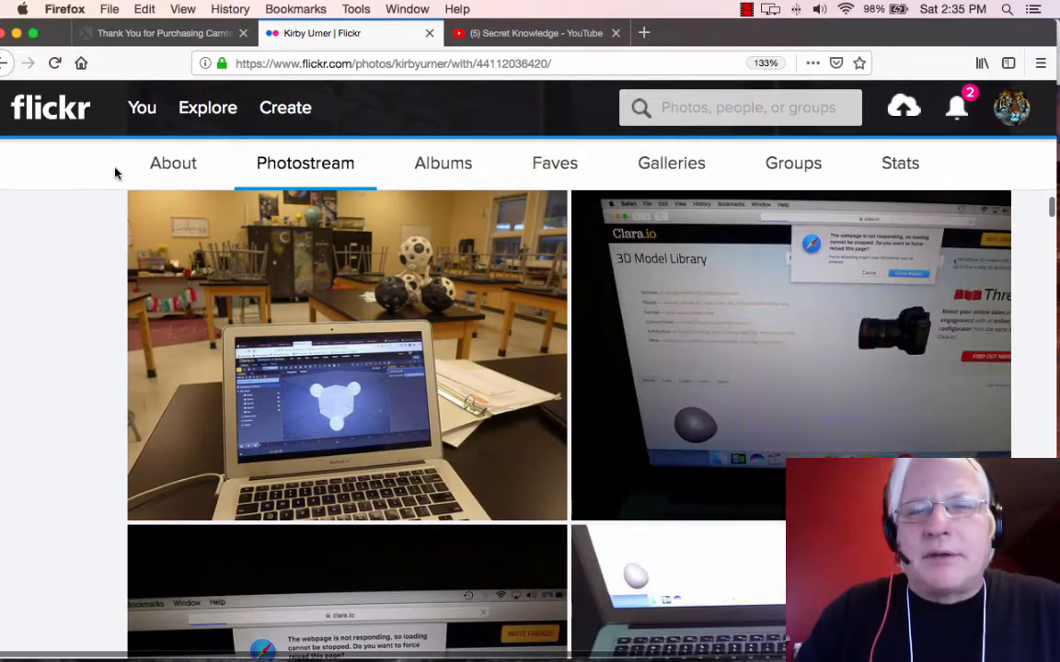
{"action": "scroll", "scroll_direction": "down", "scroll_amount": 3}
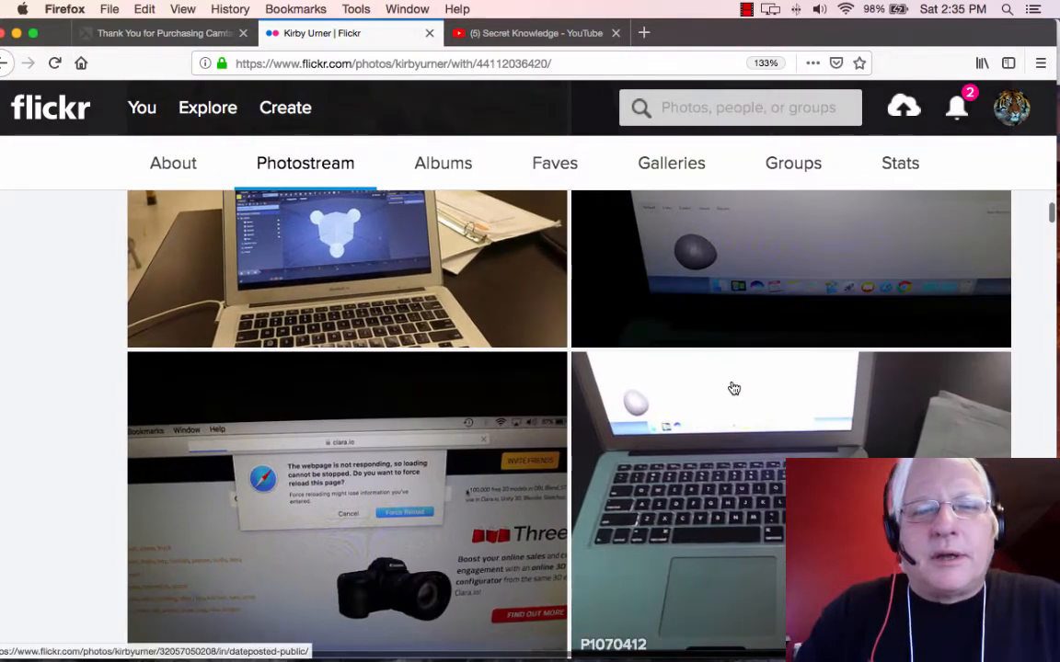
{"action": "scroll", "scroll_direction": "up", "scroll_amount": 3}
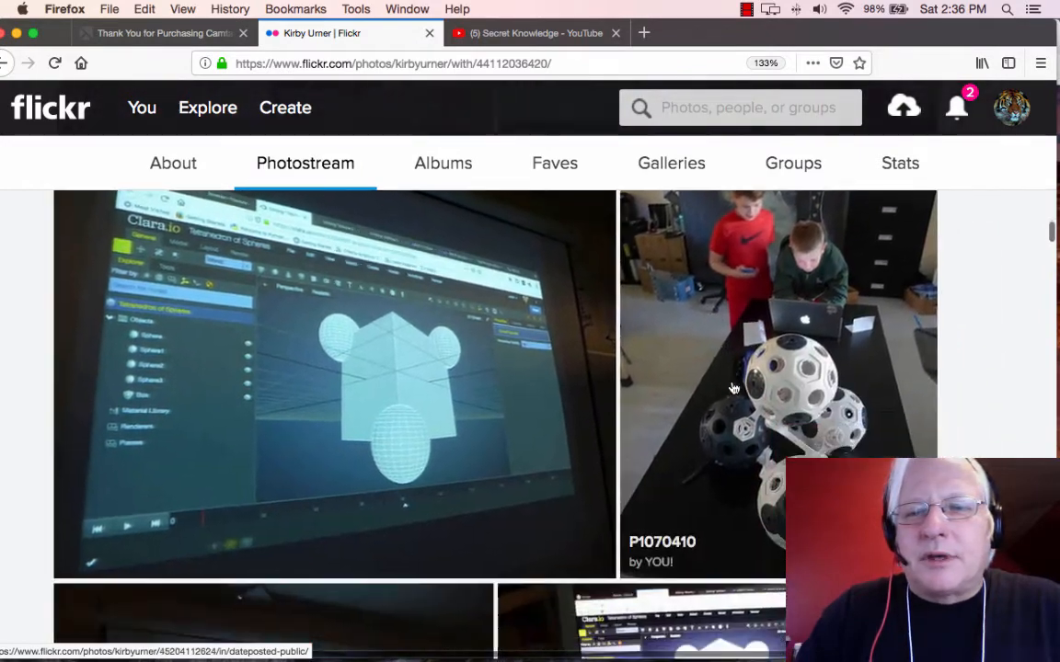
{"action": "scroll", "scroll_direction": "down", "scroll_amount": 3}
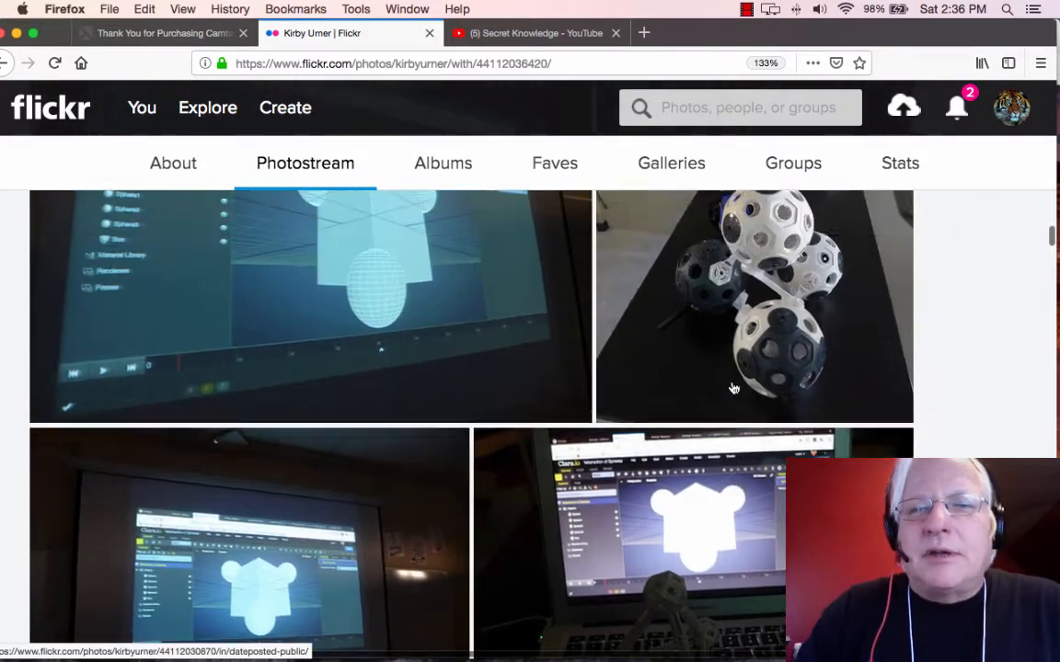
{"action": "scroll", "scroll_direction": "down", "scroll_amount": 3}
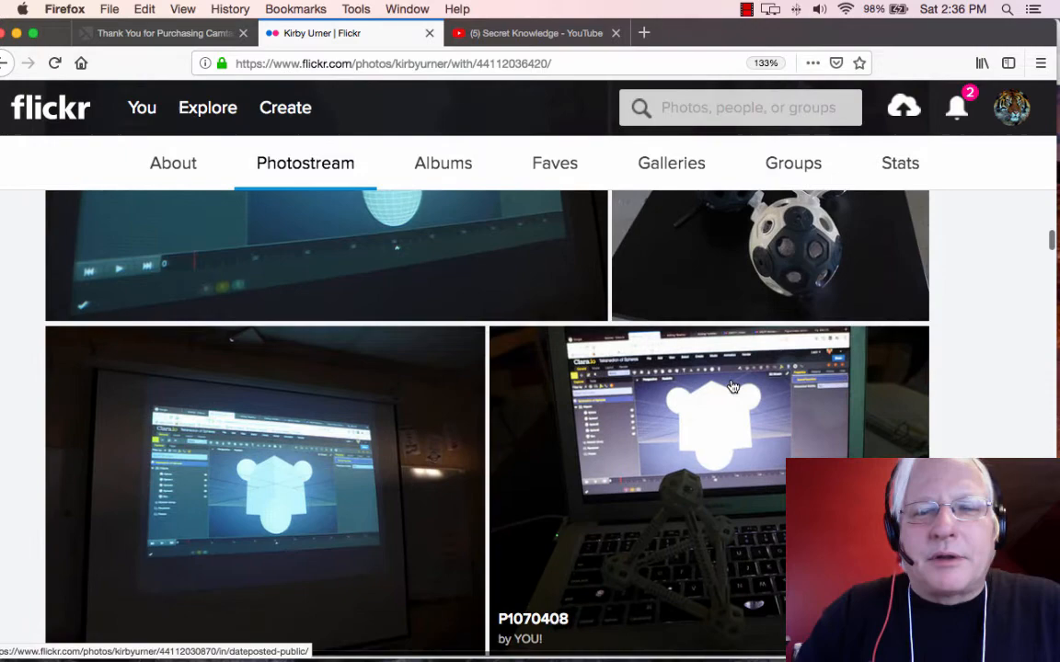
{"action": "scroll", "scroll_direction": "down", "scroll_amount": 3}
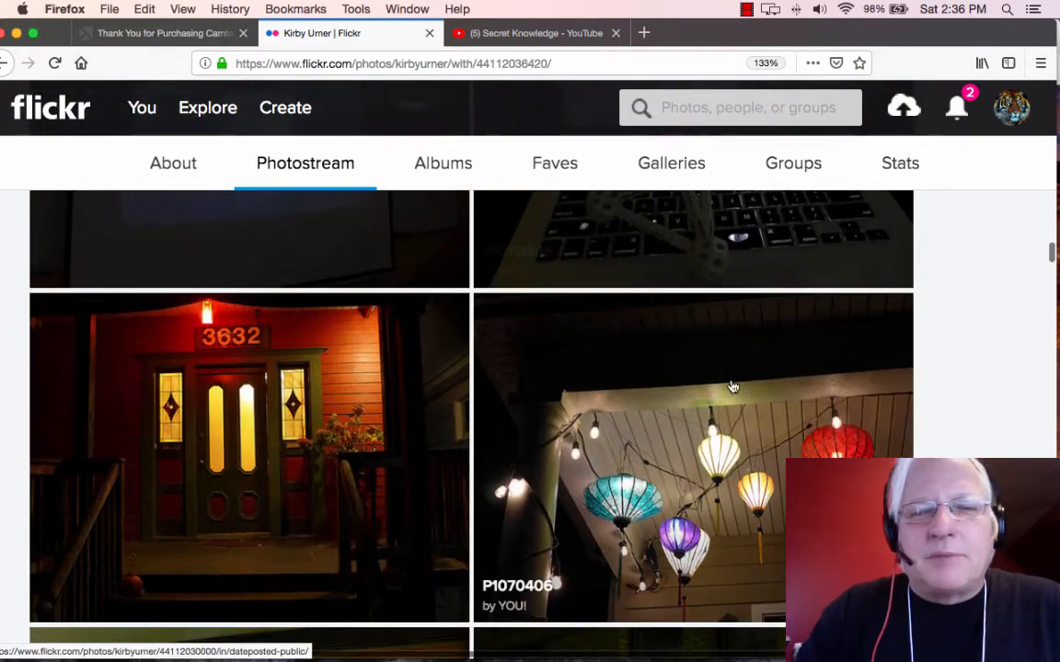
{"action": "scroll", "scroll_direction": "down", "scroll_amount": 3}
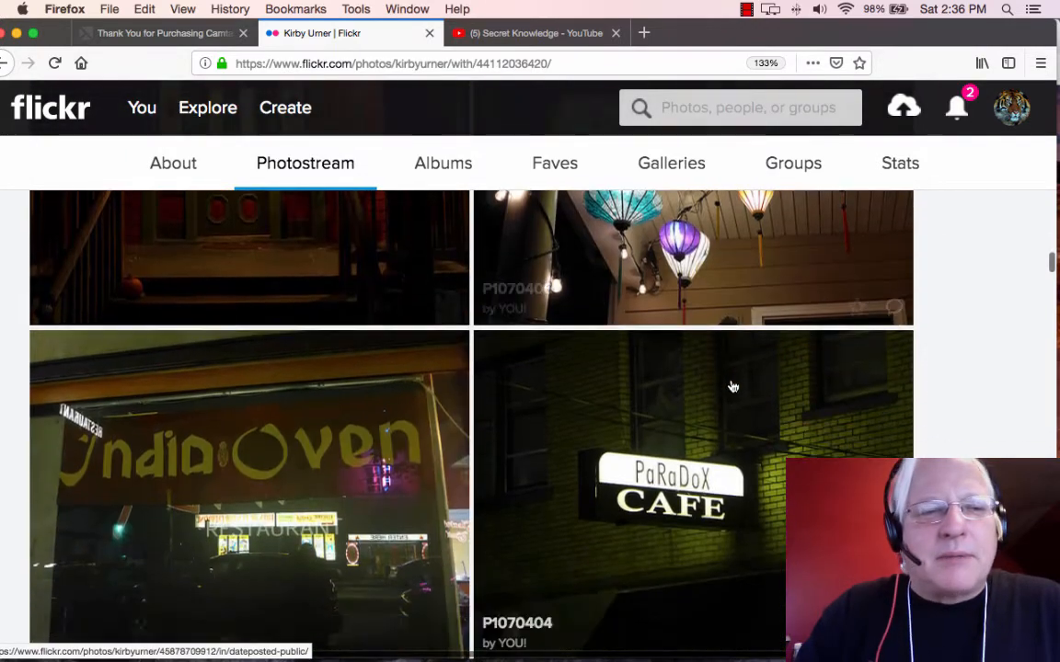
{"action": "scroll", "scroll_direction": "down", "scroll_amount": 3}
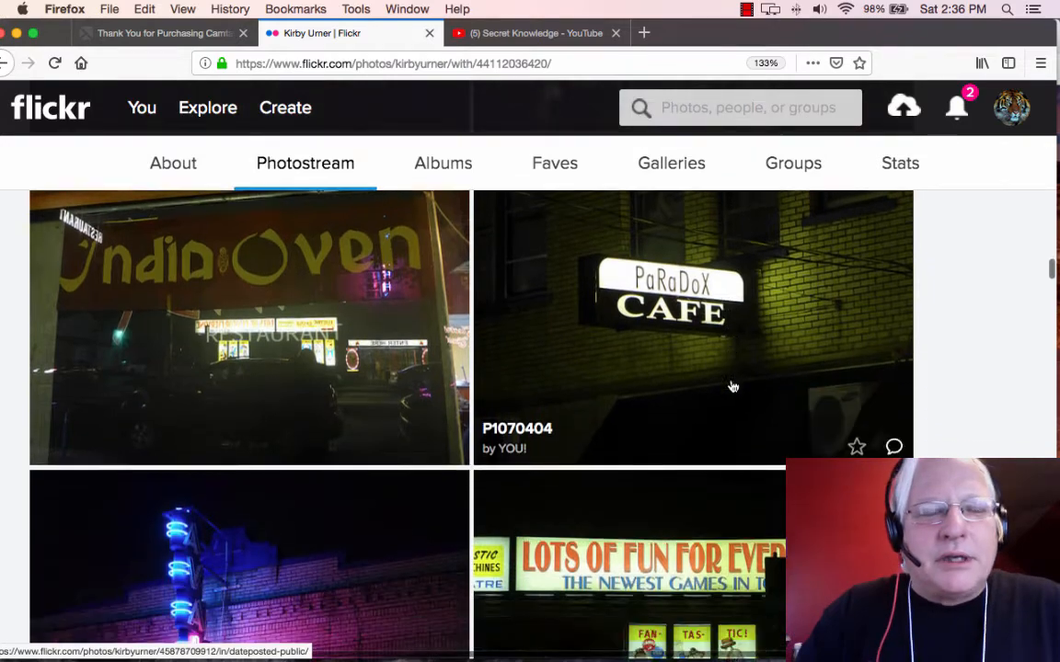
Continue down the photostream to the bookshelf photos and the Python sign.
{"action": "scroll", "scroll_direction": "down", "scroll_amount": 3}
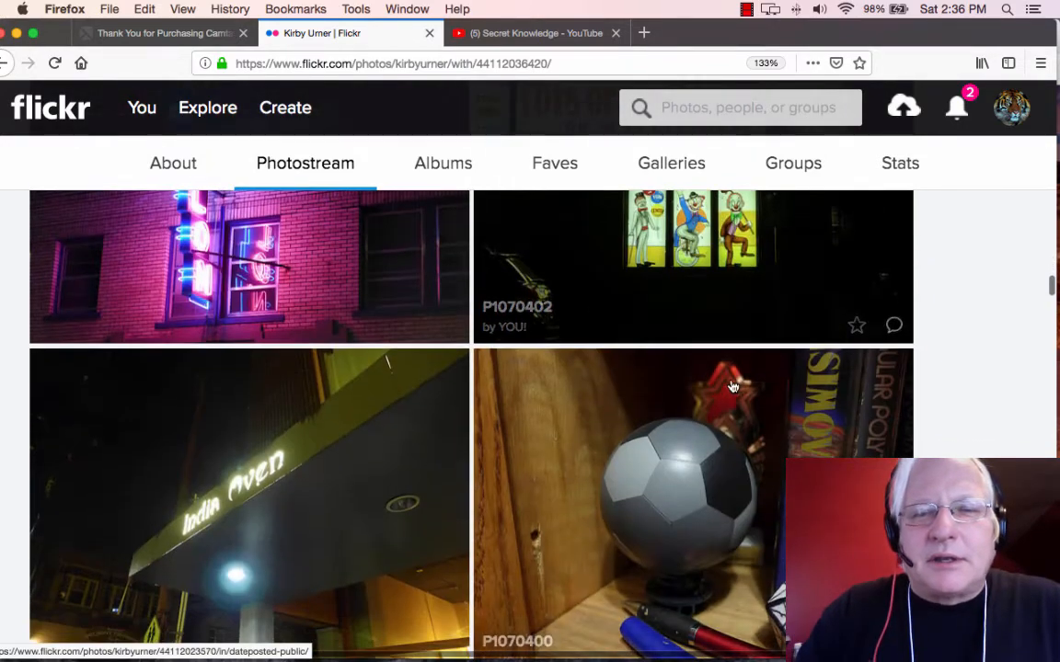
{"action": "scroll", "scroll_direction": "down", "scroll_amount": 3}
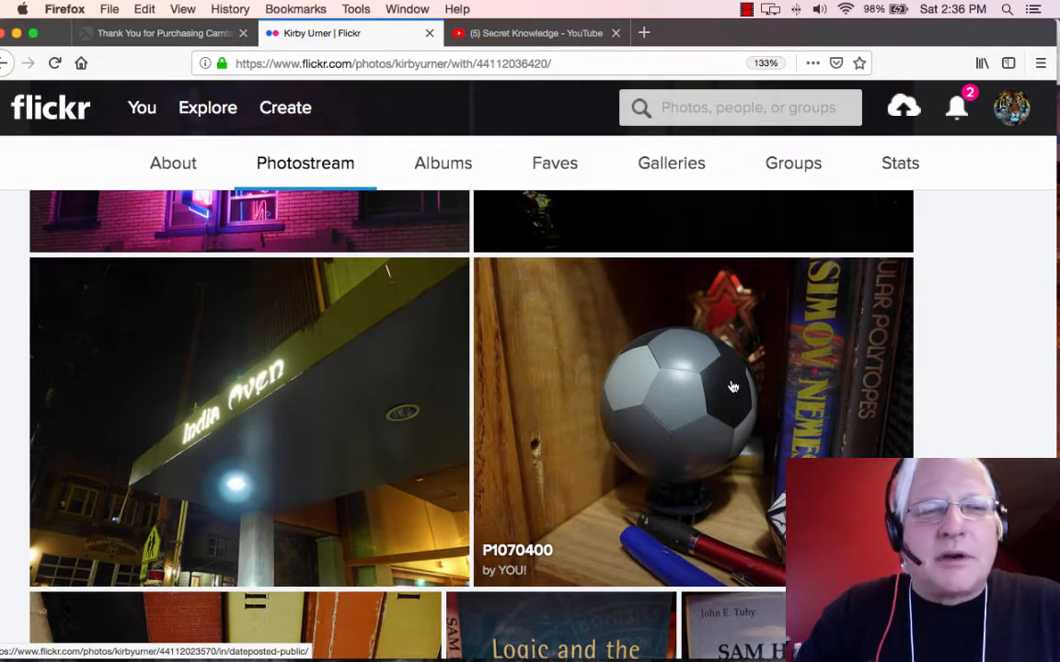
{"action": "scroll", "scroll_direction": "down", "scroll_amount": 3}
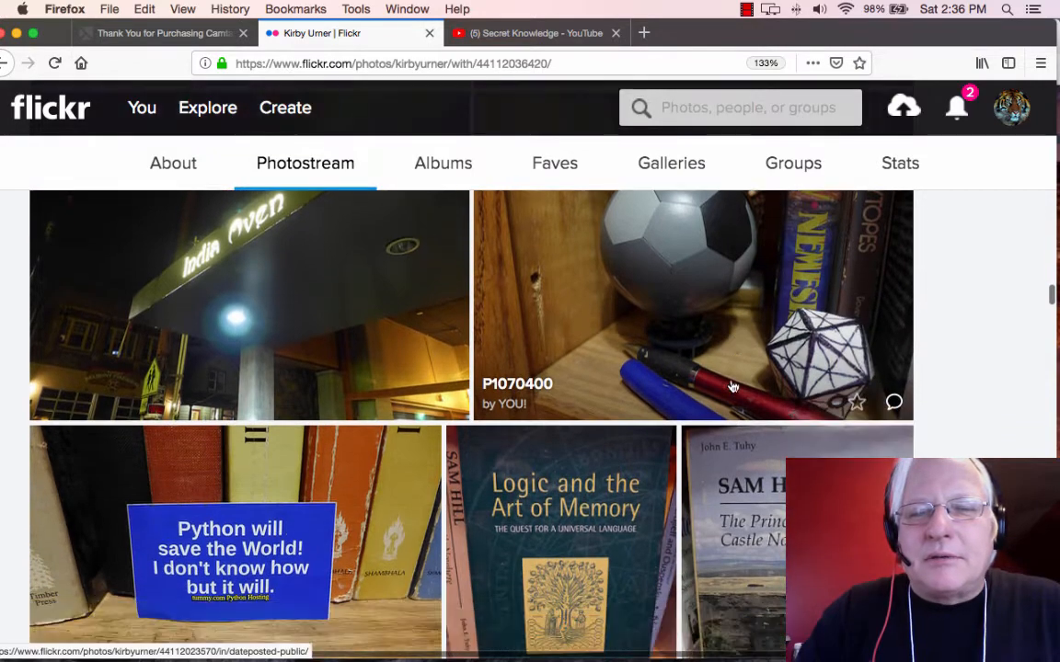
{"action": "scroll", "scroll_direction": "down", "scroll_amount": 3}
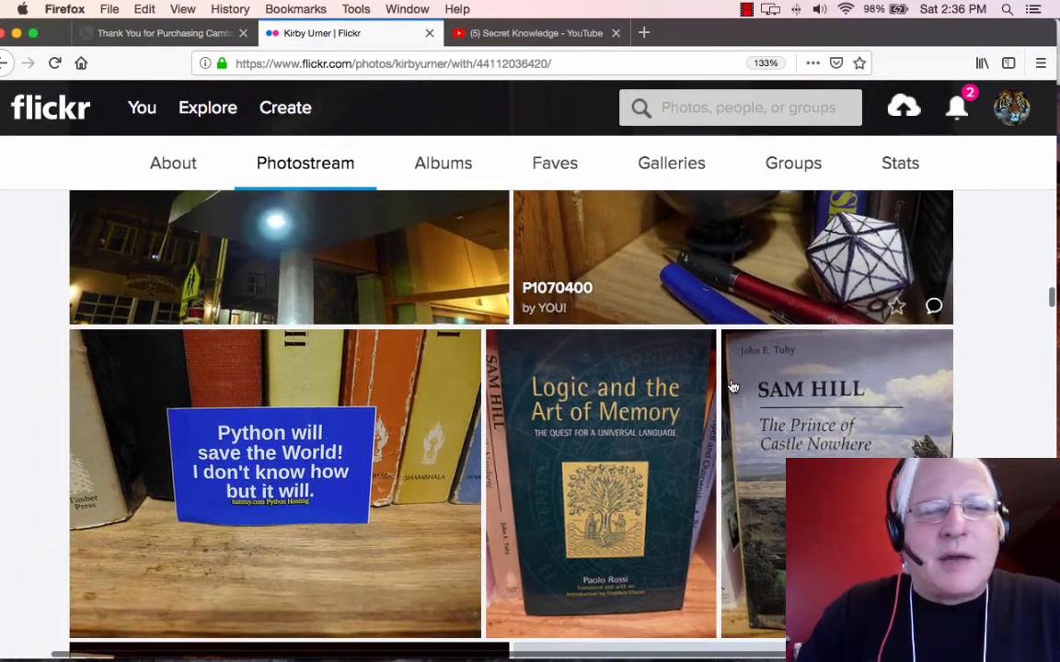
{"action": "scroll", "scroll_direction": "down", "scroll_amount": 3}
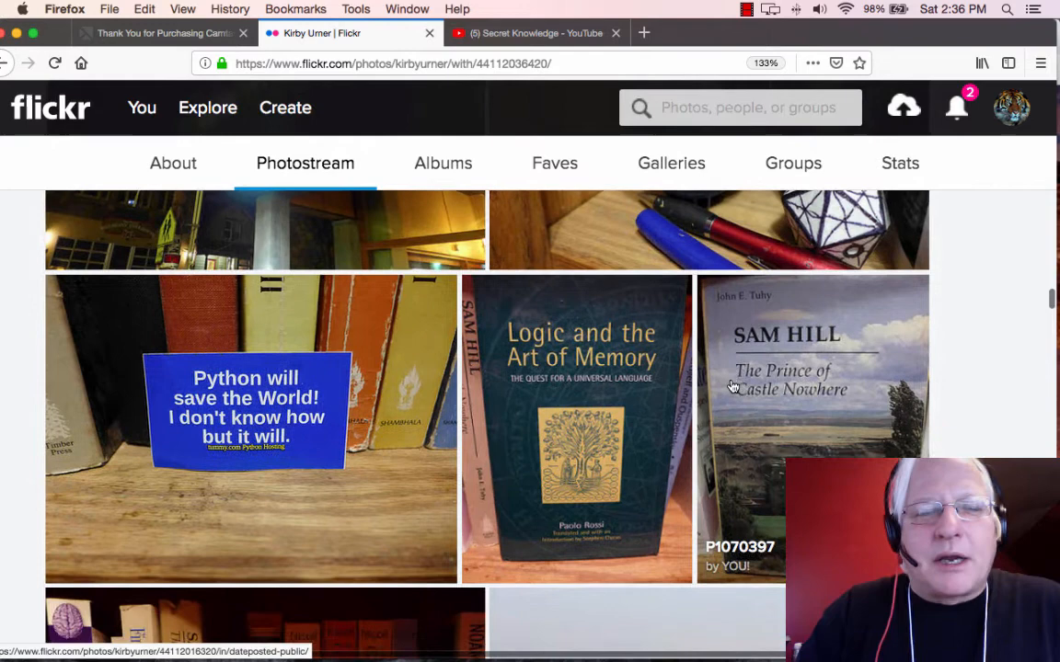
{"action": "scroll", "scroll_direction": "down", "scroll_amount": 3}
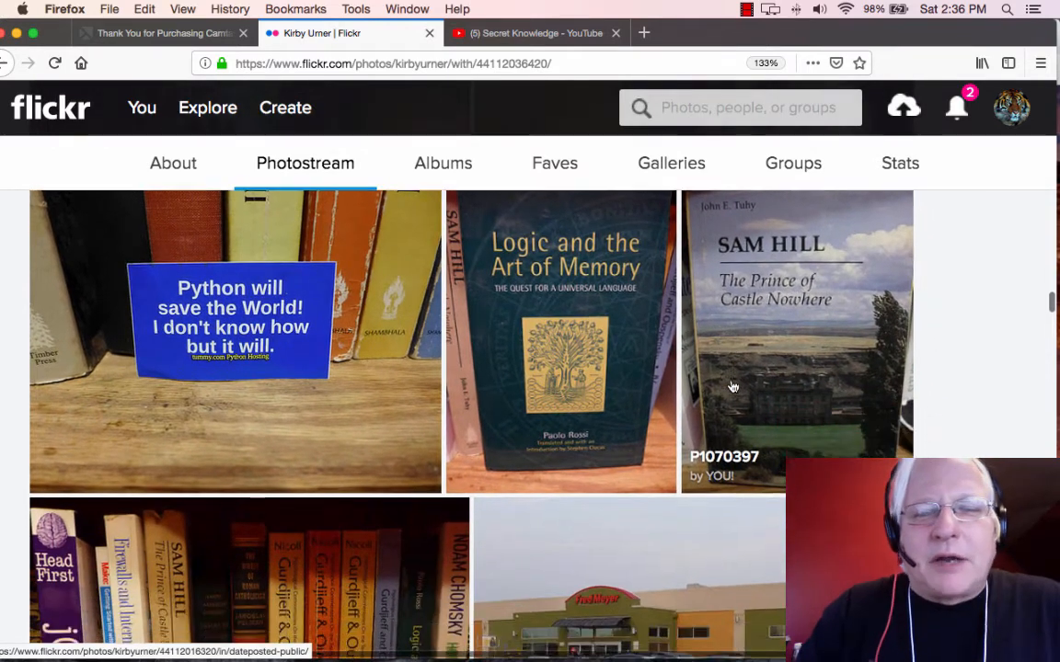
{"action": "scroll", "scroll_direction": "down", "scroll_amount": 3}
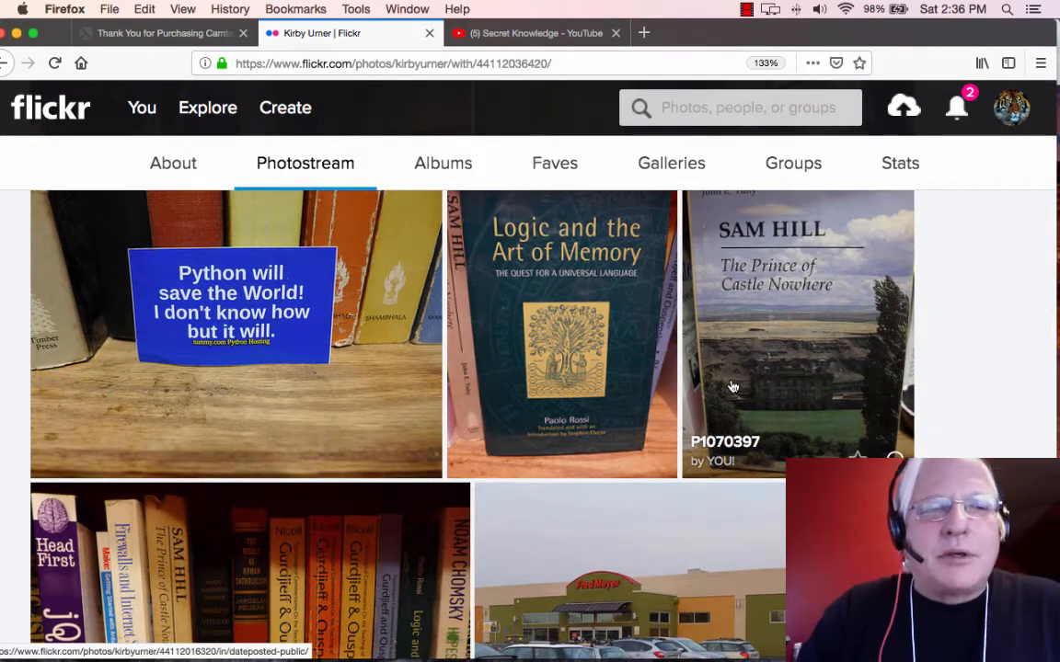
{"action": "mouse_move", "coordinate": [438, 368]}
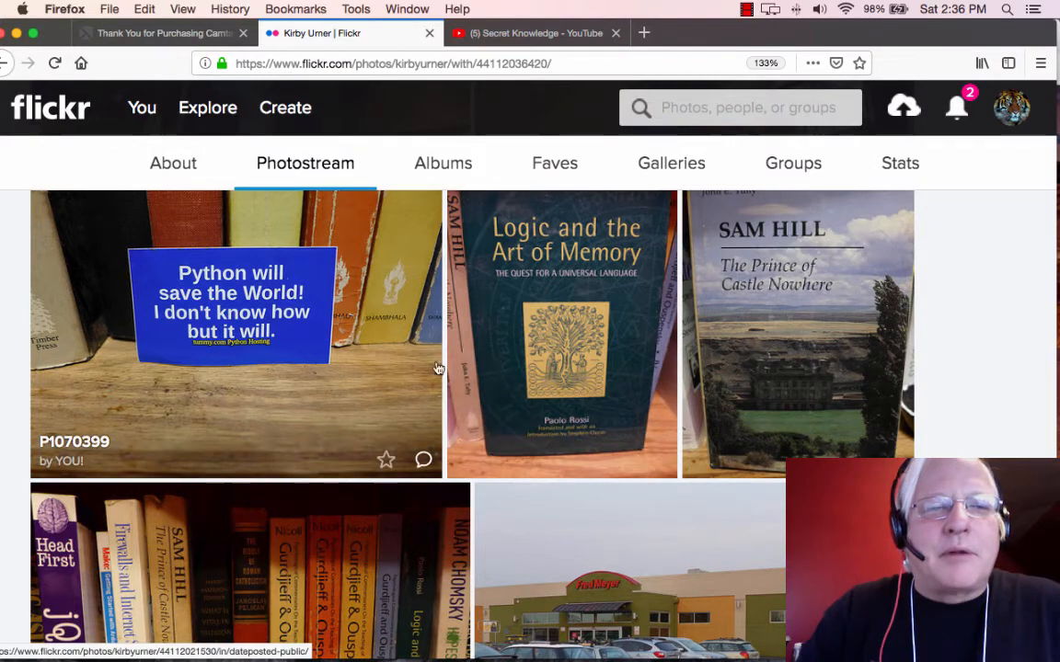
View a classroom photo from the photostream and page through neighbouring photos of students' computers.
{"action": "left_click", "coordinate": [235, 331]}
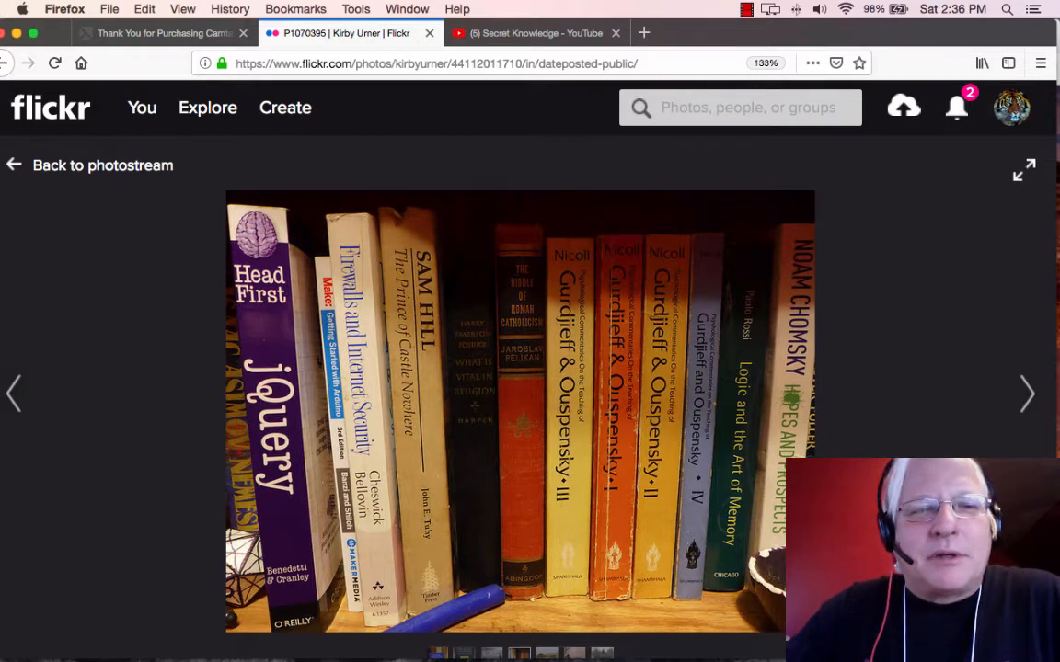
{"action": "left_click", "coordinate": [1026, 393]}
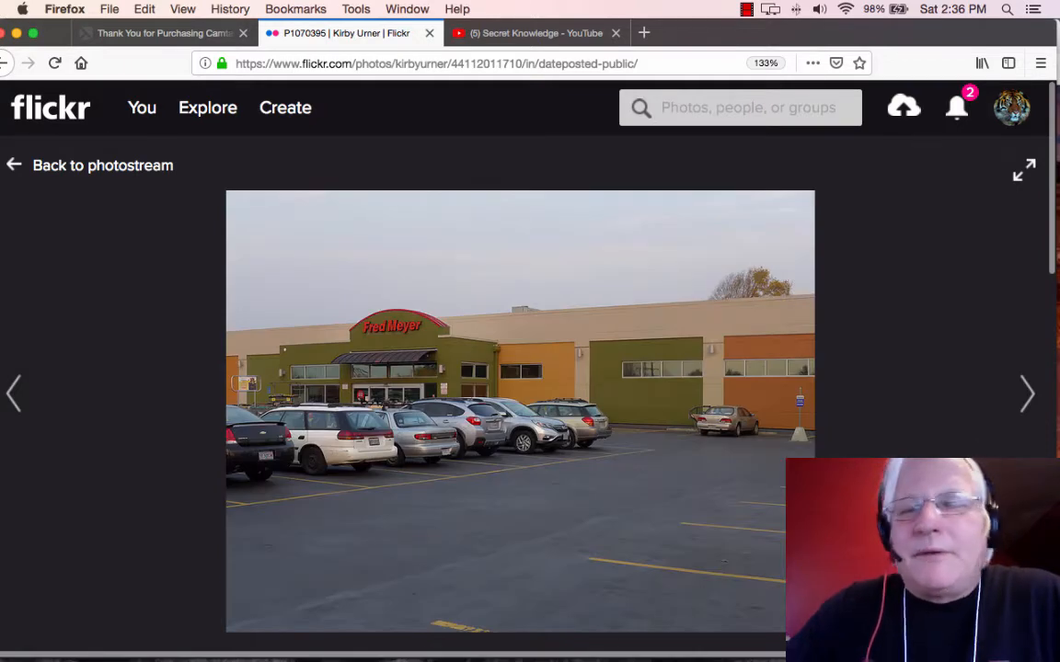
{"action": "left_click", "coordinate": [15, 394]}
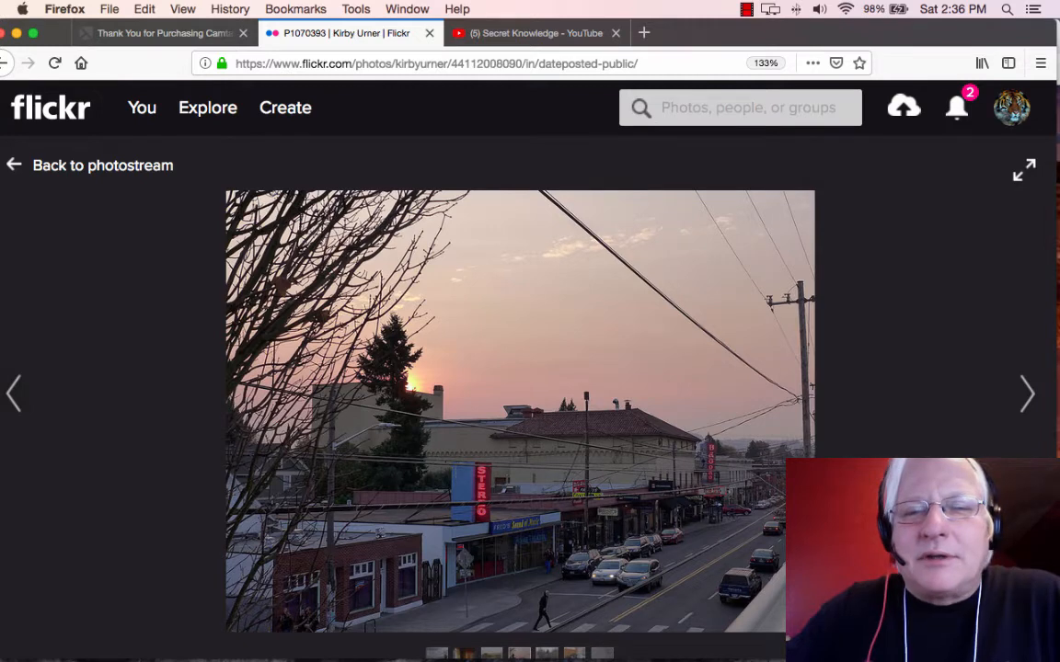
{"action": "left_click", "coordinate": [1027, 393]}
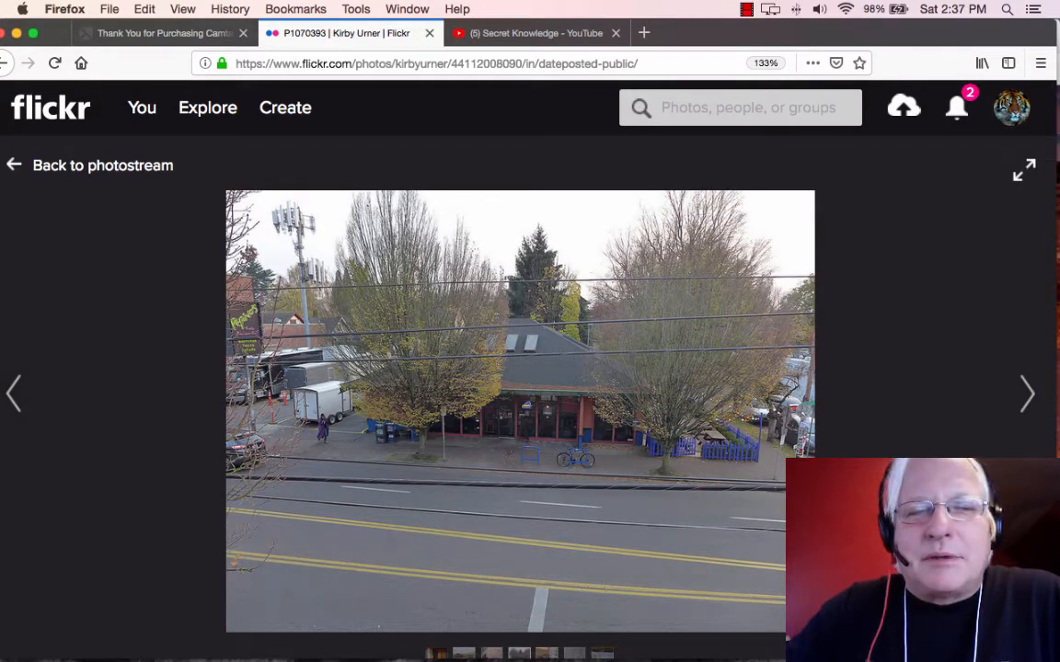
{"action": "left_click", "coordinate": [15, 394]}
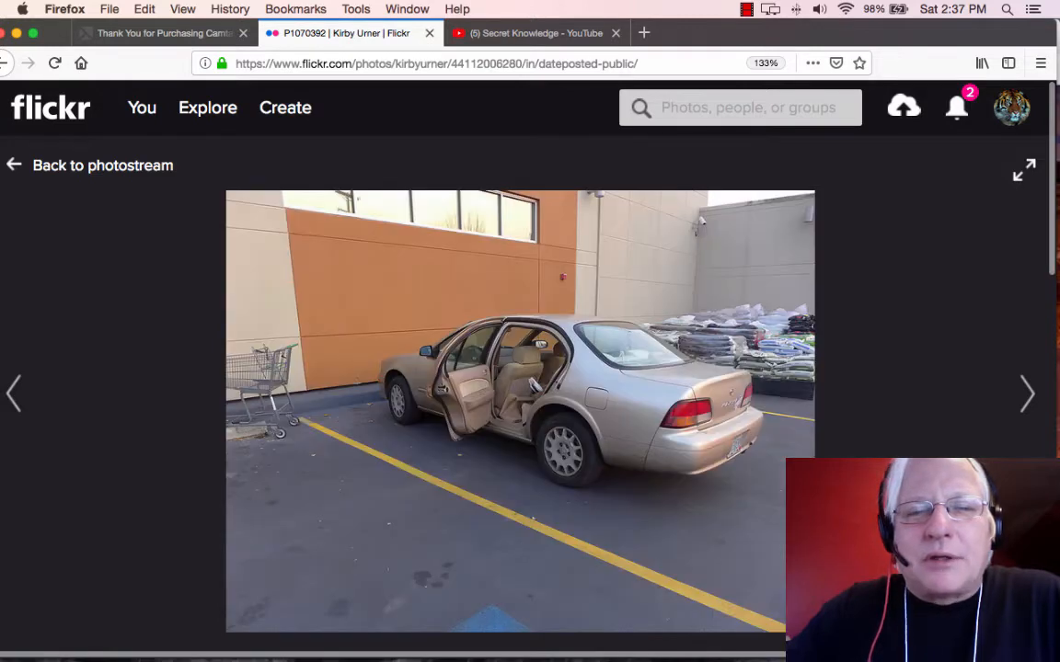
{"action": "left_click", "coordinate": [15, 393]}
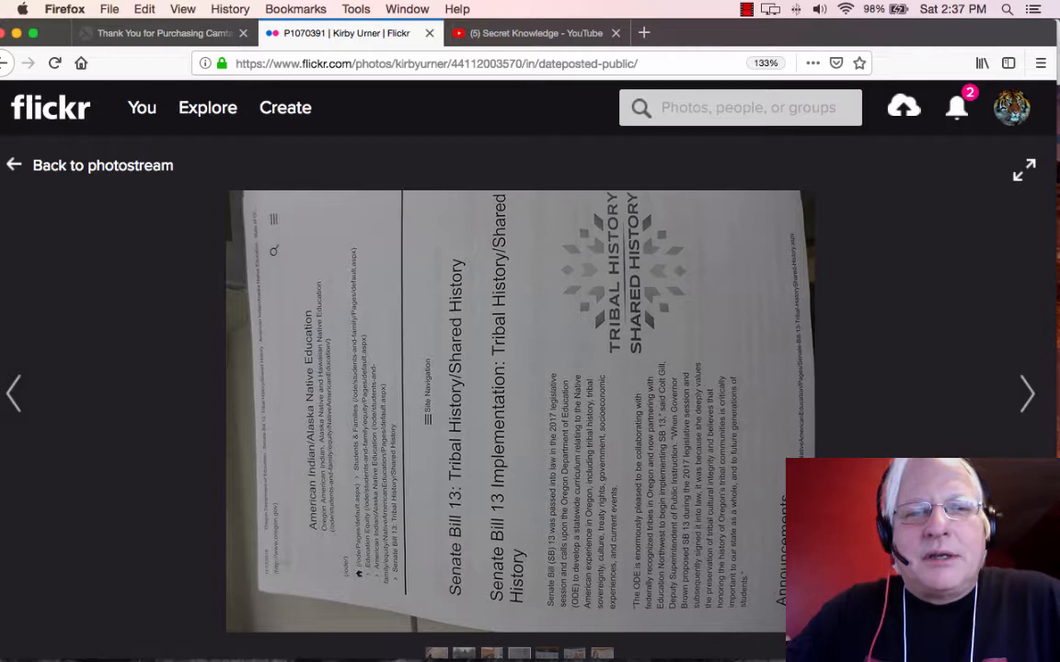
Page through more animation-project photos, then return to the photostream grid.
{"action": "left_click", "coordinate": [15, 394]}
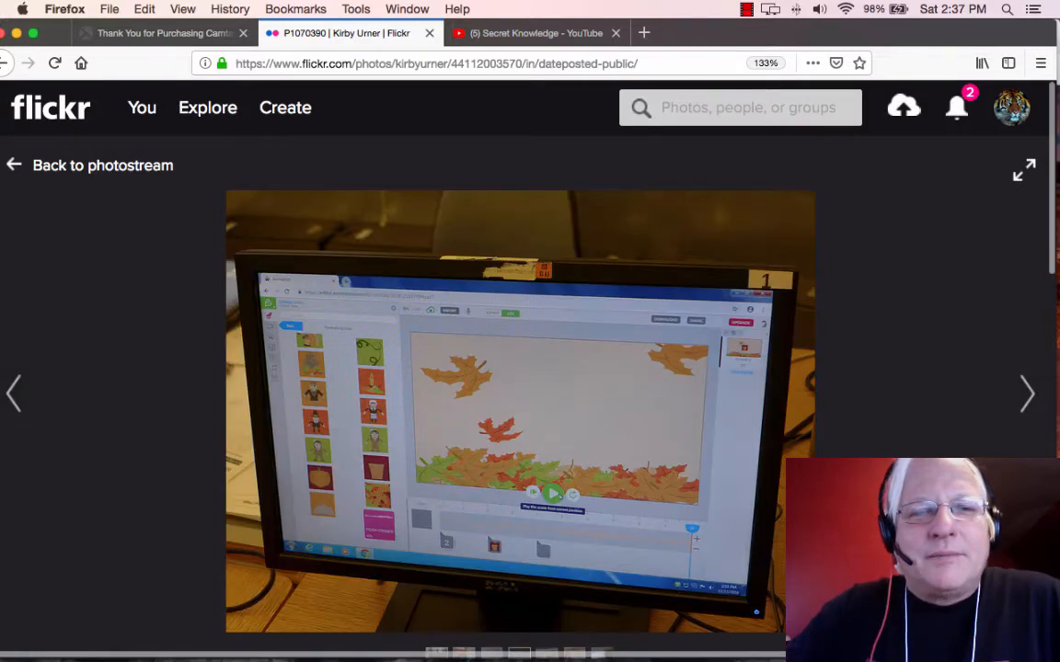
{"action": "left_click", "coordinate": [1027, 394]}
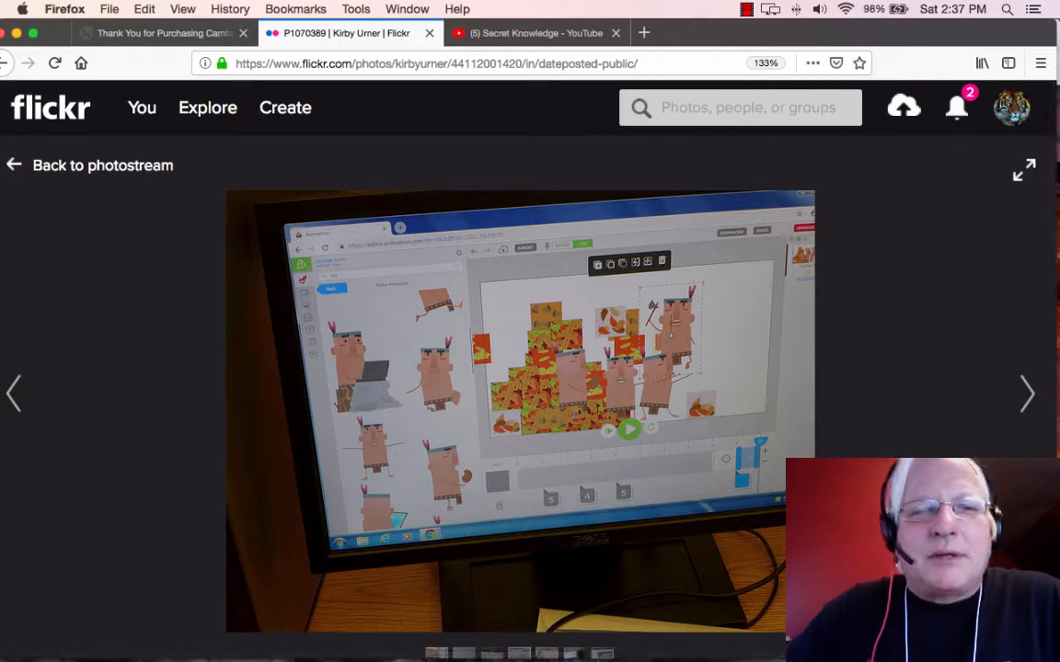
{"action": "left_click", "coordinate": [15, 394]}
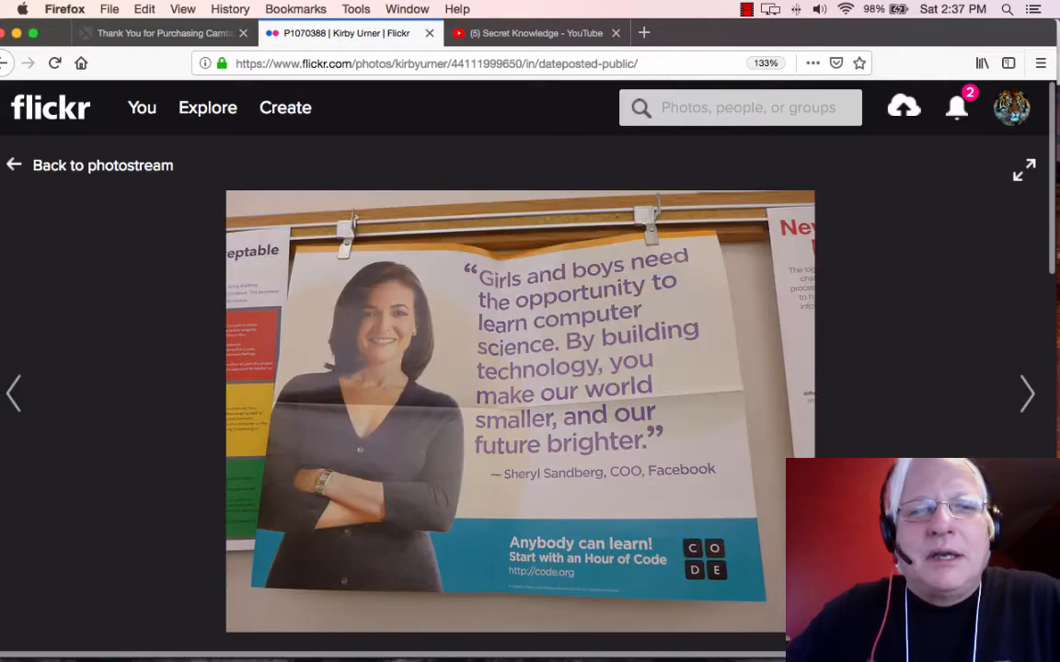
{"action": "left_click", "coordinate": [15, 394]}
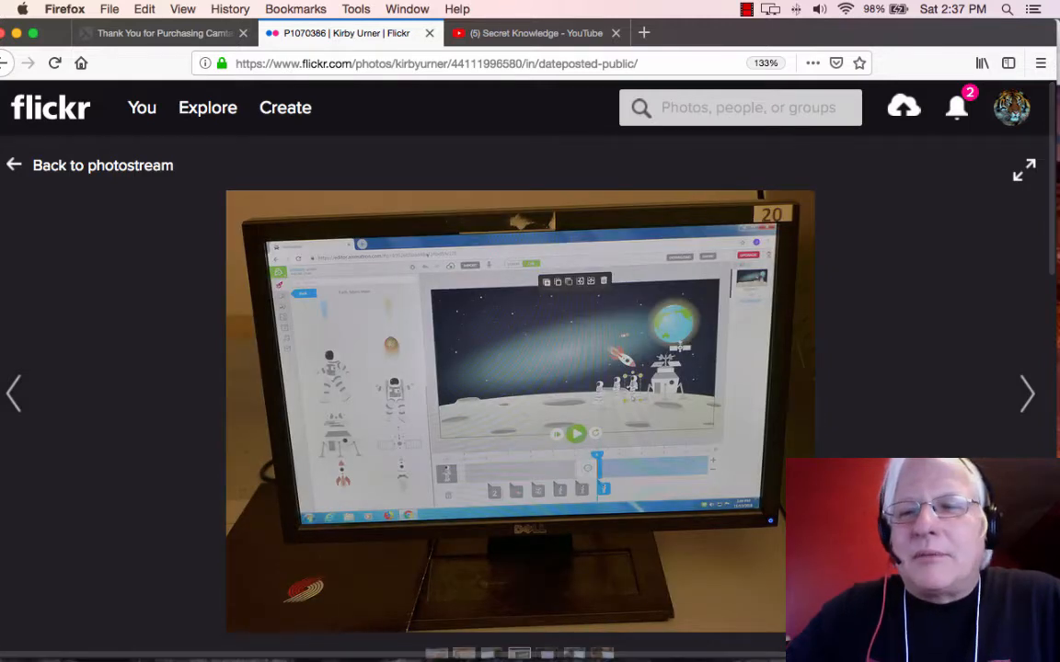
{"action": "left_click", "coordinate": [1027, 393]}
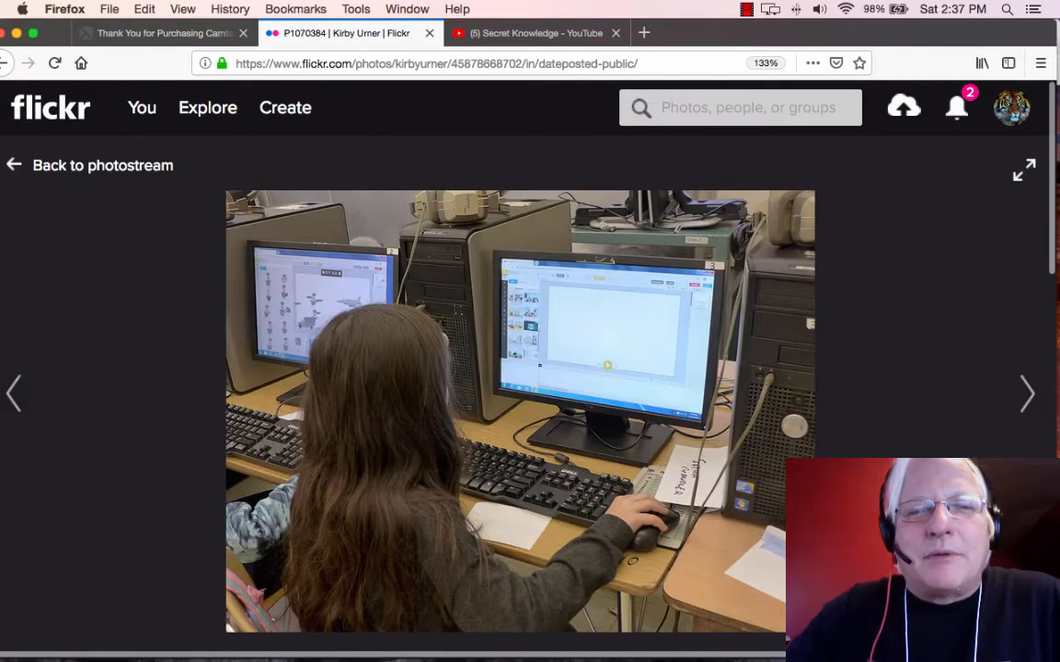
{"action": "mouse_move", "coordinate": [125, 210]}
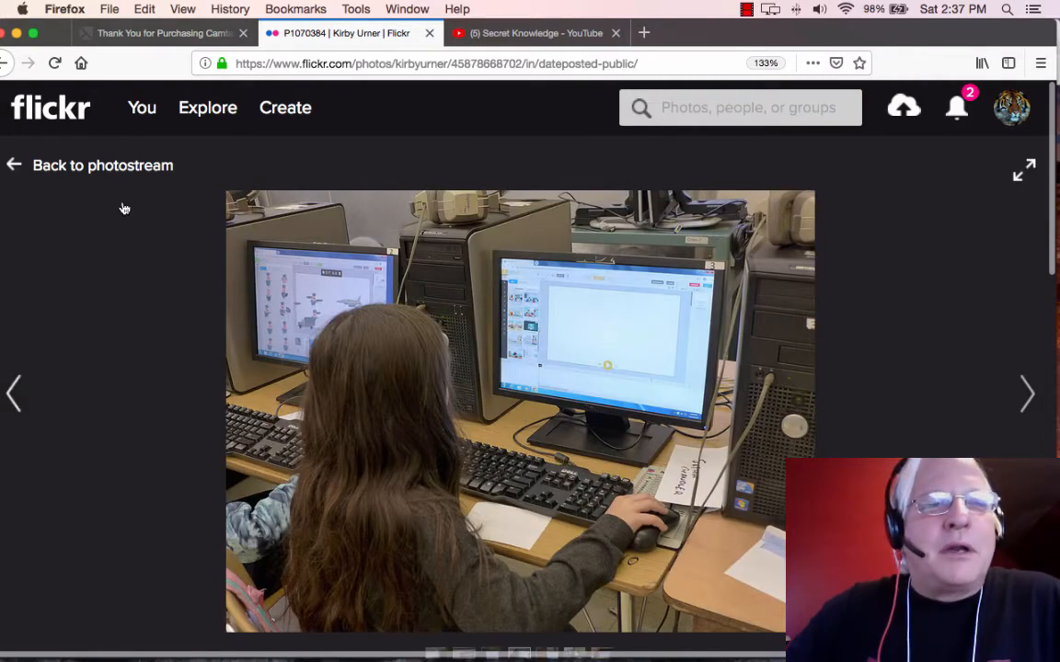
{"action": "left_click", "coordinate": [103, 166]}
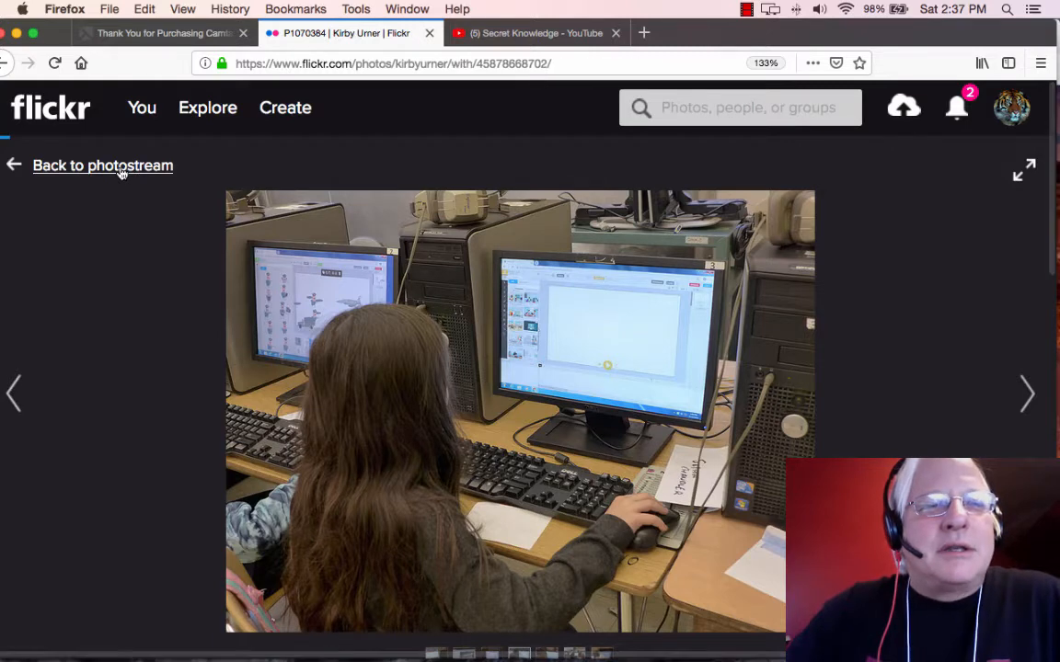
{"action": "left_click", "coordinate": [103, 166]}
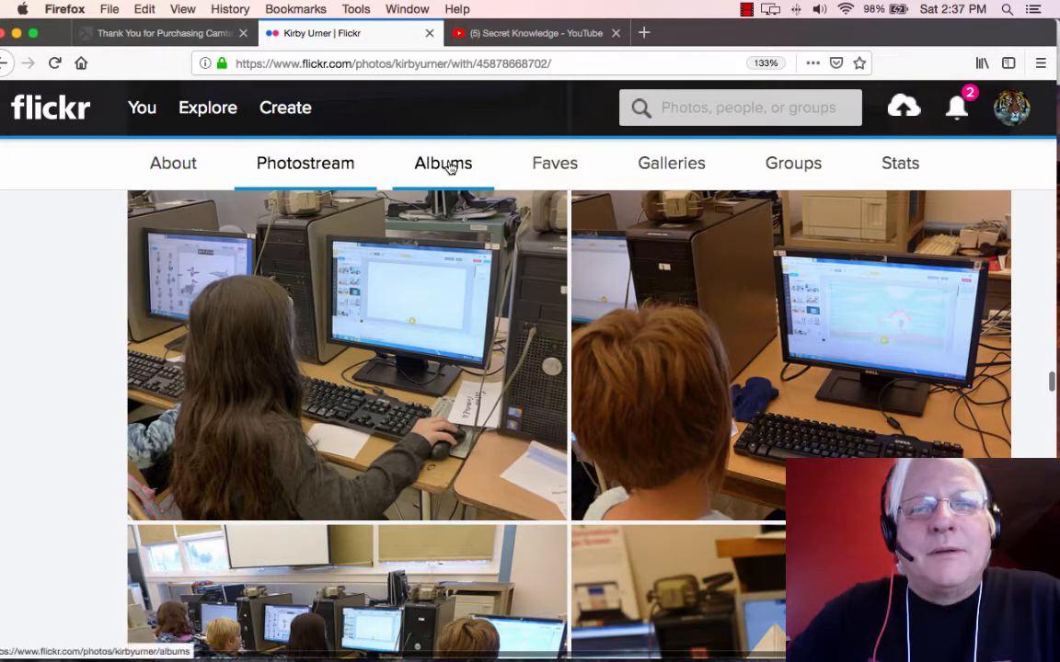
{"action": "left_click", "coordinate": [442, 161]}
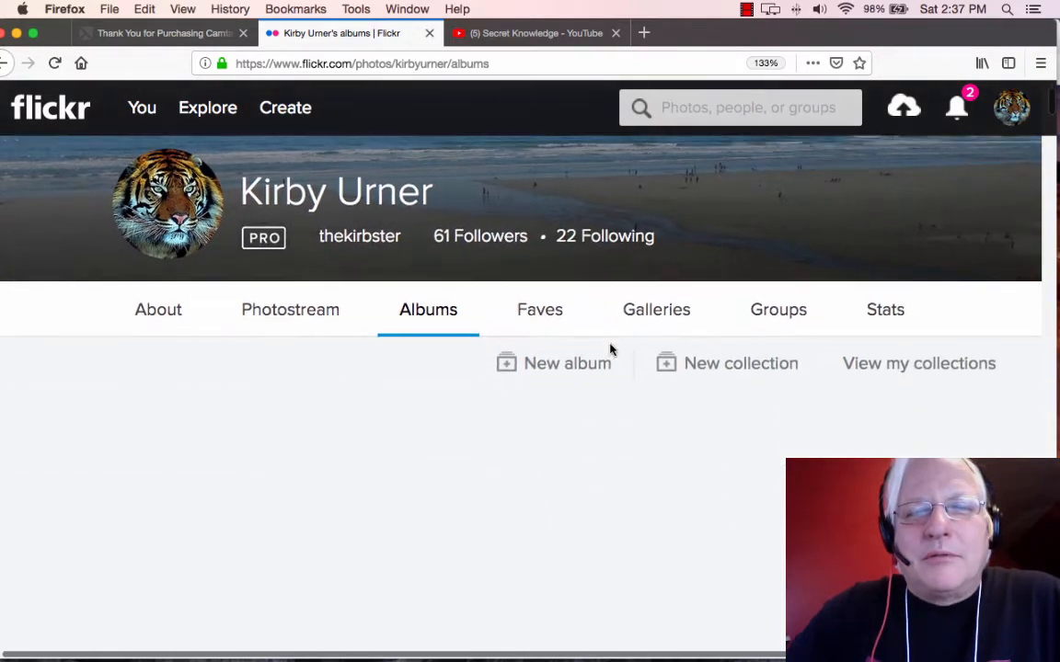
{"action": "scroll", "scroll_direction": "down", "scroll_amount": 3}
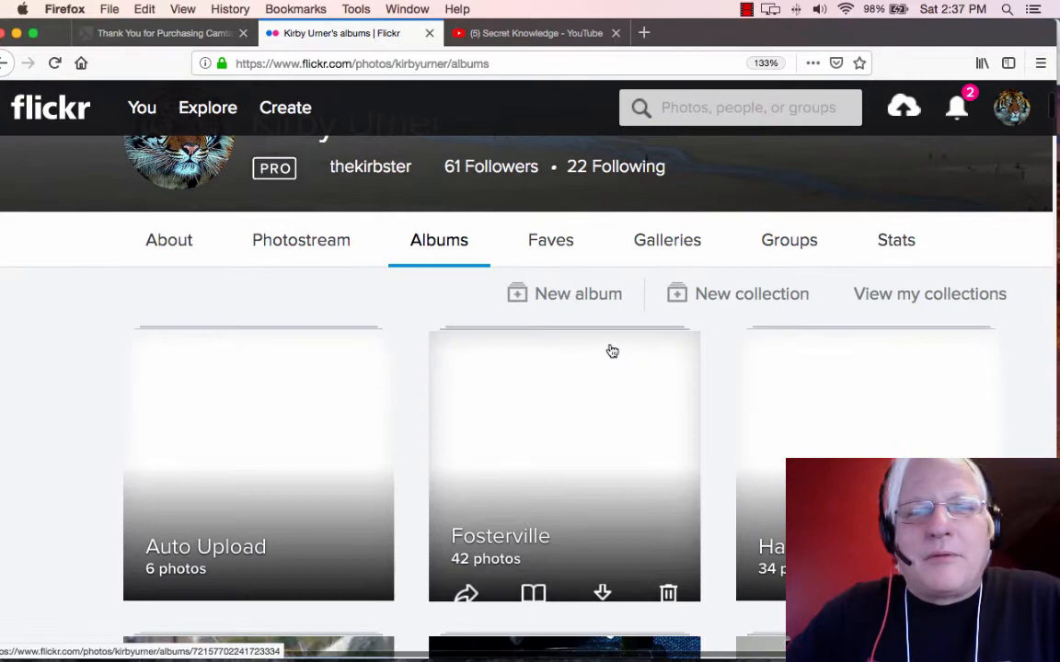
{"action": "scroll", "scroll_direction": "down", "scroll_amount": 3}
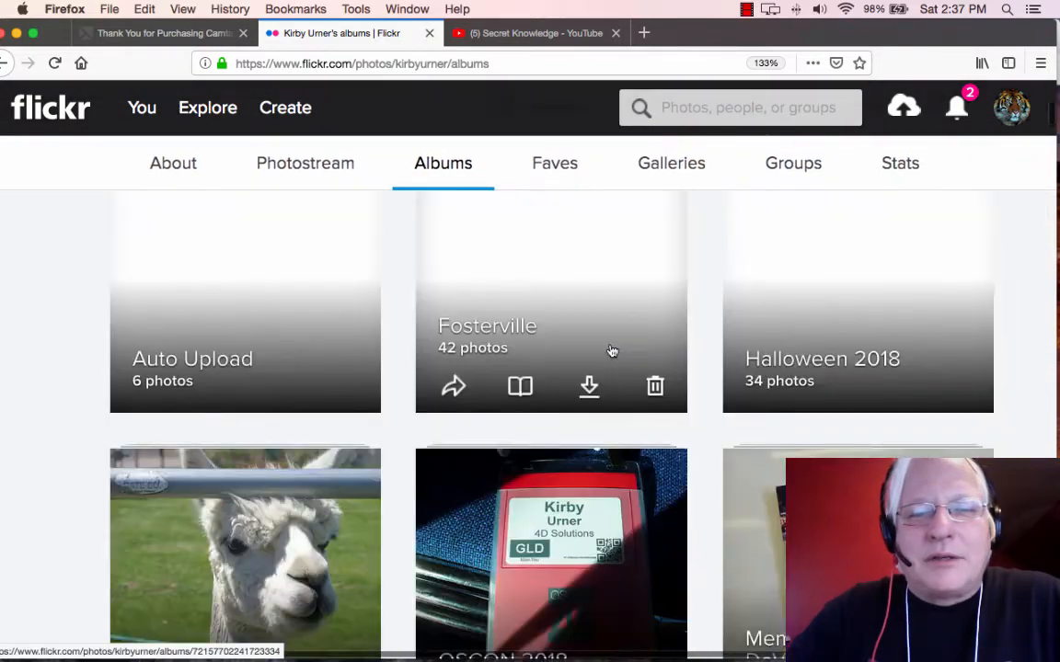
{"action": "scroll", "scroll_direction": "down", "scroll_amount": 3}
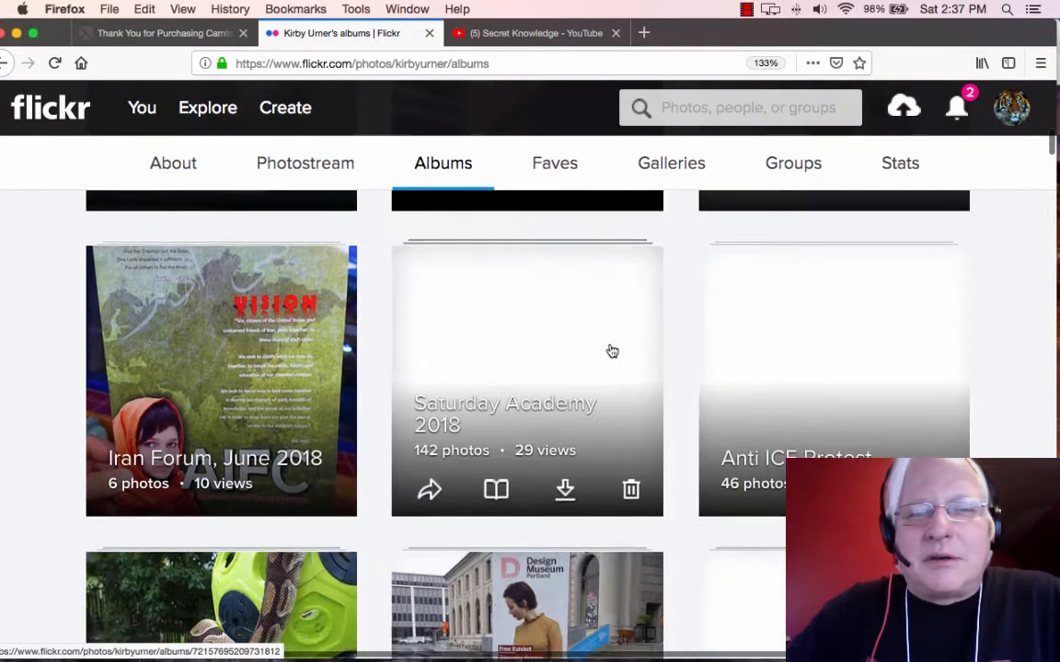
{"action": "scroll", "scroll_direction": "down", "scroll_amount": 3}
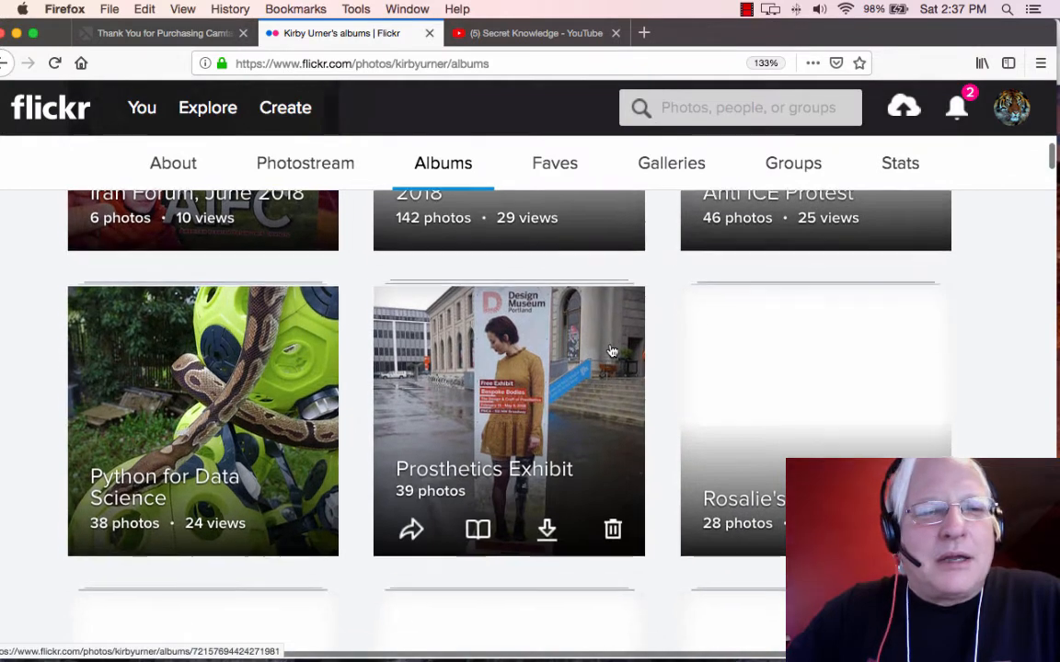
{"action": "scroll", "scroll_direction": "down", "scroll_amount": 3}
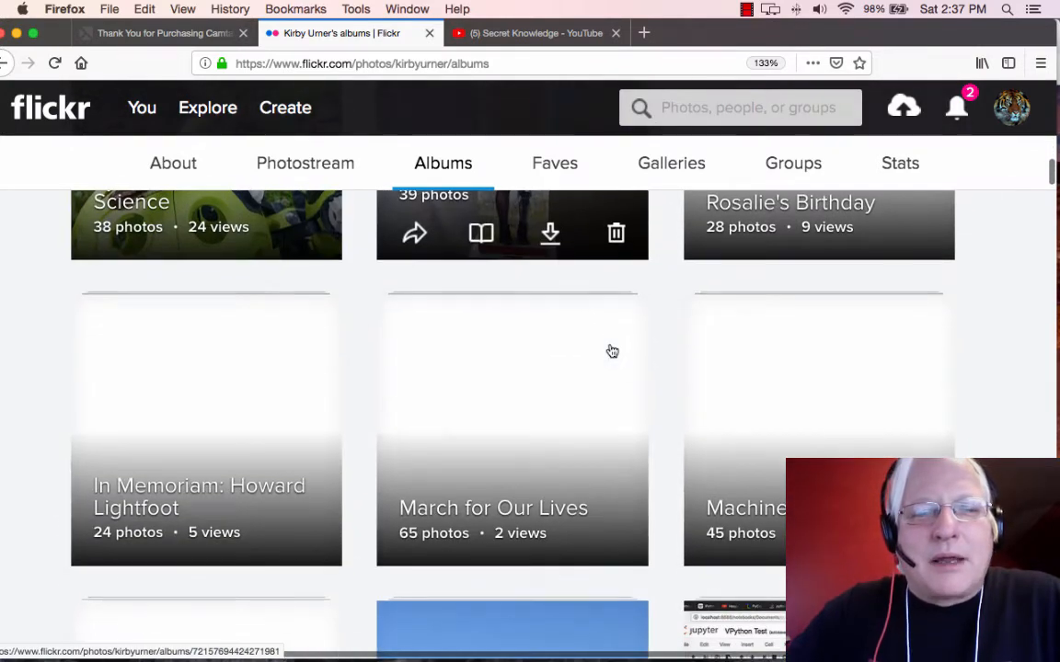
{"action": "scroll", "scroll_direction": "down", "scroll_amount": 3}
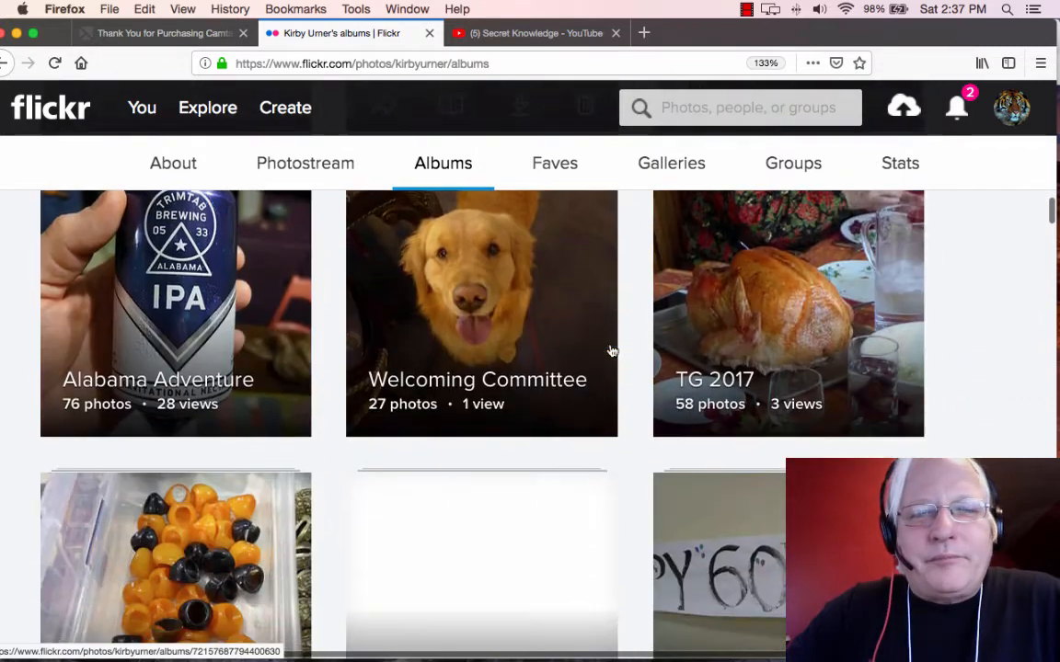
{"action": "scroll", "scroll_direction": "down", "scroll_amount": 3}
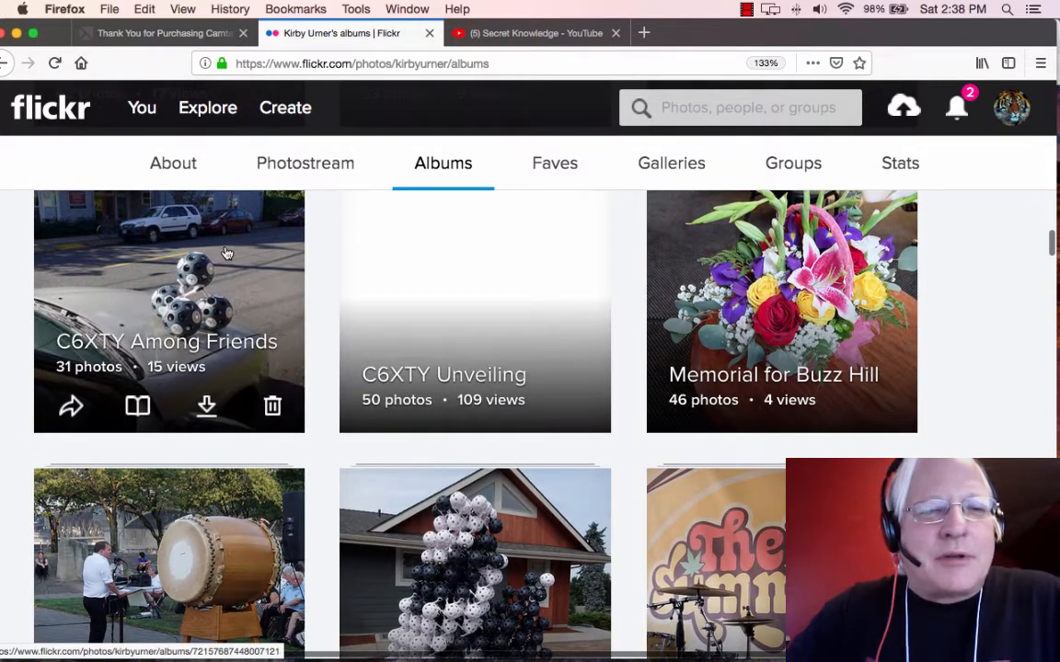
Enter the C6XTY Among Friends album and view its first photo, spheres on a car hood.
{"action": "left_click", "coordinate": [169, 309]}
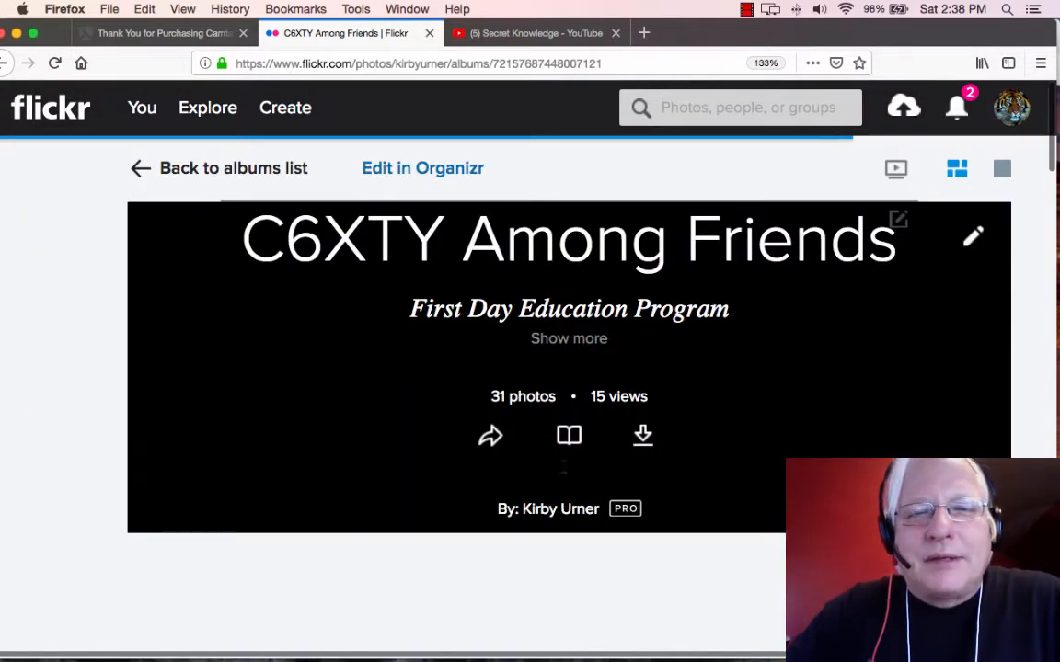
{"action": "scroll", "scroll_direction": "down", "scroll_amount": 3}
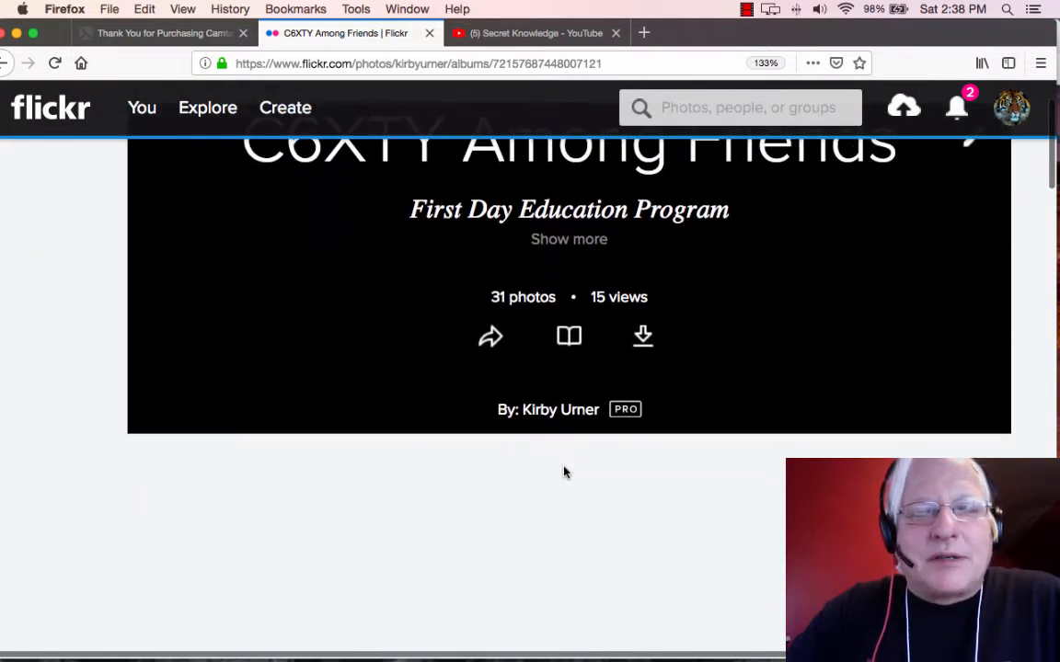
{"action": "scroll", "scroll_direction": "down", "scroll_amount": 3}
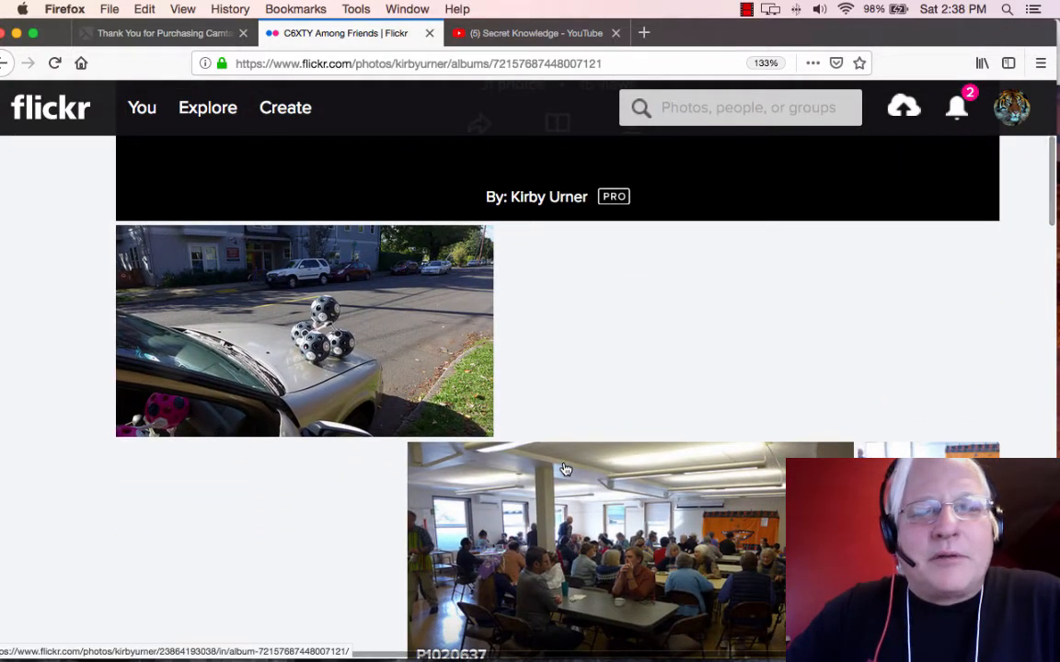
{"action": "scroll", "scroll_direction": "down", "scroll_amount": 3}
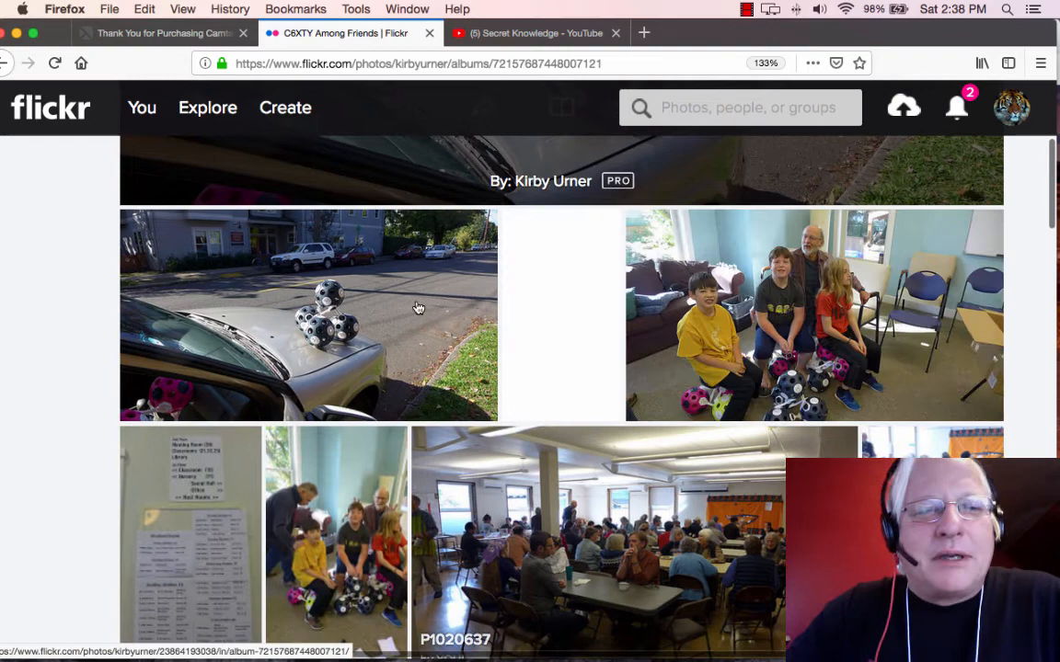
{"action": "left_click", "coordinate": [309, 317]}
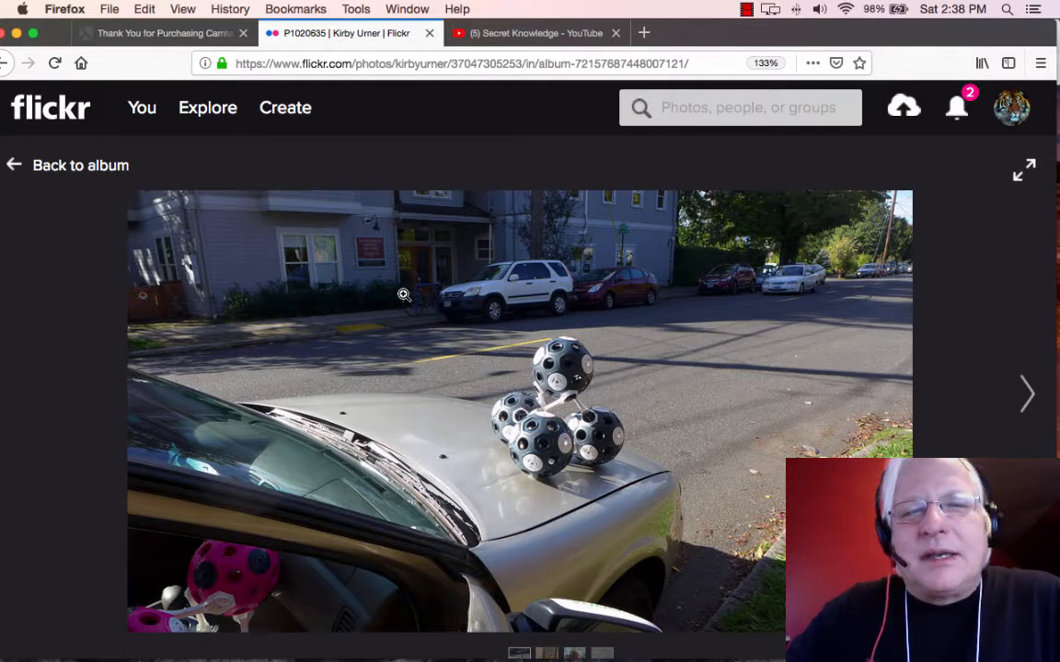
Advance through seven album photos, from children with sphere sculptures to the jack-o'-lantern banner.
{"action": "left_click", "coordinate": [1026, 394]}
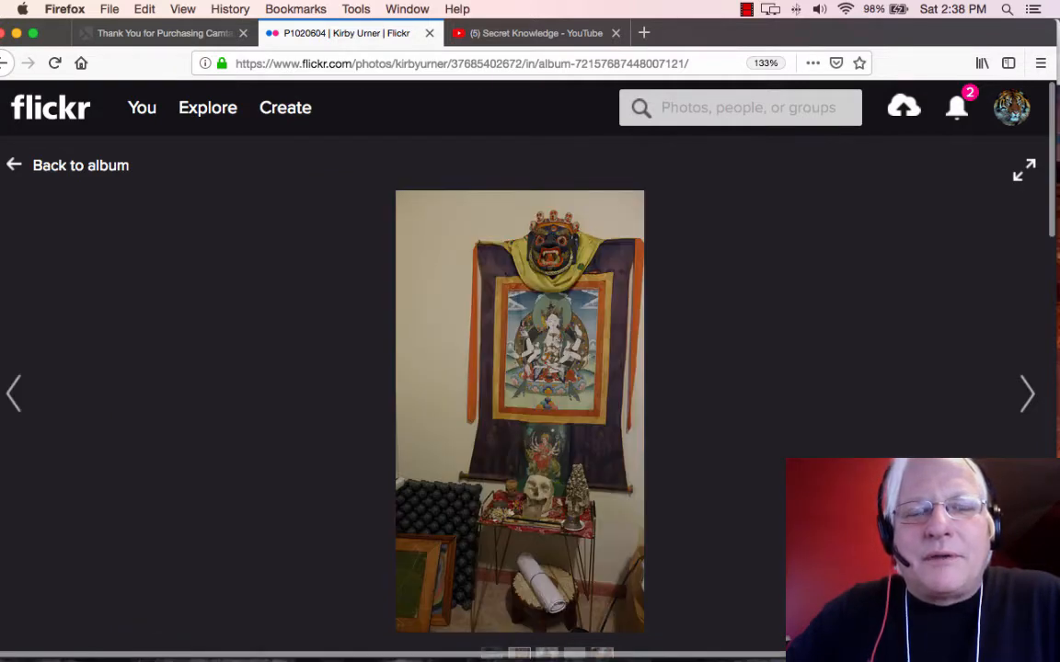
{"action": "left_click", "coordinate": [1027, 394]}
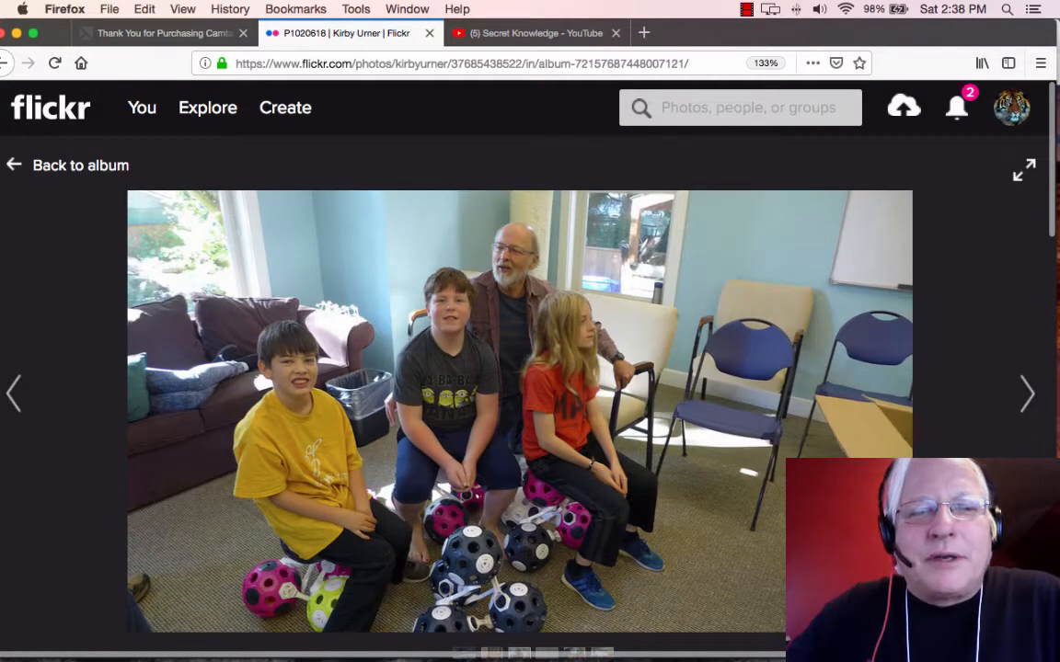
{"action": "left_click", "coordinate": [1027, 393]}
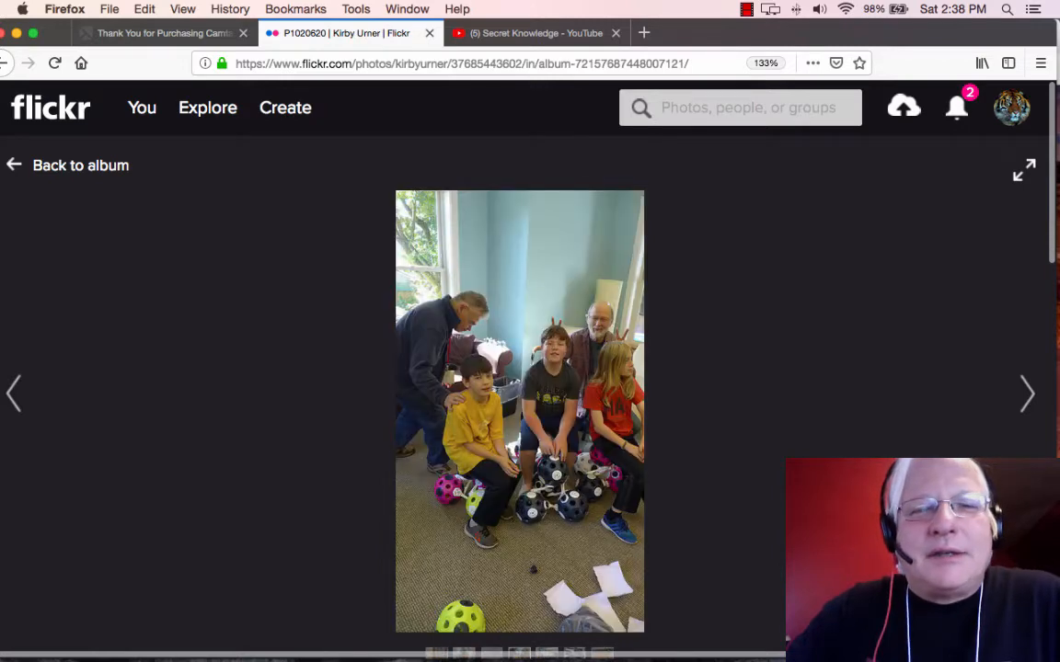
{"action": "left_click", "coordinate": [1027, 393]}
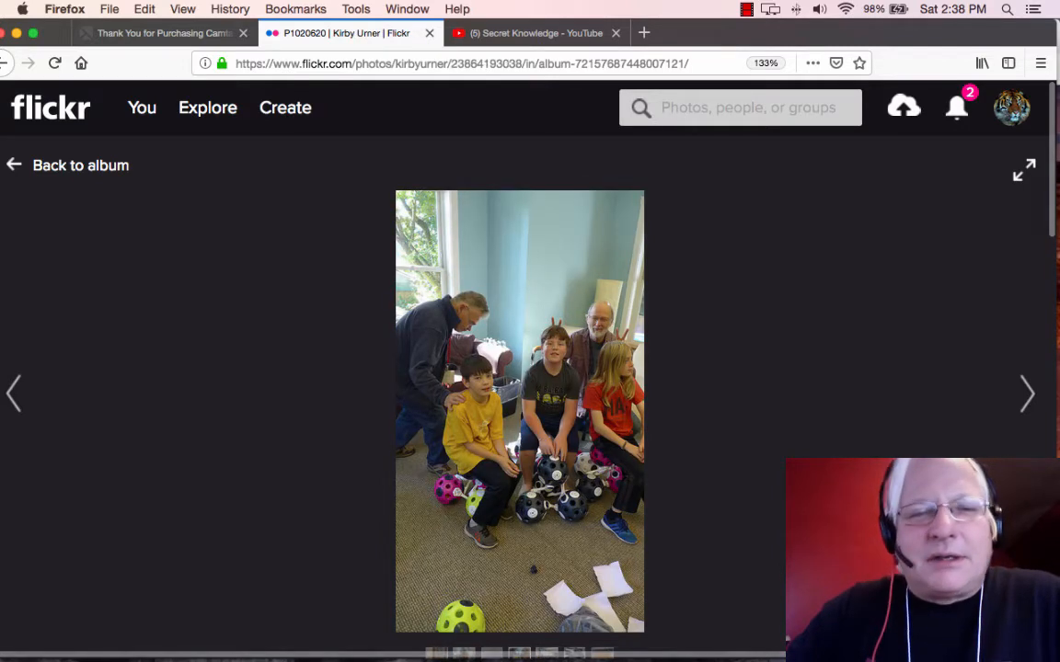
{"action": "left_click", "coordinate": [1027, 394]}
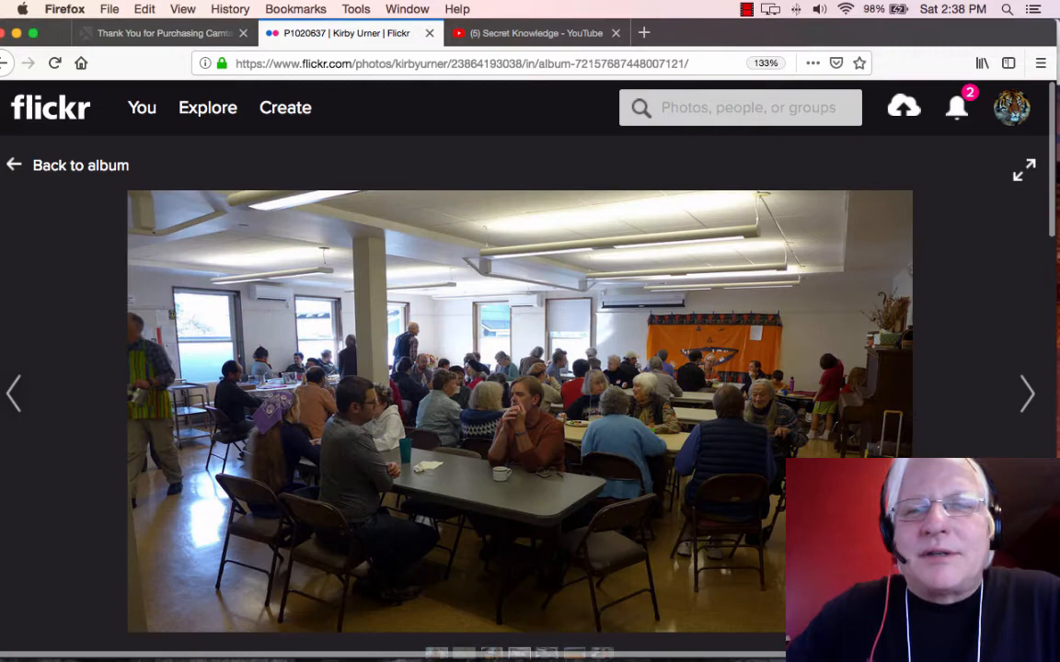
{"action": "left_click", "coordinate": [1026, 394]}
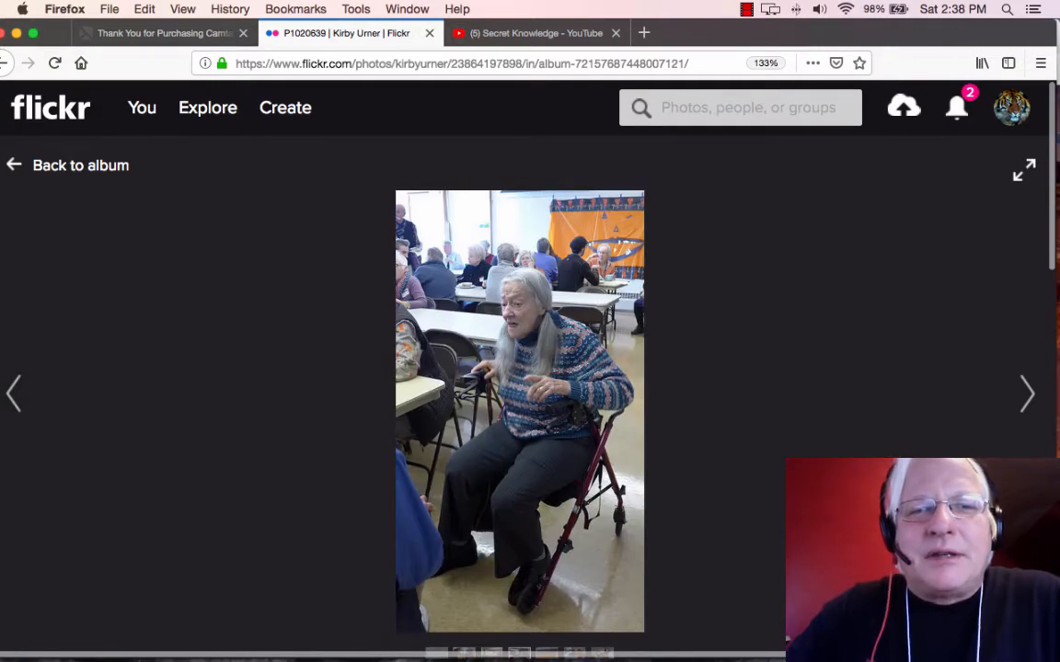
{"action": "left_click", "coordinate": [1026, 394]}
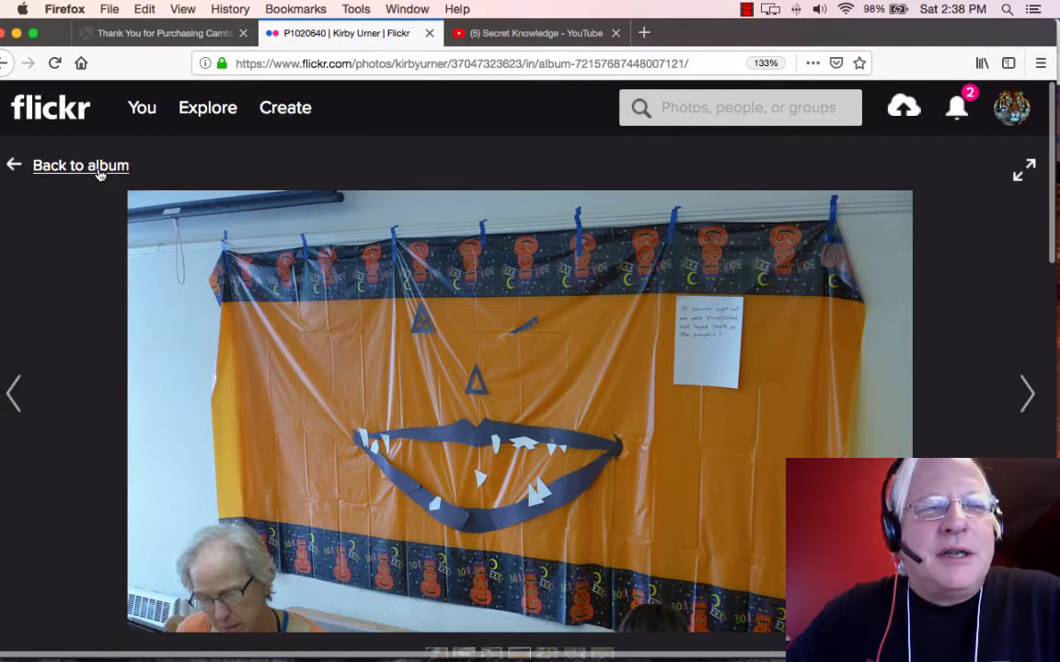
From the album grid, view the GENIUS AT WORK book photo and the following sphere-sculpture photo.
{"action": "left_click", "coordinate": [81, 166]}
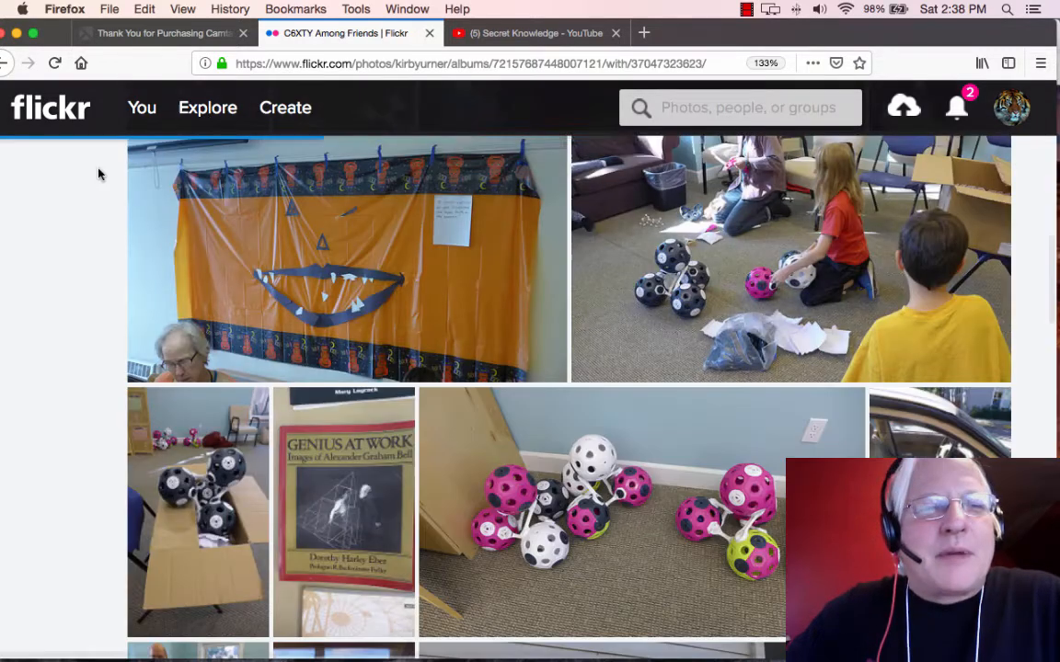
{"action": "scroll", "scroll_direction": "down", "scroll_amount": 3}
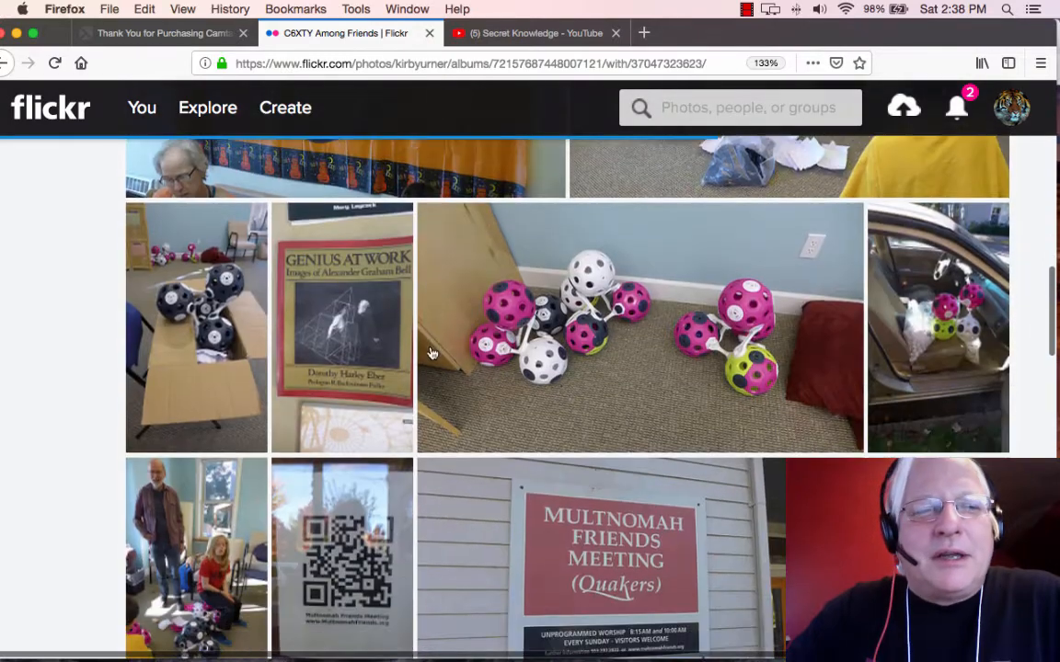
{"action": "scroll", "scroll_direction": "down", "scroll_amount": 3}
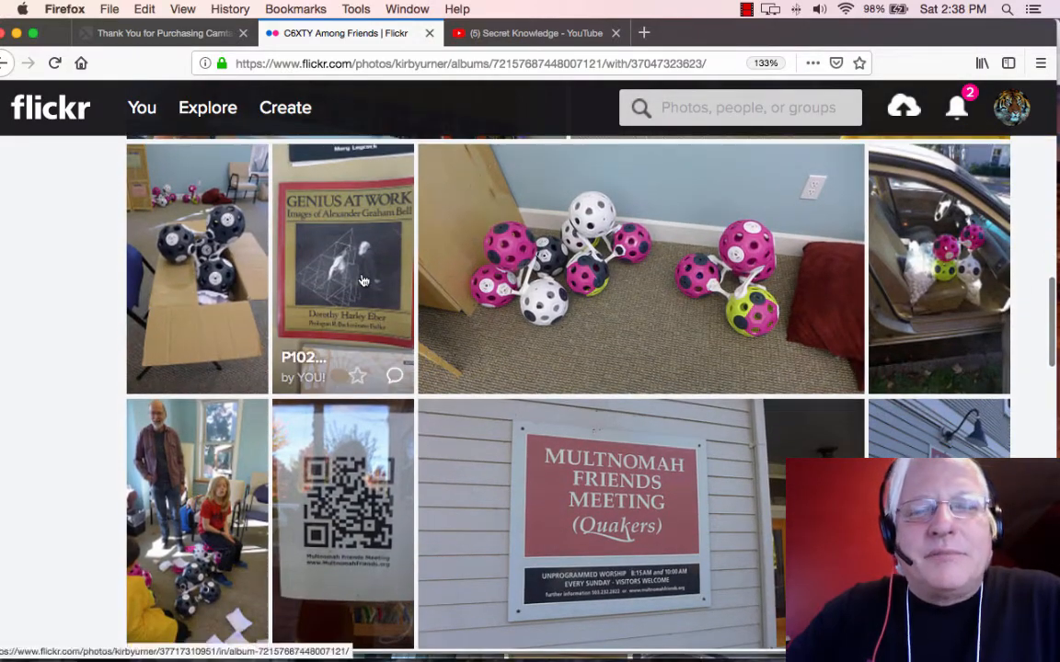
{"action": "left_click", "coordinate": [342, 268]}
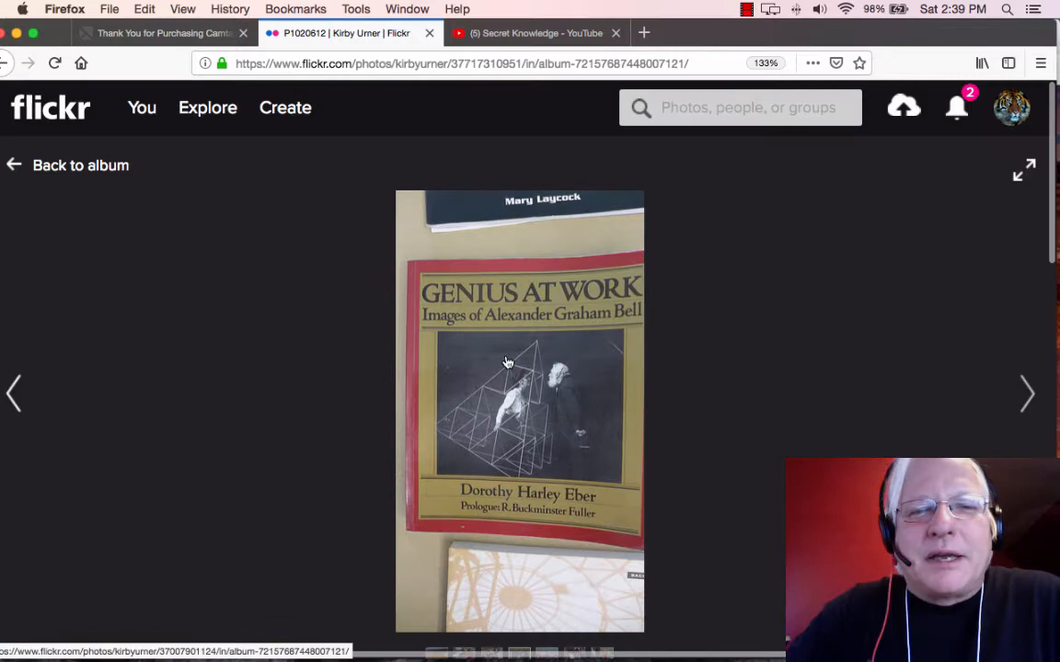
{"action": "mouse_move", "coordinate": [706, 425]}
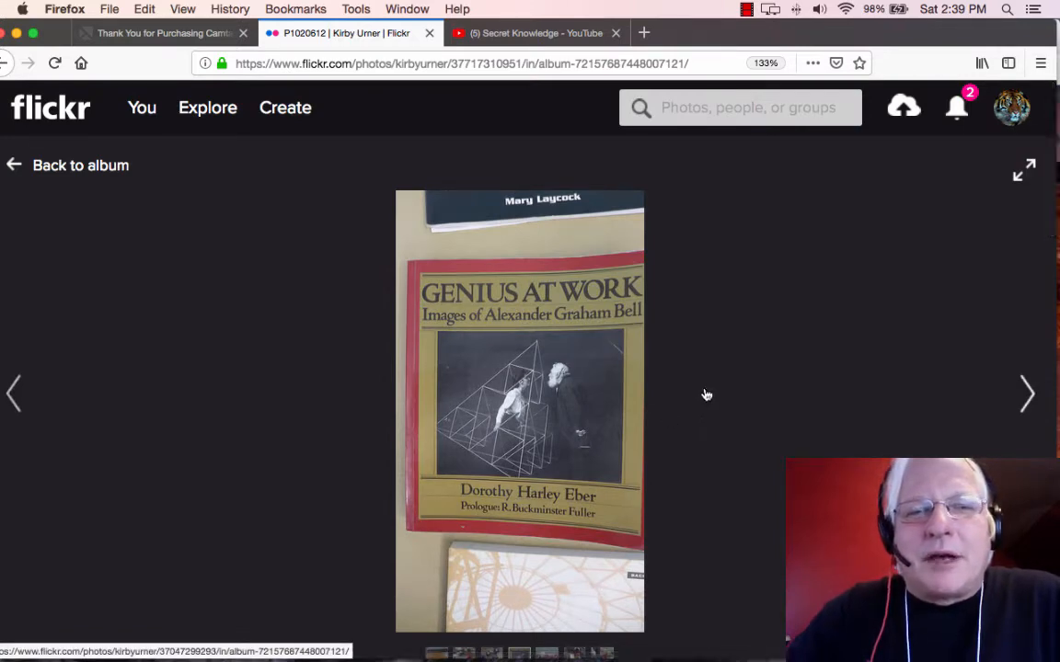
{"action": "left_click", "coordinate": [1026, 393]}
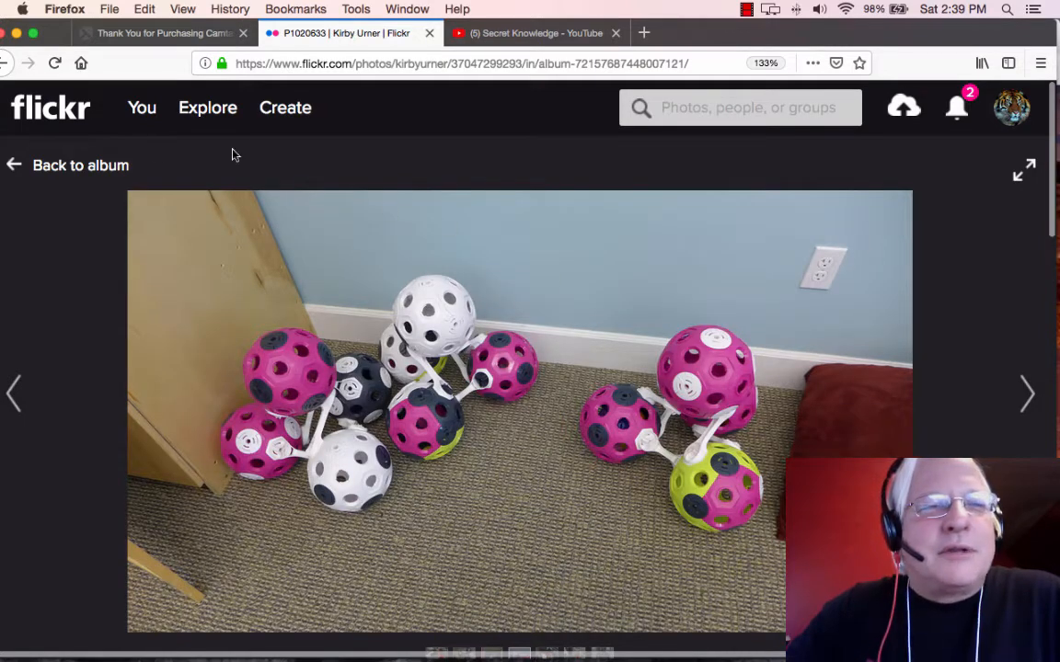
Return to the C6XTY Among Friends album grid at its title header.
{"action": "left_click", "coordinate": [81, 166]}
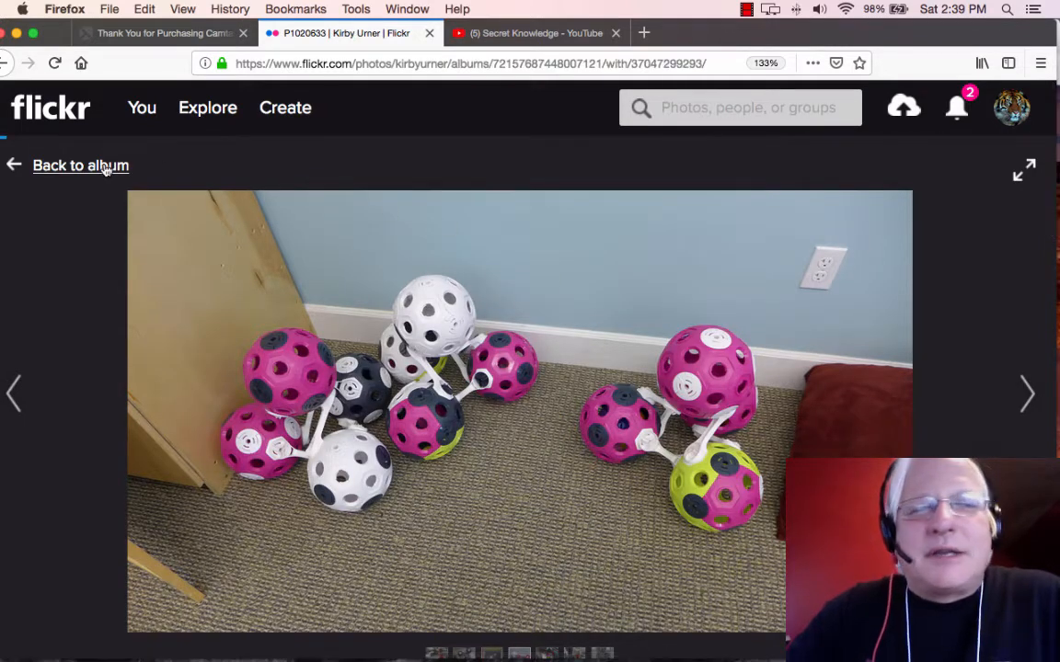
{"action": "left_click", "coordinate": [80, 165]}
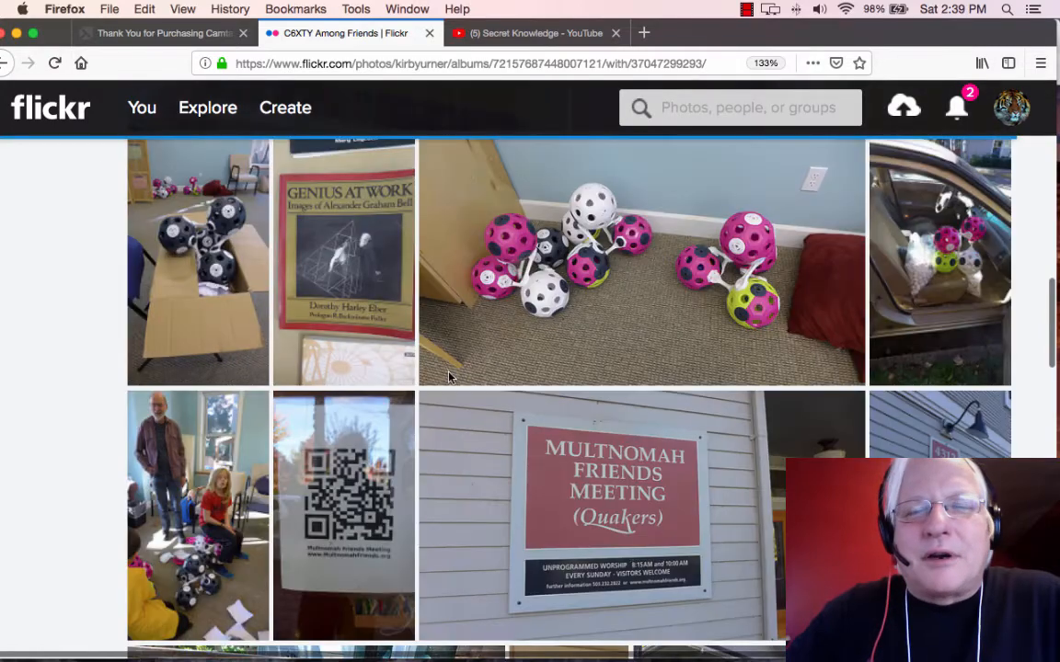
{"action": "scroll", "scroll_direction": "down", "scroll_amount": 3}
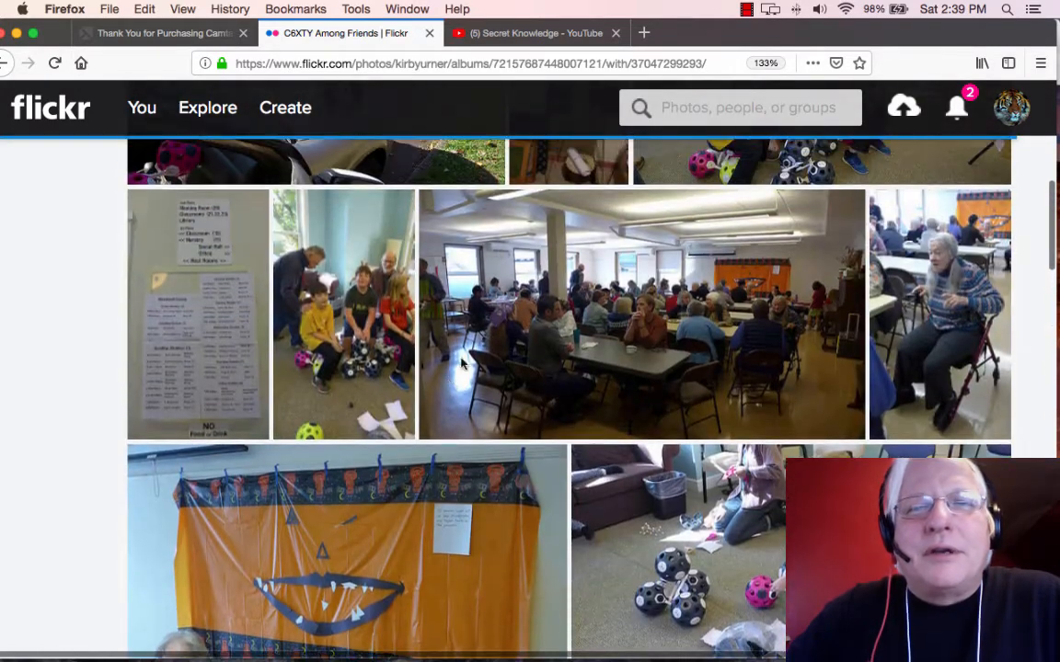
{"action": "scroll", "scroll_direction": "up", "scroll_amount": 3}
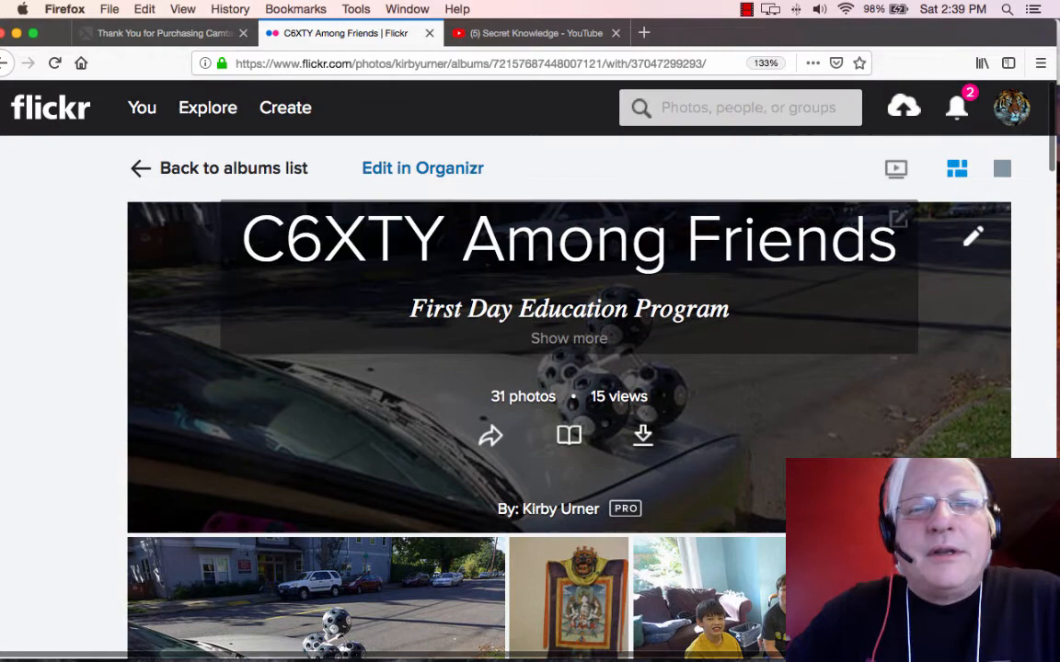
Go back to the full albums list and choose the Saturday Academy 2018 album.
{"action": "left_click", "coordinate": [234, 170]}
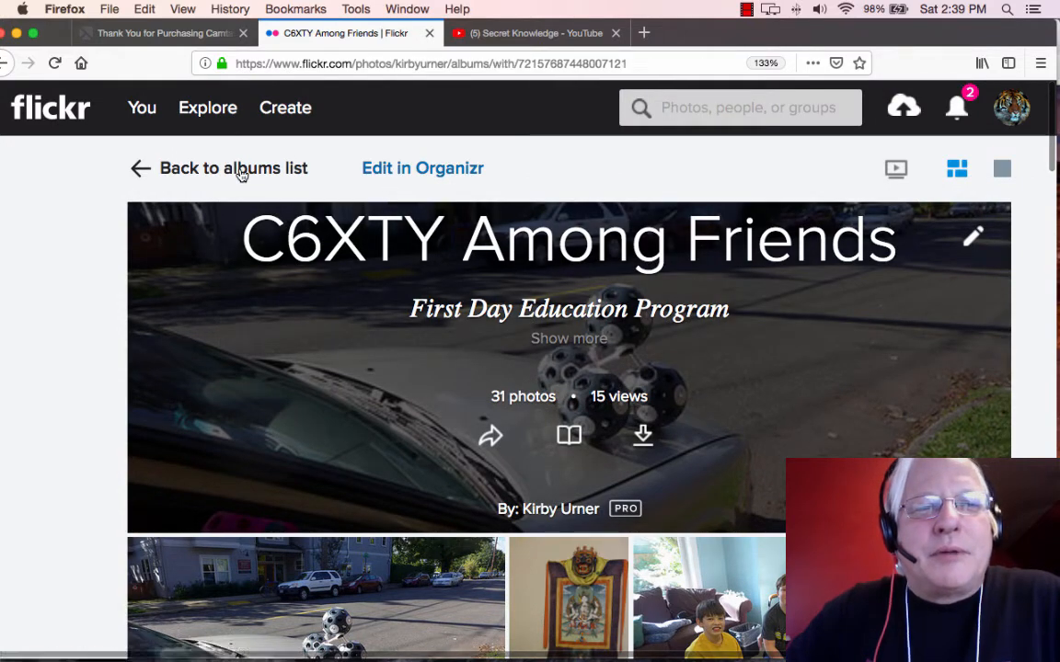
{"action": "left_click", "coordinate": [232, 168]}
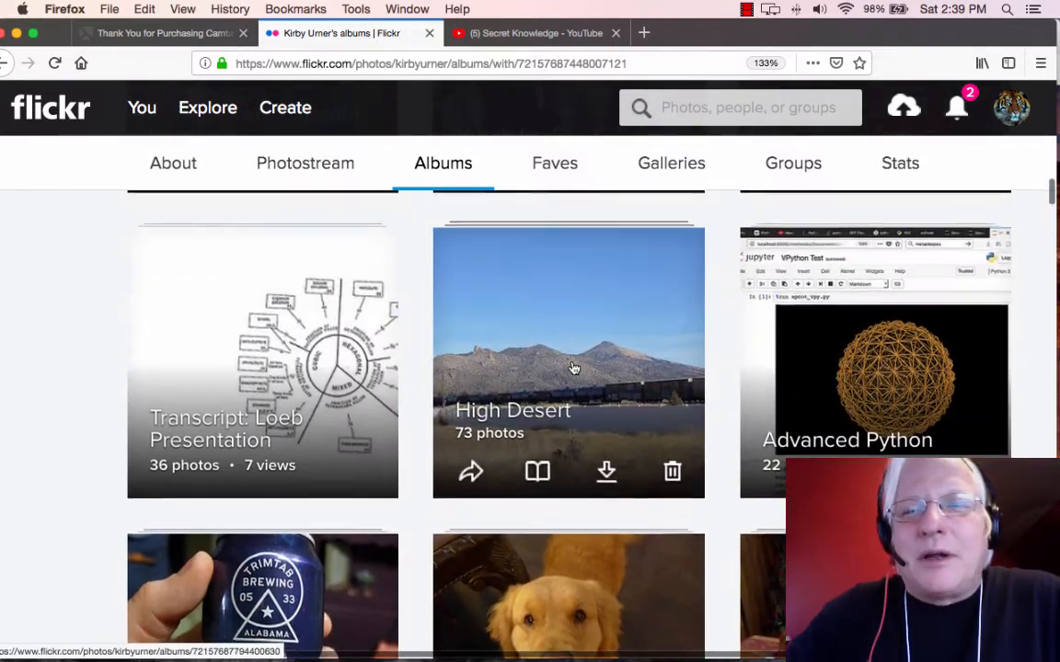
{"action": "scroll", "scroll_direction": "down", "scroll_amount": 3}
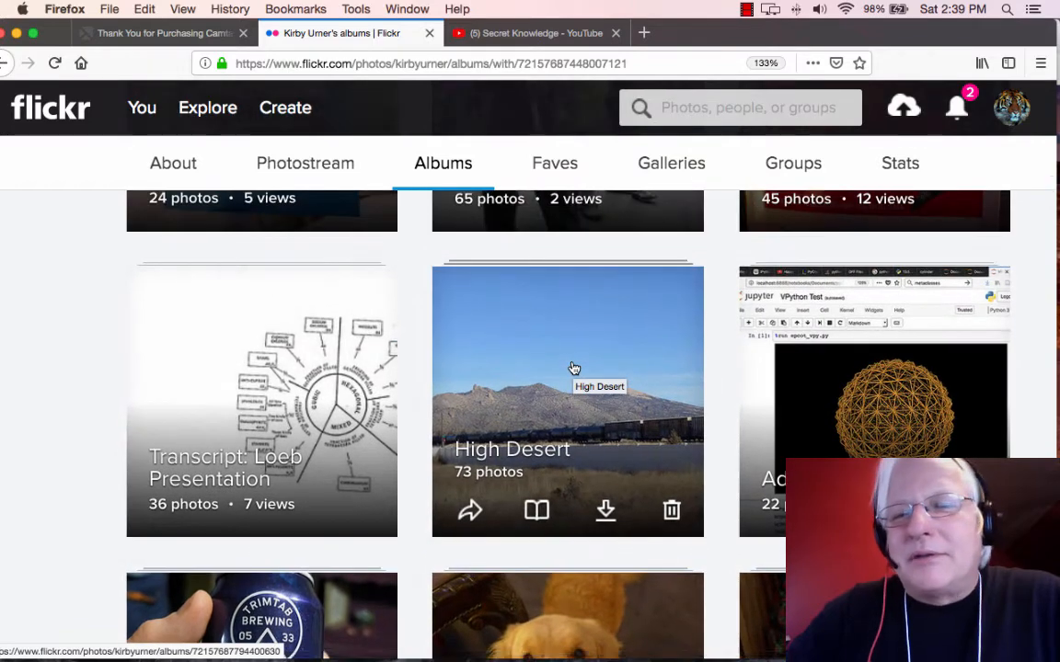
{"action": "scroll", "scroll_direction": "up", "scroll_amount": 3}
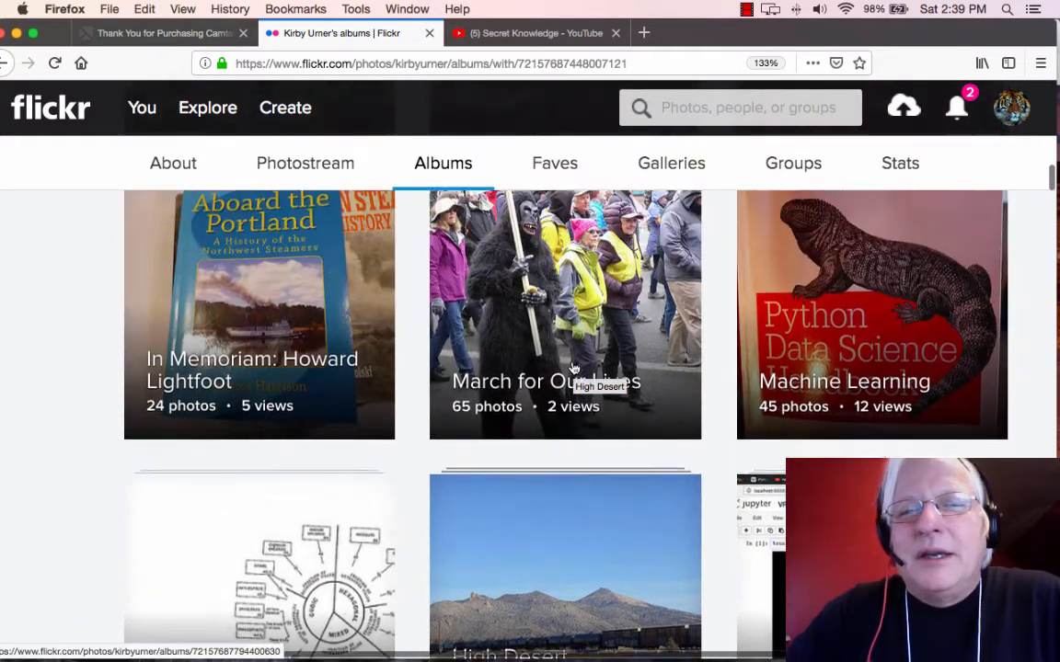
{"action": "scroll", "scroll_direction": "up", "scroll_amount": 3}
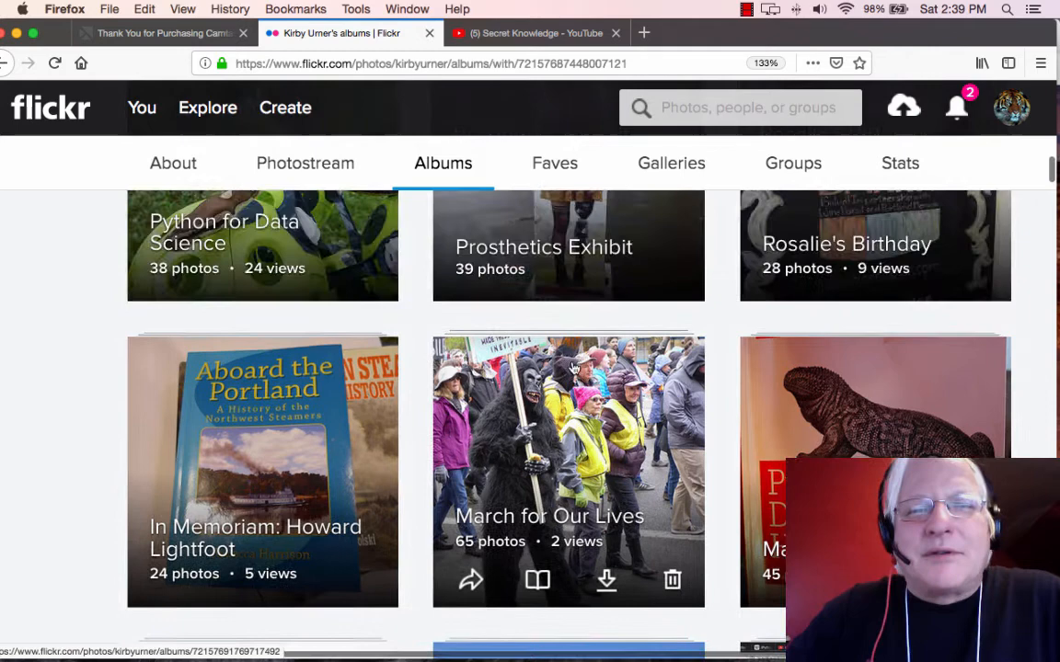
{"action": "scroll", "scroll_direction": "up", "scroll_amount": 3}
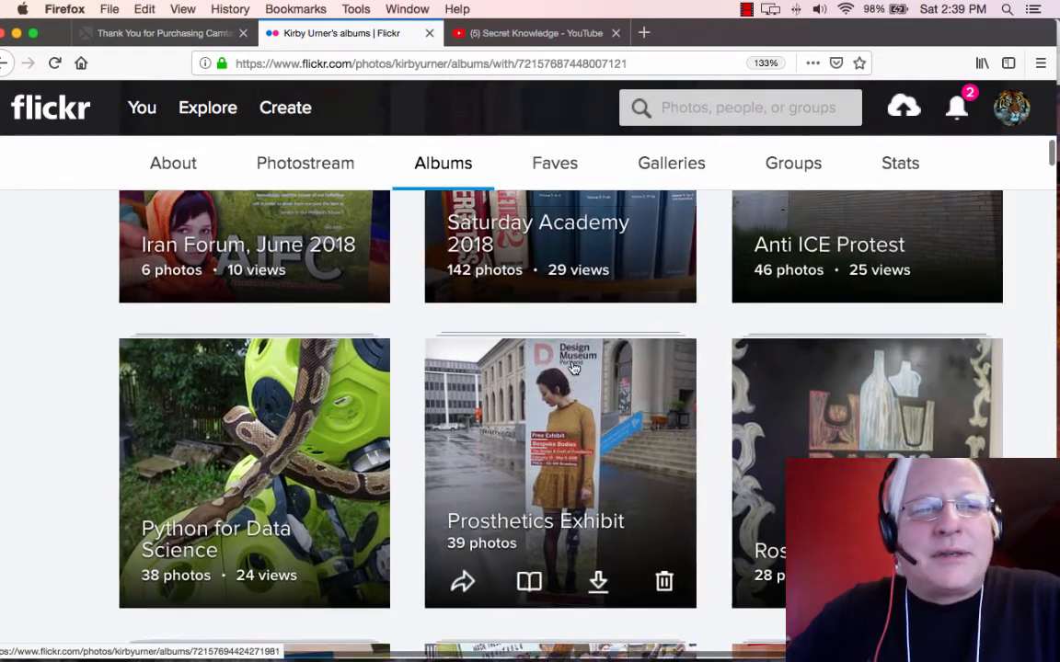
{"action": "scroll", "scroll_direction": "up", "scroll_amount": 3}
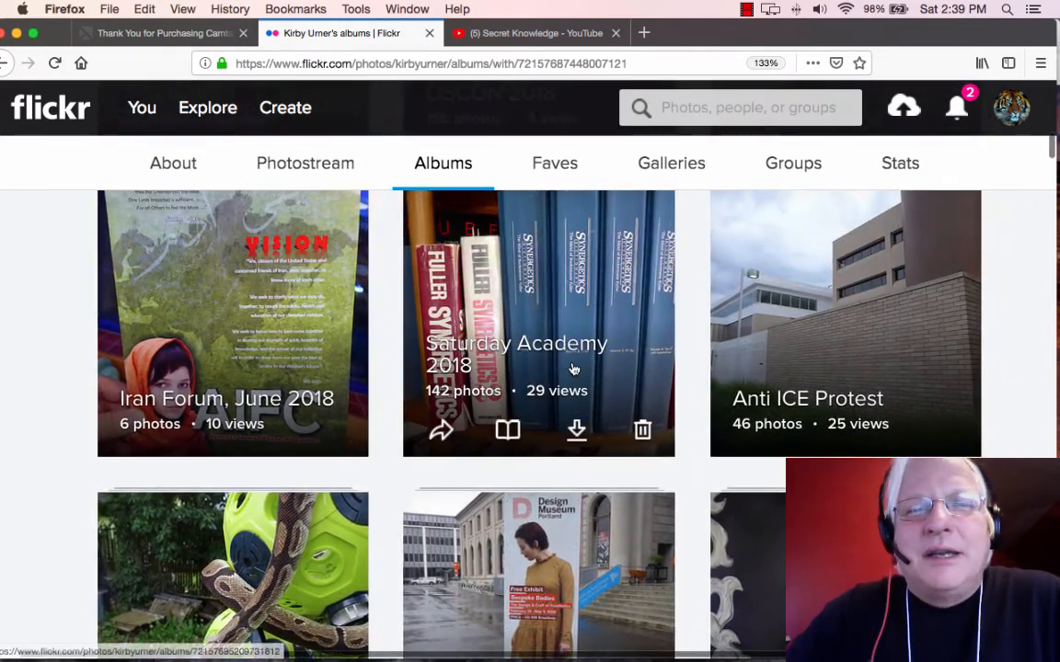
{"action": "left_click", "coordinate": [537, 321]}
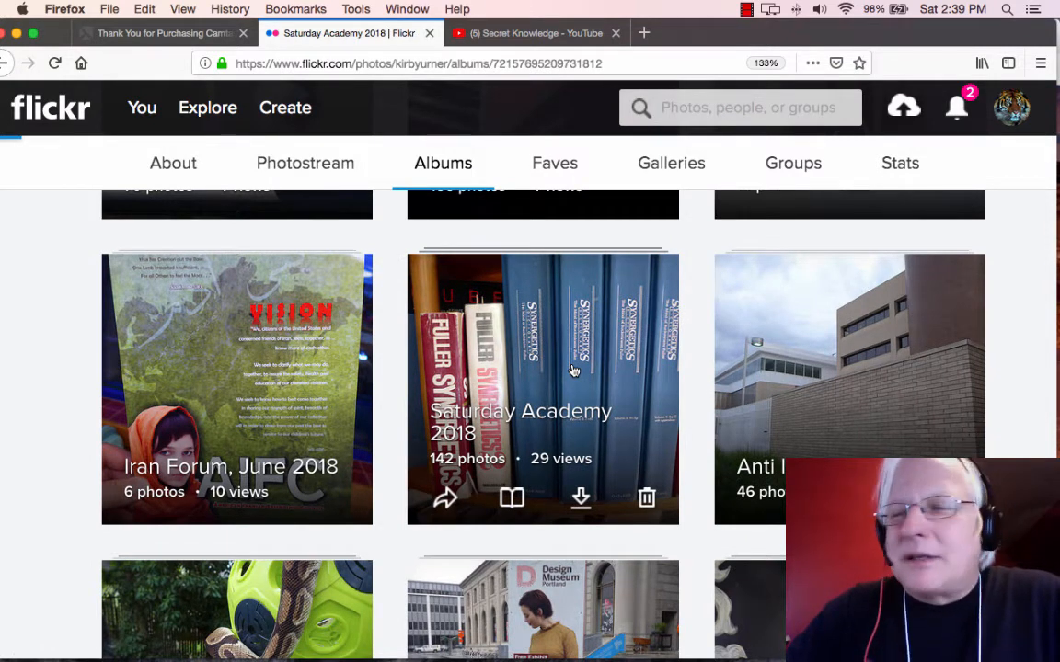
Browse down the Saturday Academy 2018 album's sphere and classroom photos.
{"action": "left_click", "coordinate": [543, 388]}
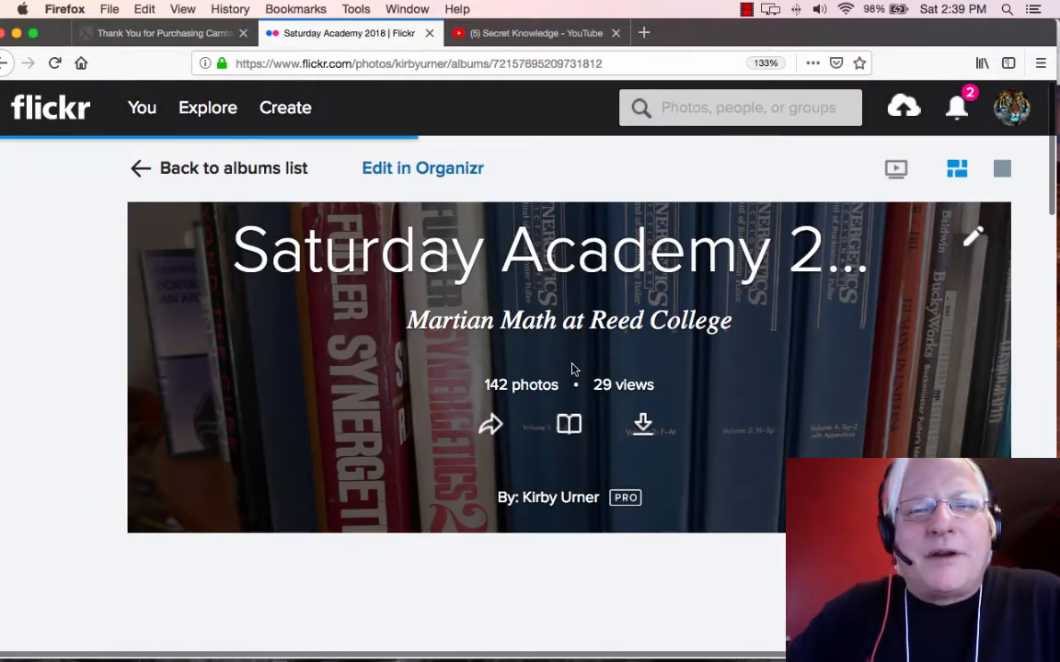
{"action": "scroll", "scroll_direction": "down", "scroll_amount": 3}
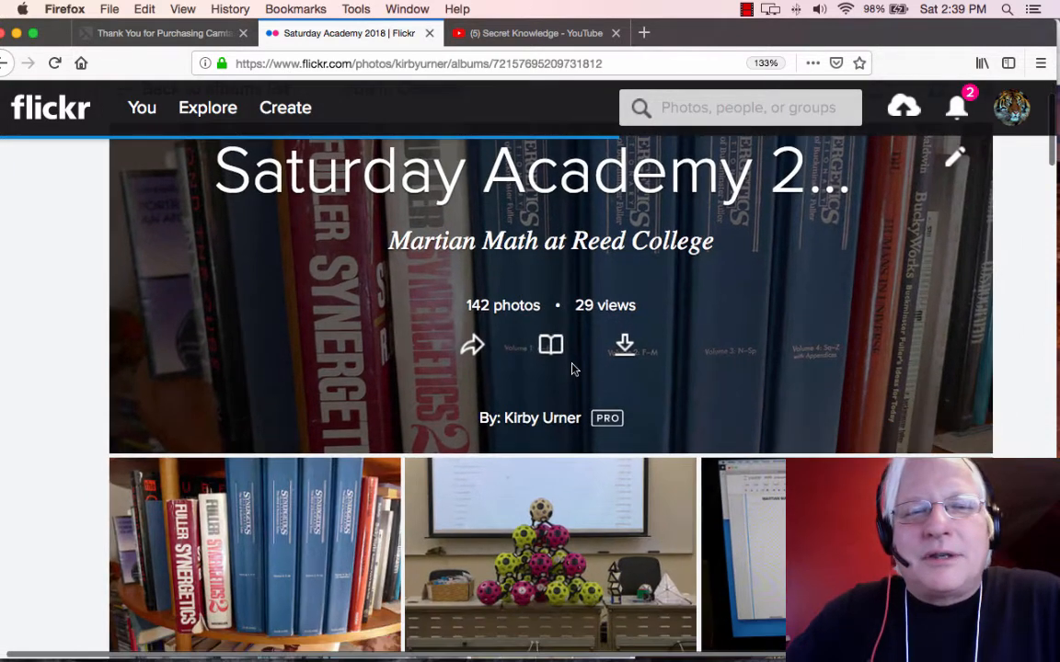
{"action": "scroll", "scroll_direction": "down", "scroll_amount": 3}
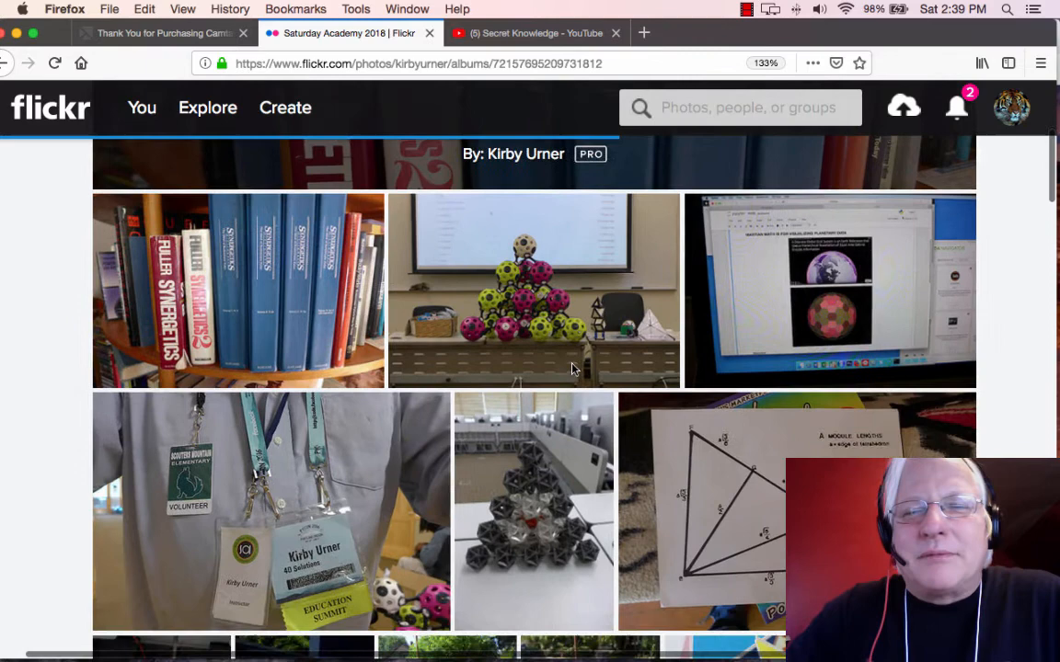
{"action": "scroll", "scroll_direction": "down", "scroll_amount": 3}
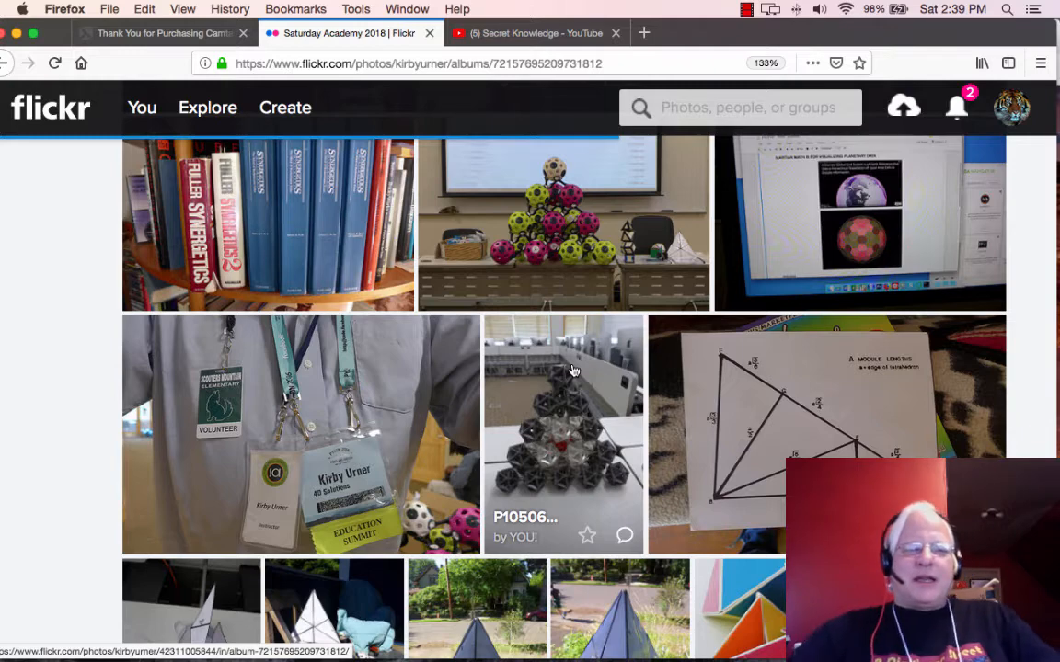
{"action": "scroll", "scroll_direction": "down", "scroll_amount": 3}
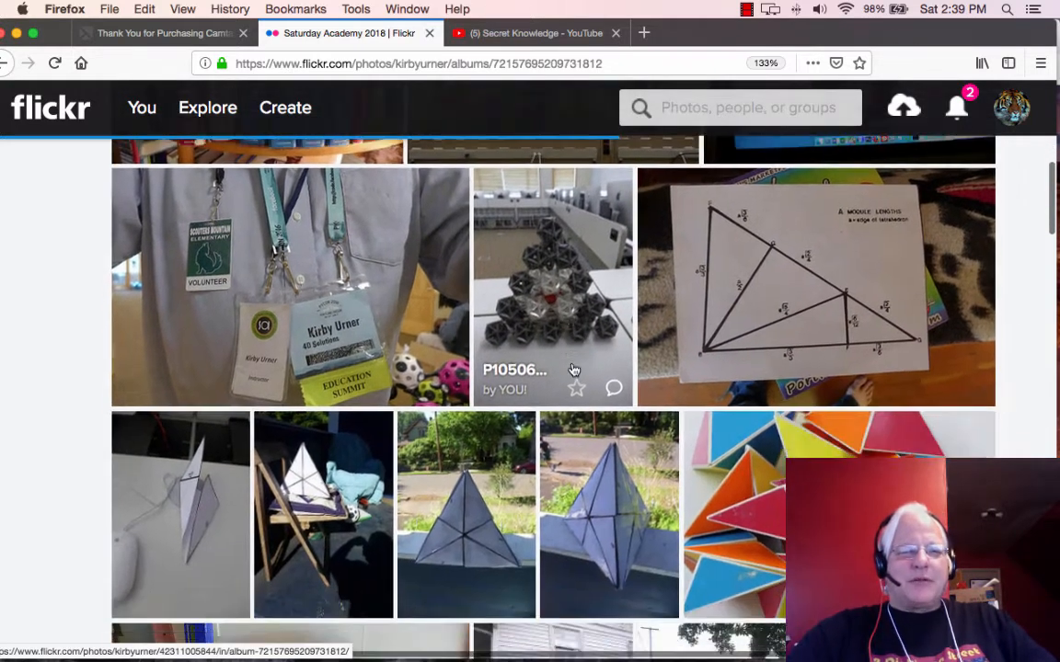
{"action": "scroll", "scroll_direction": "down", "scroll_amount": 3}
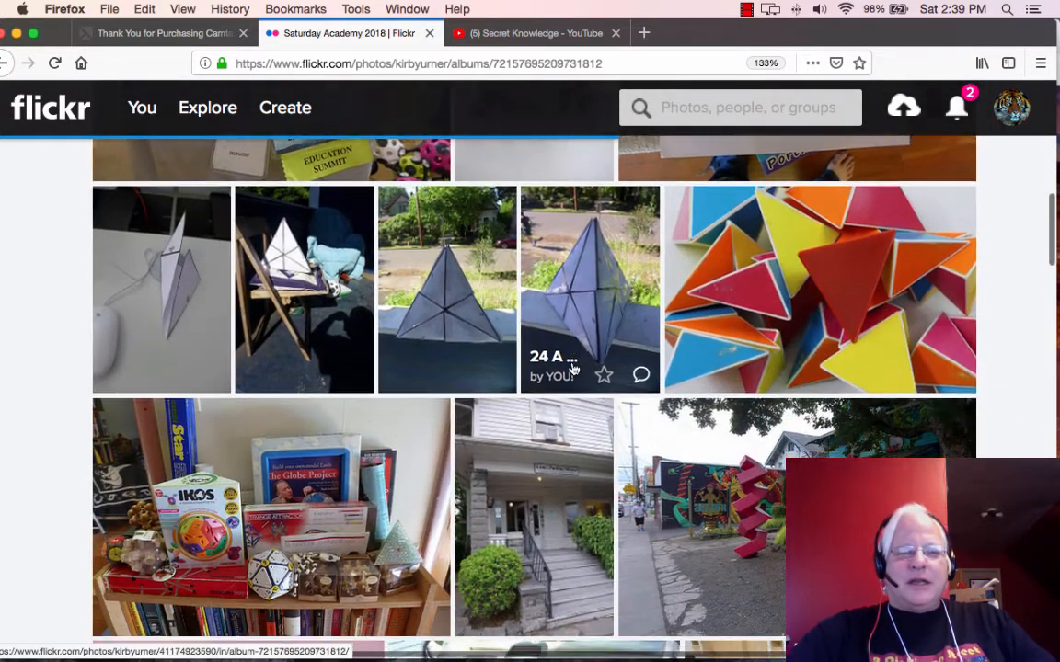
{"action": "scroll", "scroll_direction": "down", "scroll_amount": 3}
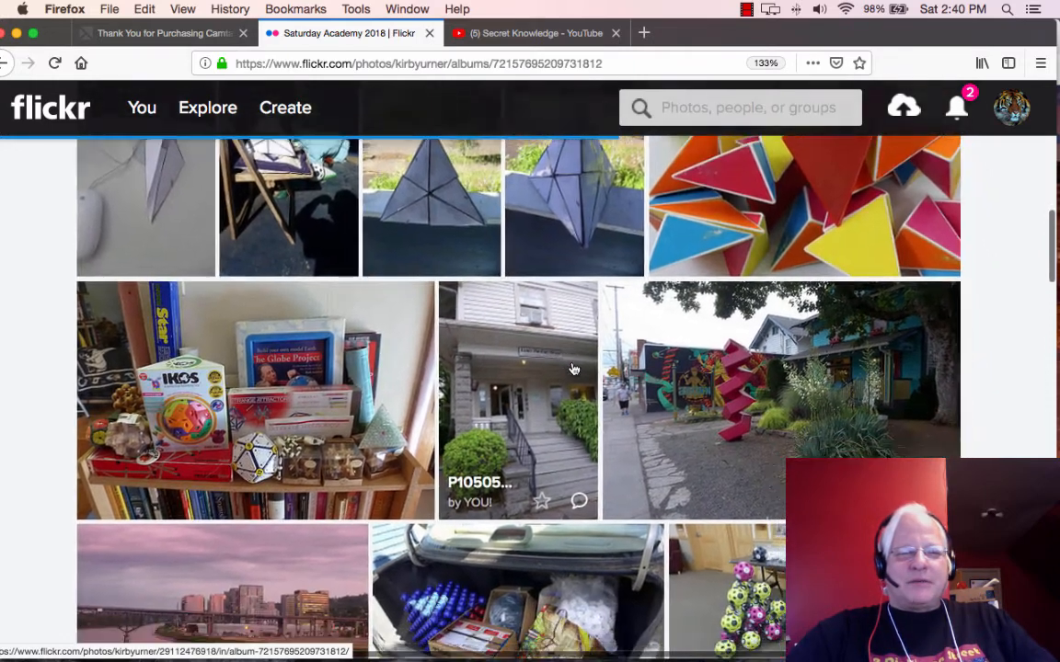
{"action": "scroll", "scroll_direction": "down", "scroll_amount": 3}
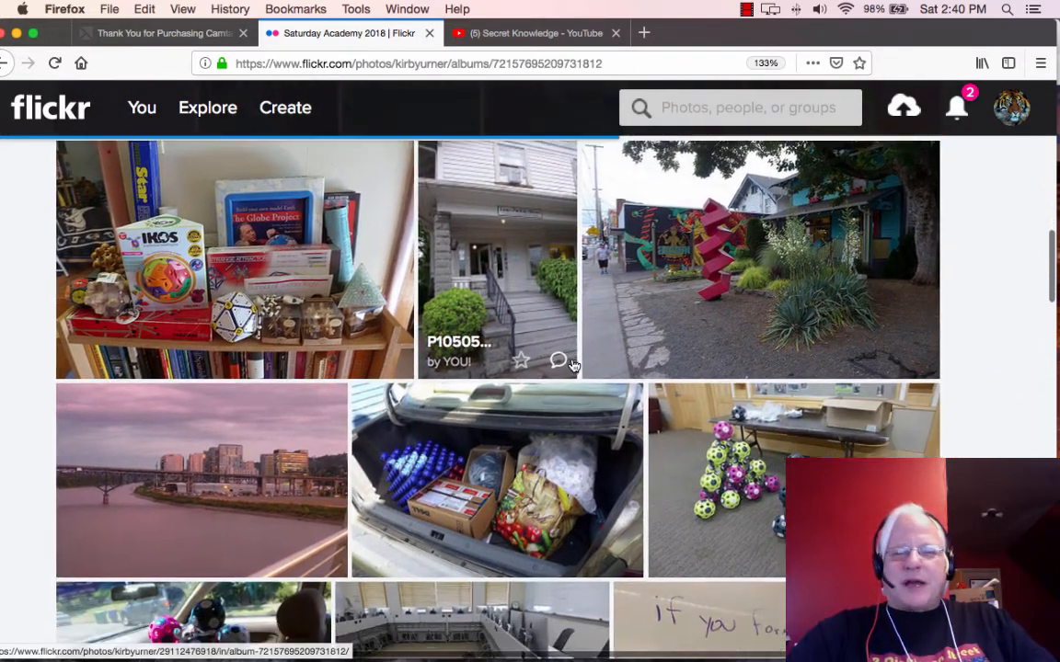
{"action": "scroll", "scroll_direction": "down", "scroll_amount": 3}
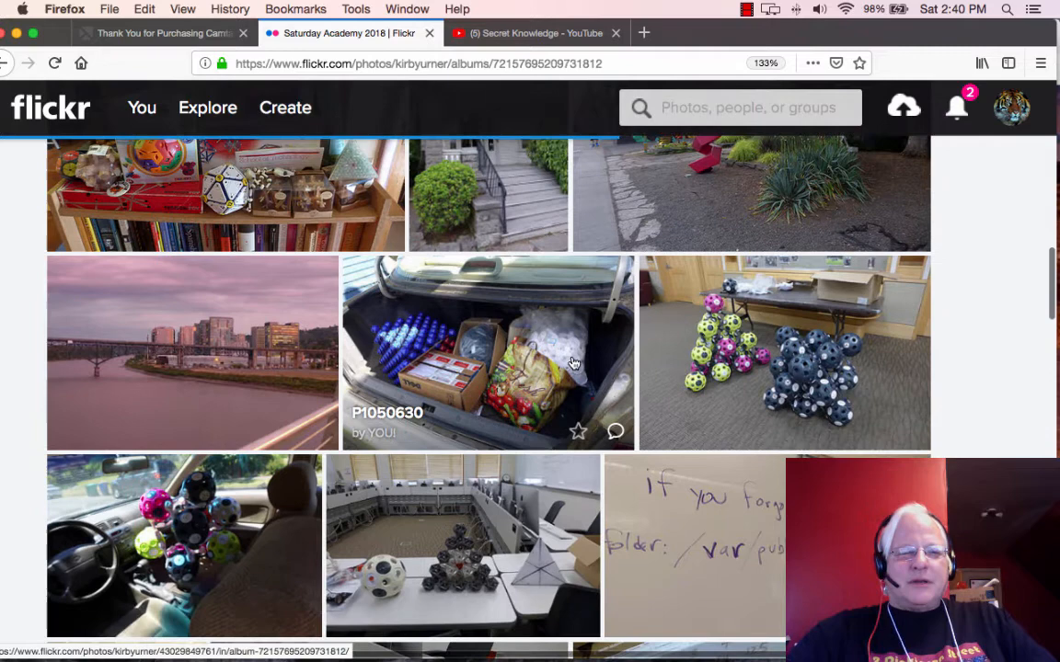
{"action": "scroll", "scroll_direction": "down", "scroll_amount": 3}
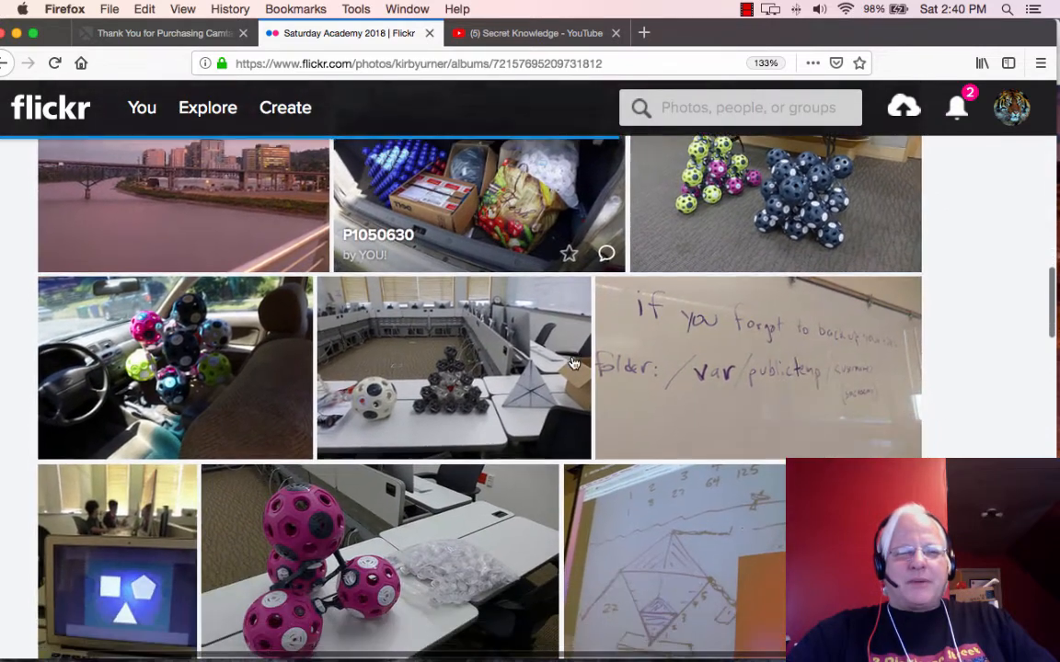
Continue down the album grid and view photo P1050672 on its own page.
{"action": "scroll", "scroll_direction": "down", "scroll_amount": 3}
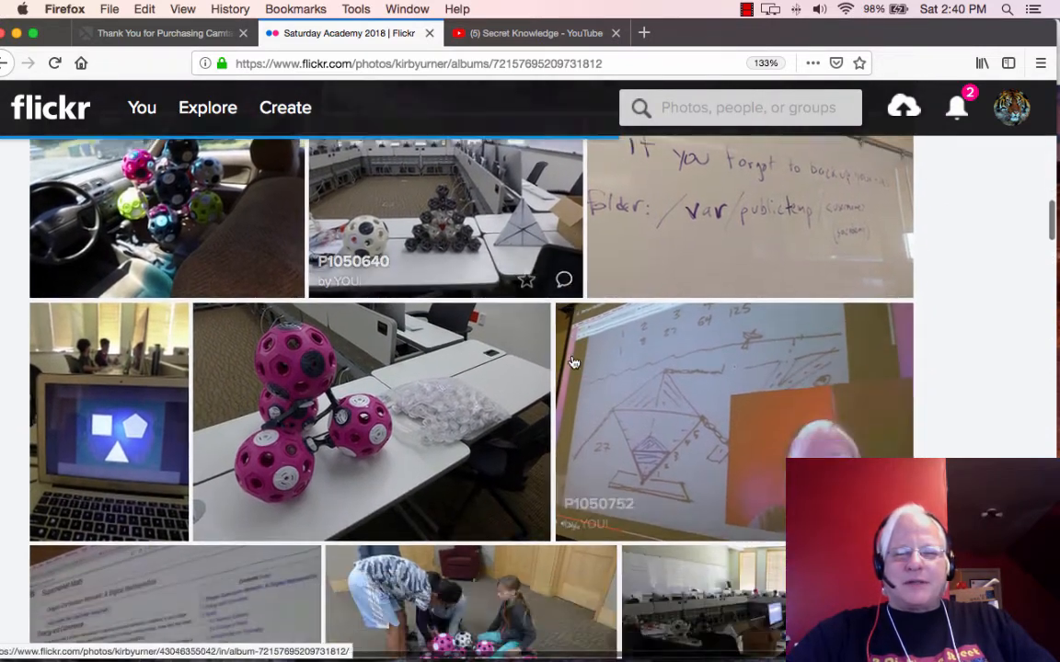
{"action": "scroll", "scroll_direction": "down", "scroll_amount": 3}
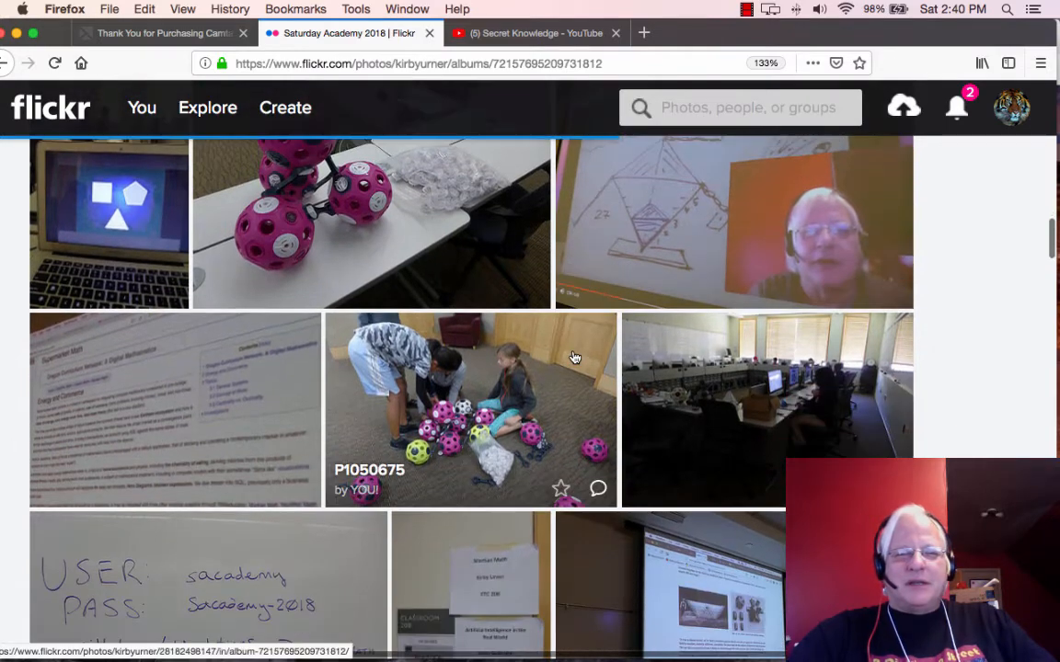
{"action": "scroll", "scroll_direction": "down", "scroll_amount": 3}
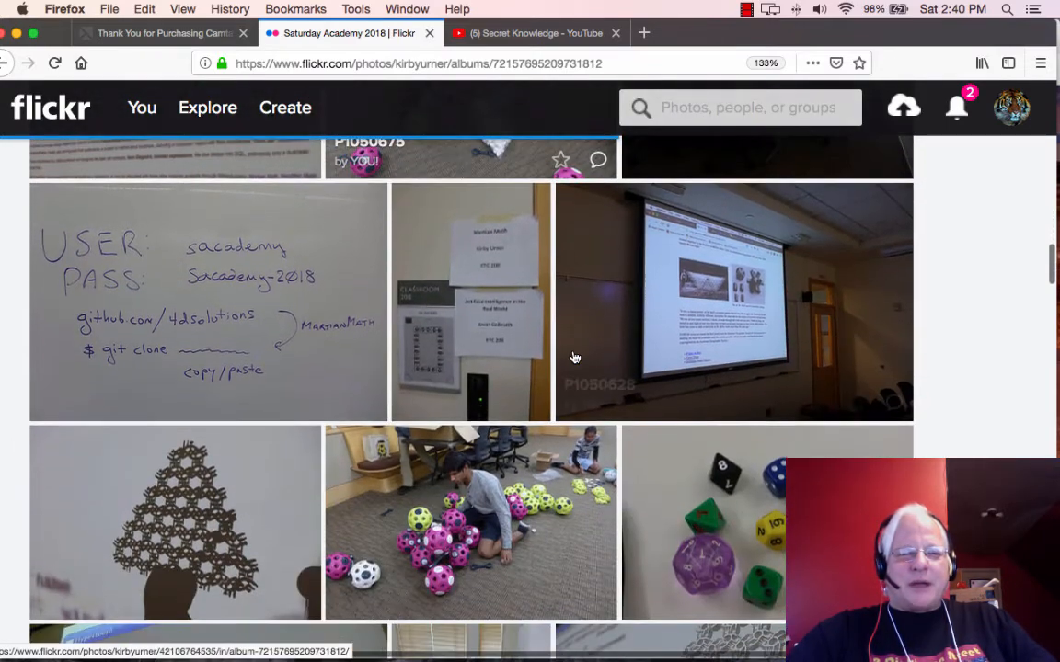
{"action": "scroll", "scroll_direction": "down", "scroll_amount": 3}
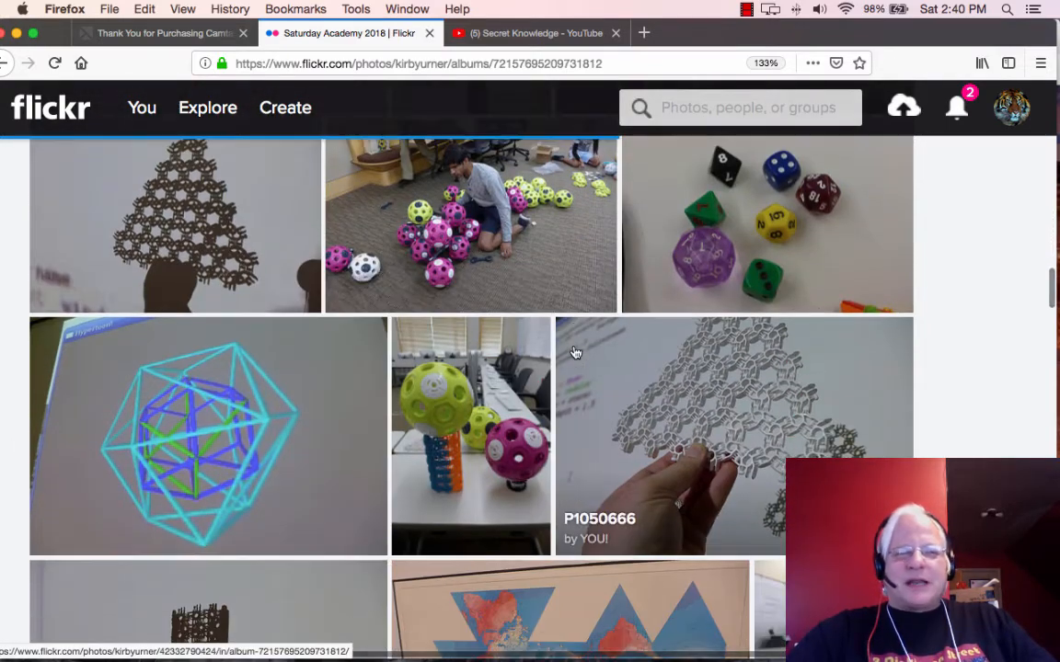
{"action": "scroll", "scroll_direction": "down", "scroll_amount": 3}
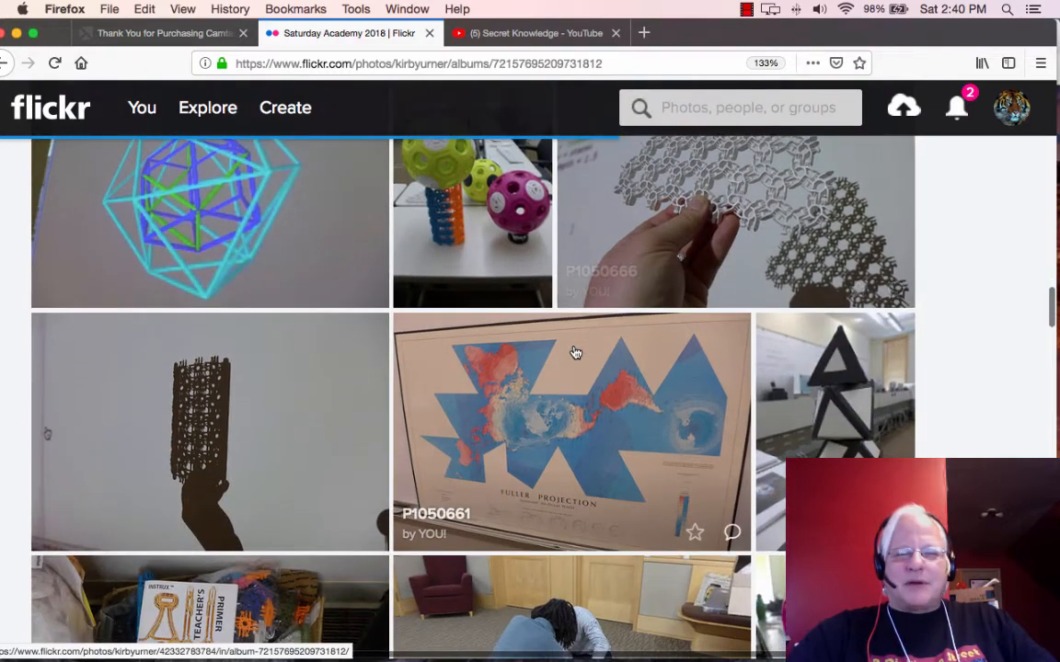
{"action": "scroll", "scroll_direction": "down", "scroll_amount": 3}
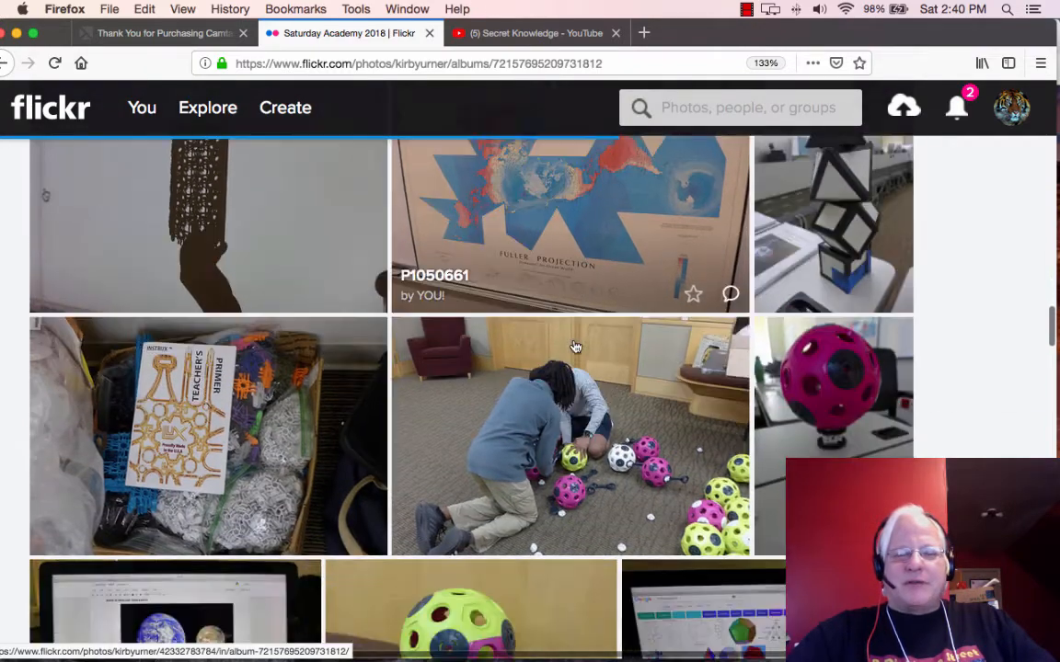
{"action": "scroll", "scroll_direction": "down", "scroll_amount": 3}
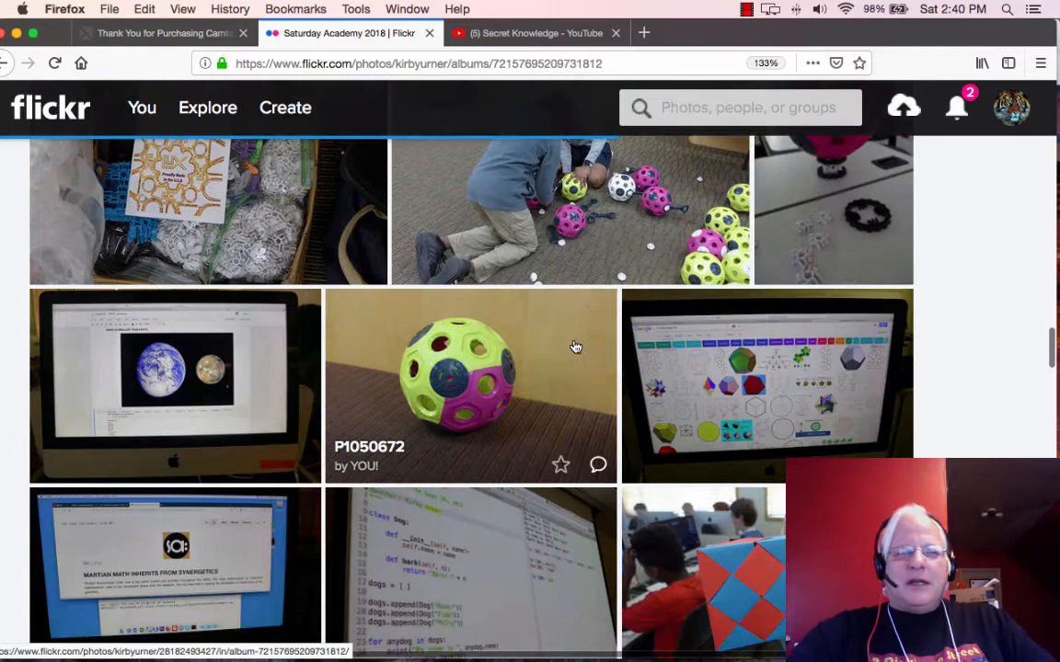
{"action": "scroll", "scroll_direction": "down", "scroll_amount": 3}
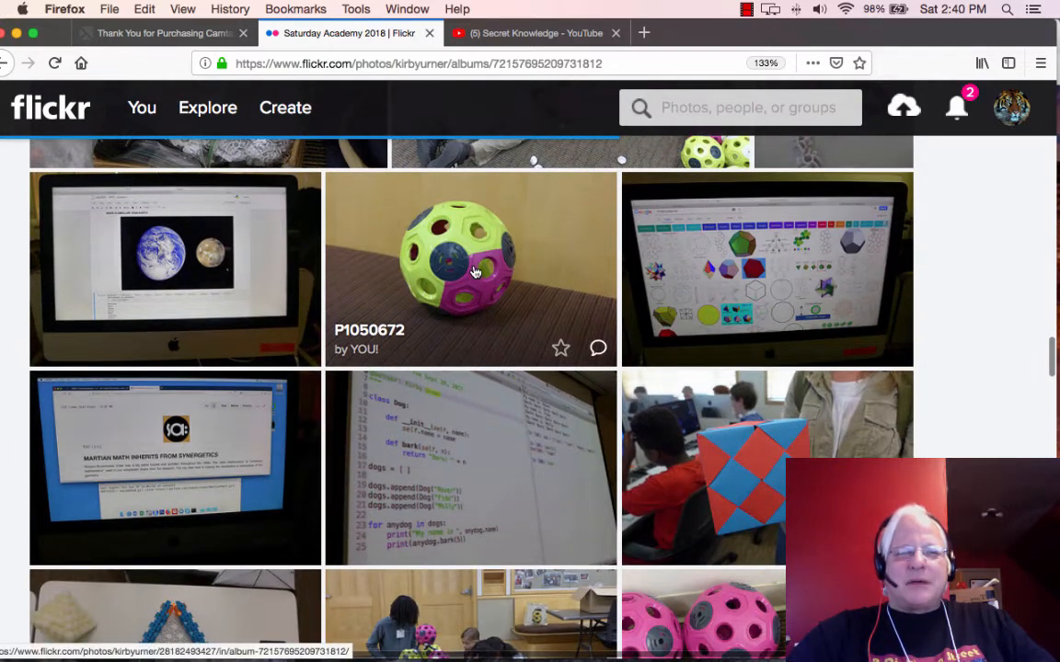
{"action": "left_click", "coordinate": [471, 269]}
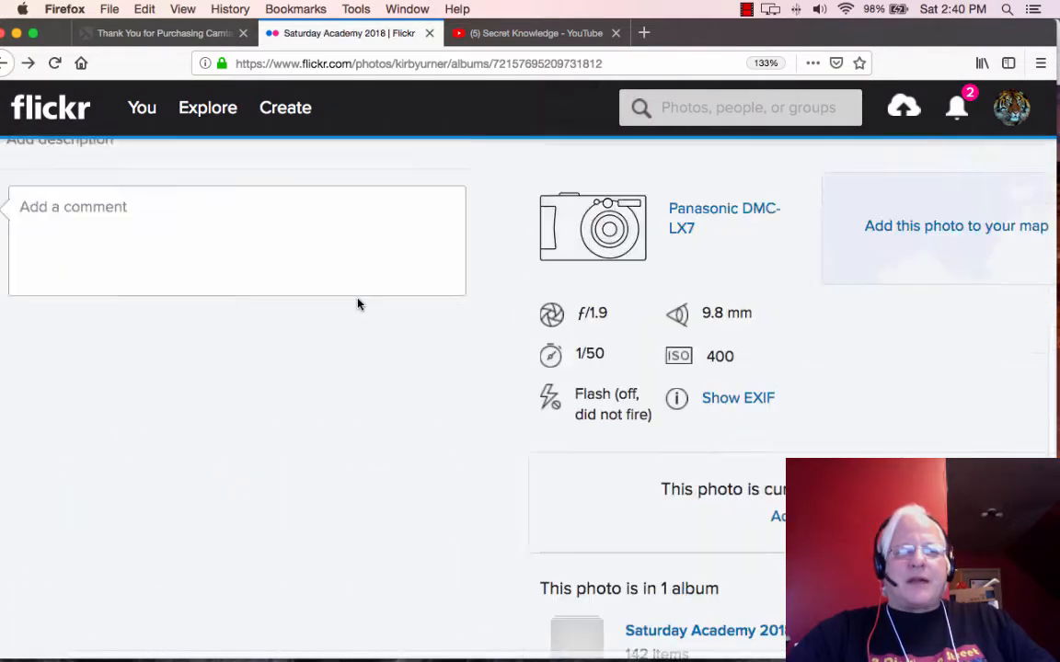
Scroll the photo page back up after checking its camera details.
{"action": "scroll", "scroll_direction": "up", "scroll_amount": 3}
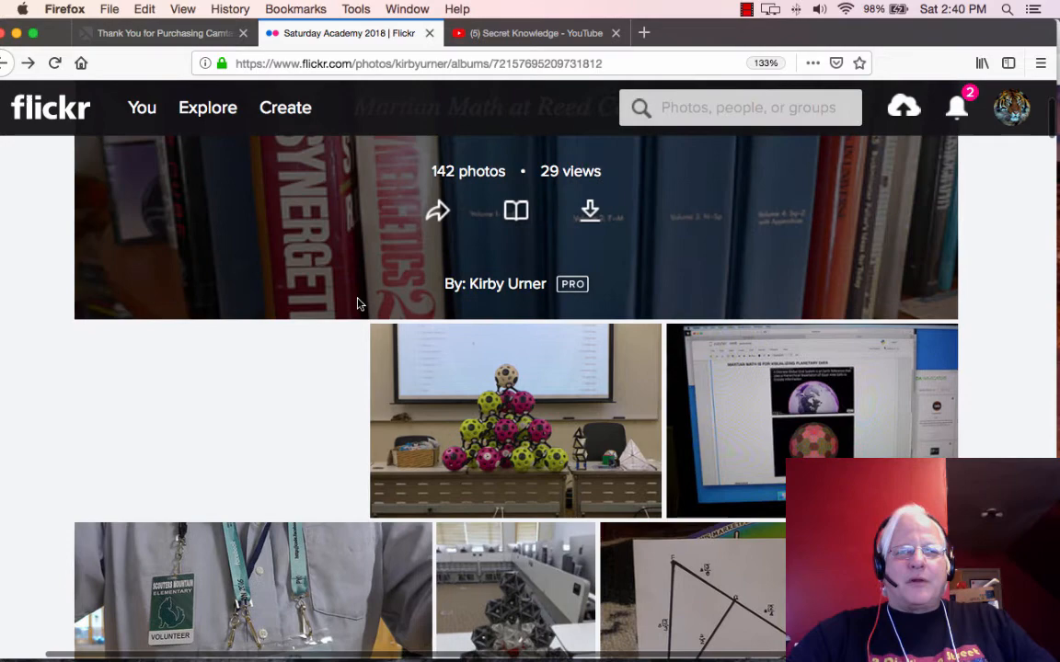
Scroll down the Saturday Academy 2018 album grid until the page 1 / page 2 pagination appears.
{"action": "scroll", "scroll_direction": "down", "scroll_amount": 3}
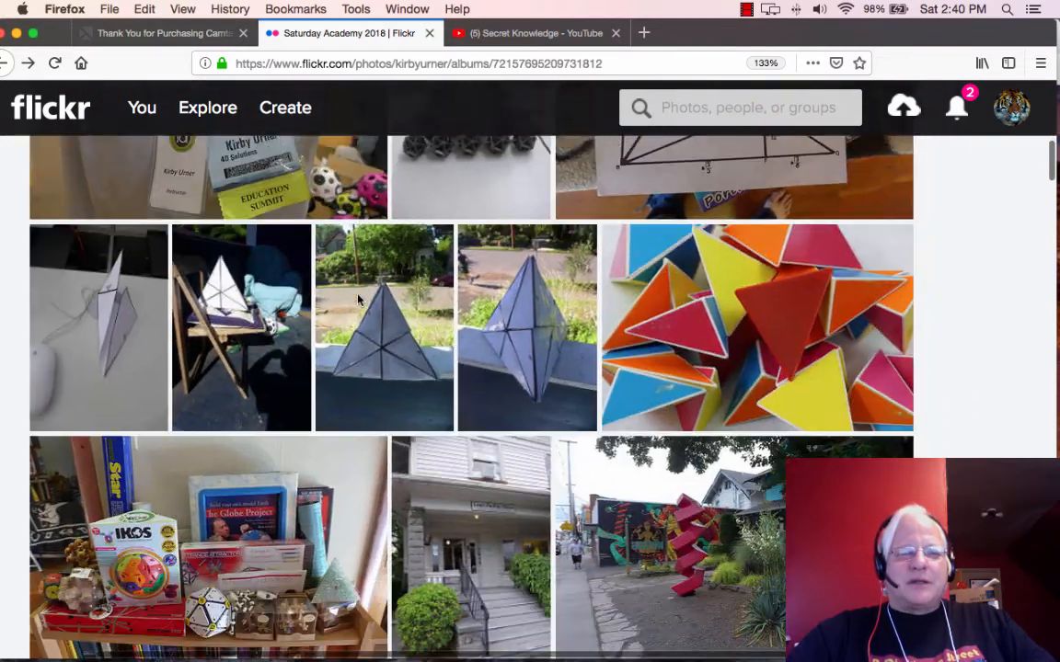
{"action": "scroll", "scroll_direction": "down", "scroll_amount": 3}
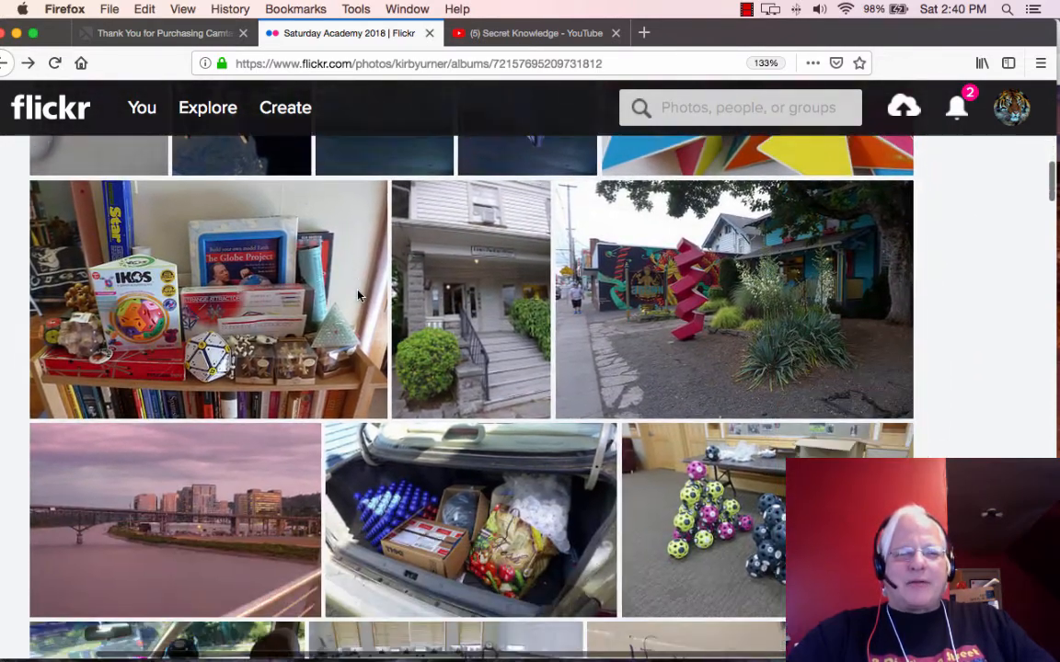
{"action": "scroll", "scroll_direction": "down", "scroll_amount": 3}
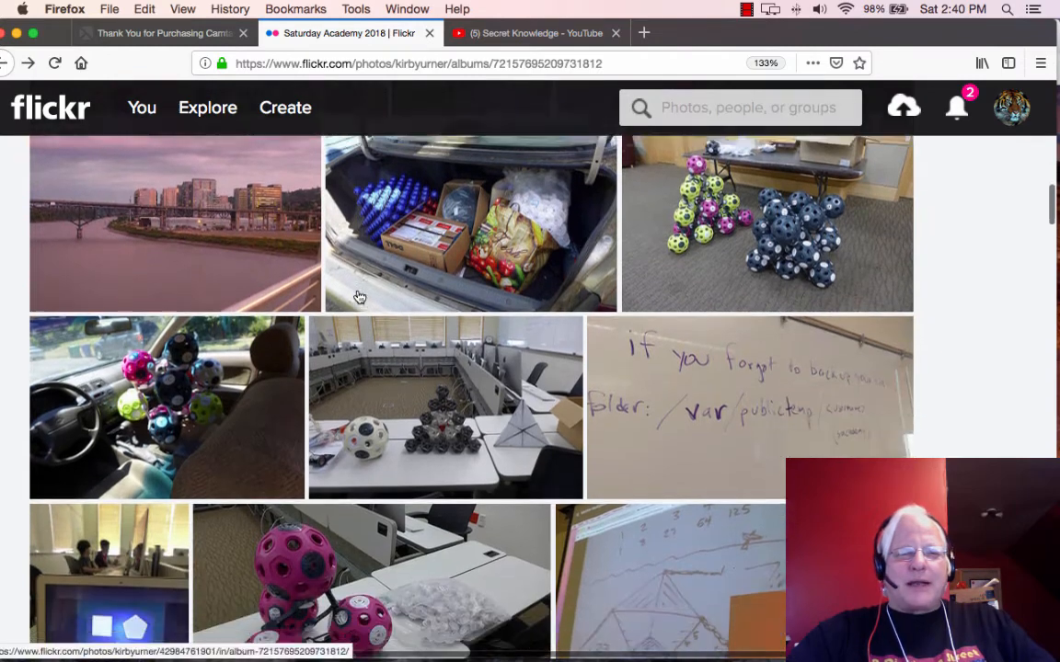
{"action": "scroll", "scroll_direction": "down", "scroll_amount": 3}
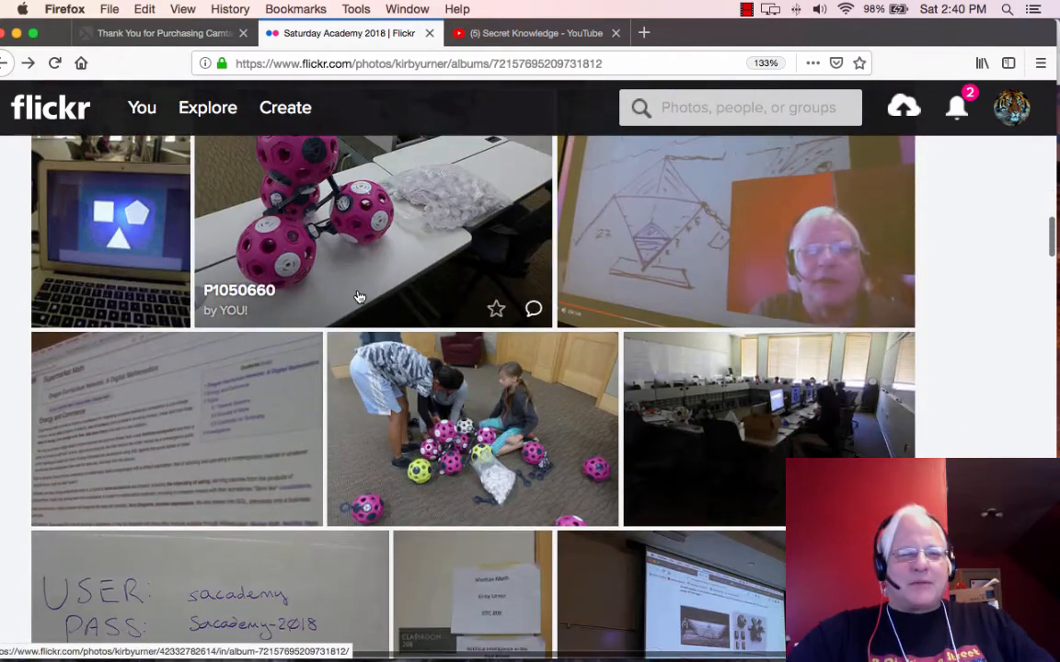
{"action": "scroll", "scroll_direction": "down", "scroll_amount": 3}
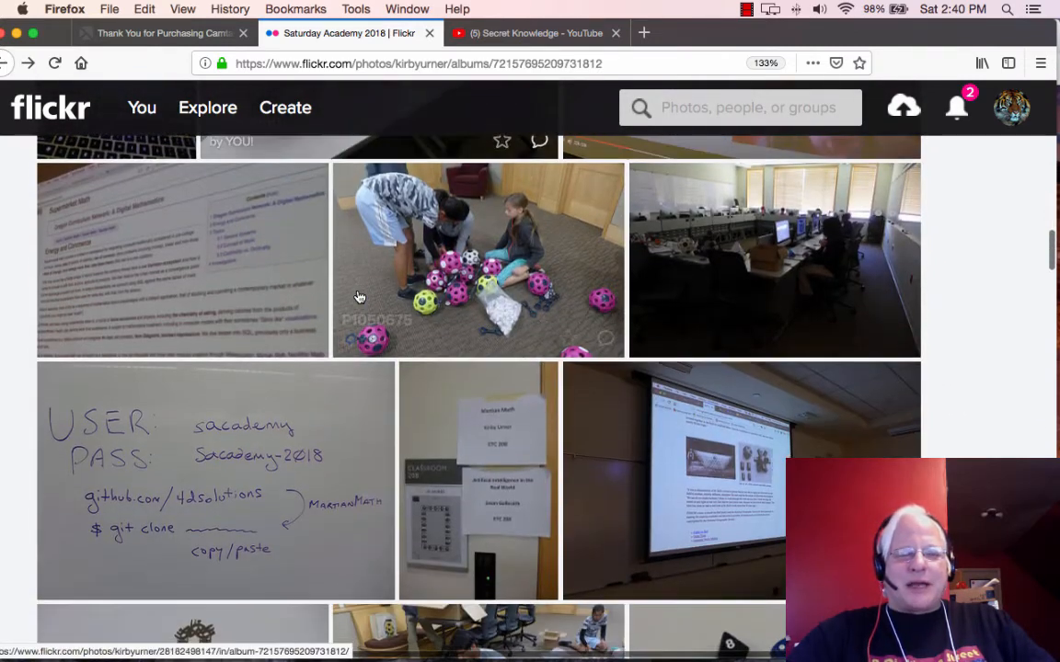
{"action": "scroll", "scroll_direction": "down", "scroll_amount": 3}
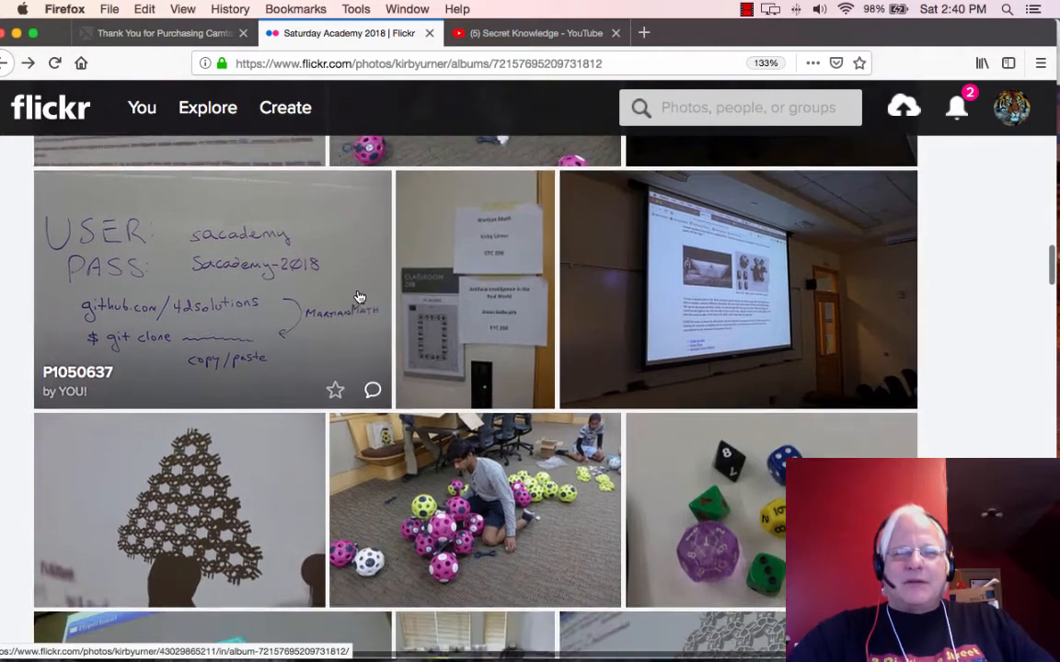
{"action": "scroll", "scroll_direction": "down", "scroll_amount": 3}
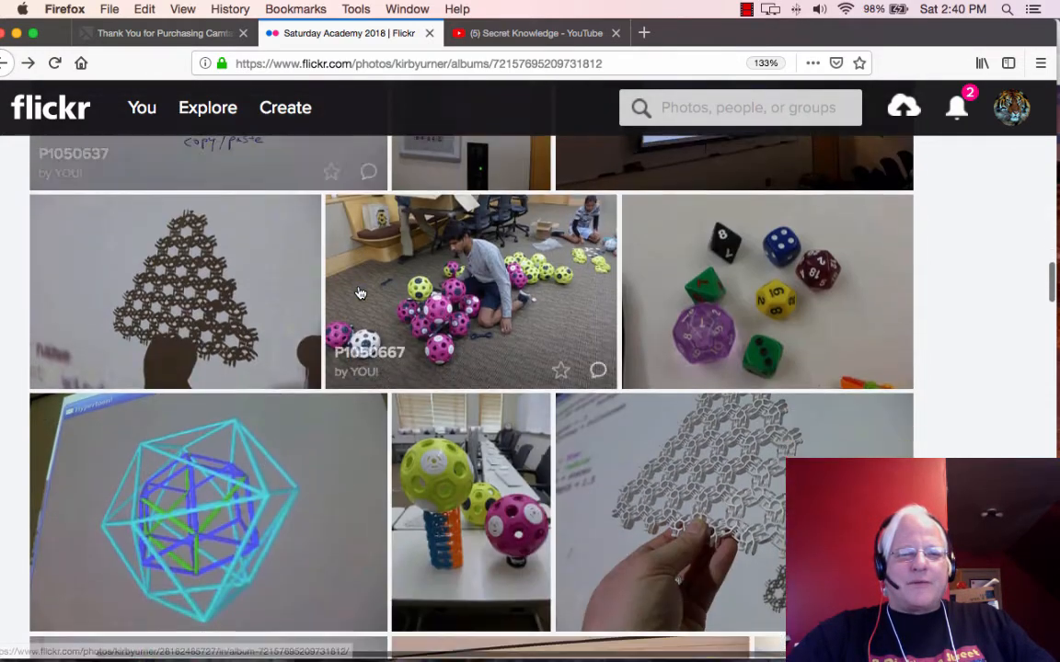
{"action": "scroll", "scroll_direction": "down", "scroll_amount": 3}
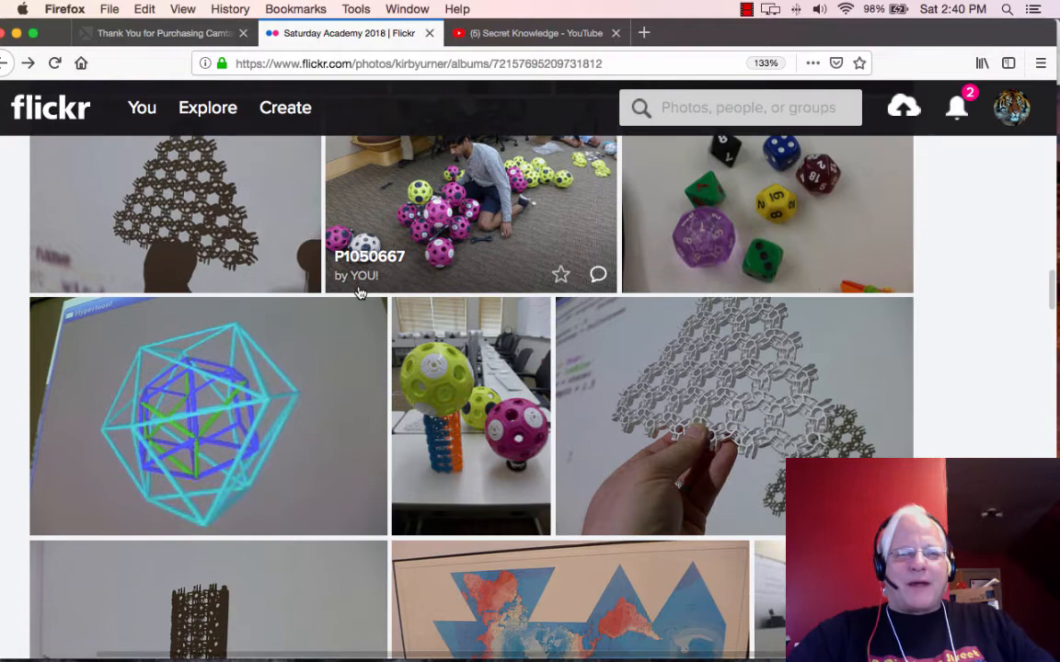
{"action": "scroll", "scroll_direction": "down", "scroll_amount": 3}
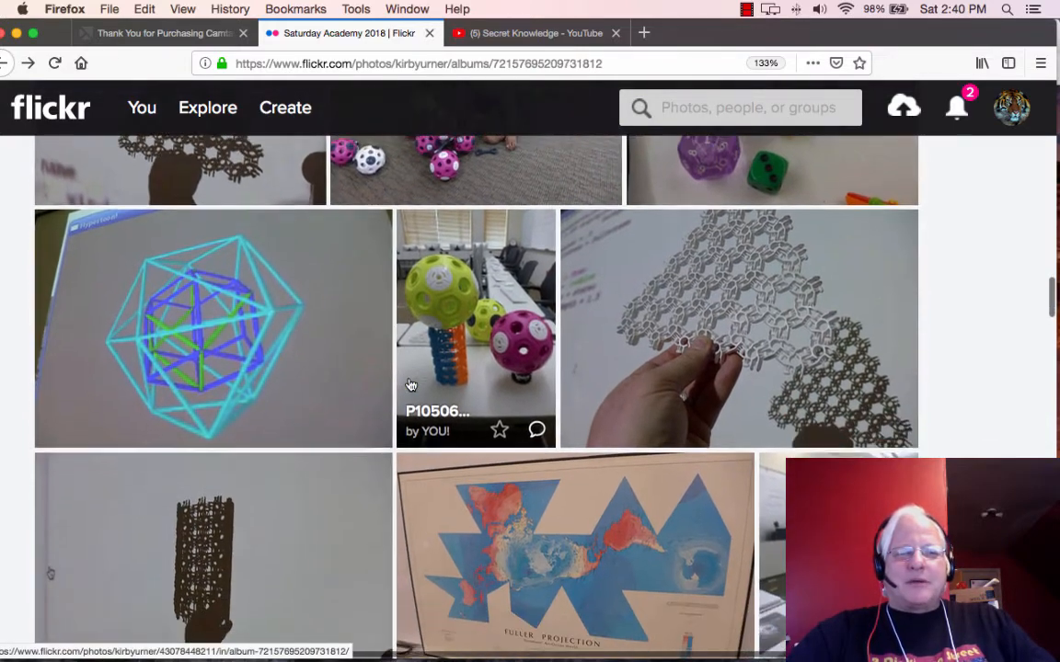
{"action": "scroll", "scroll_direction": "down", "scroll_amount": 3}
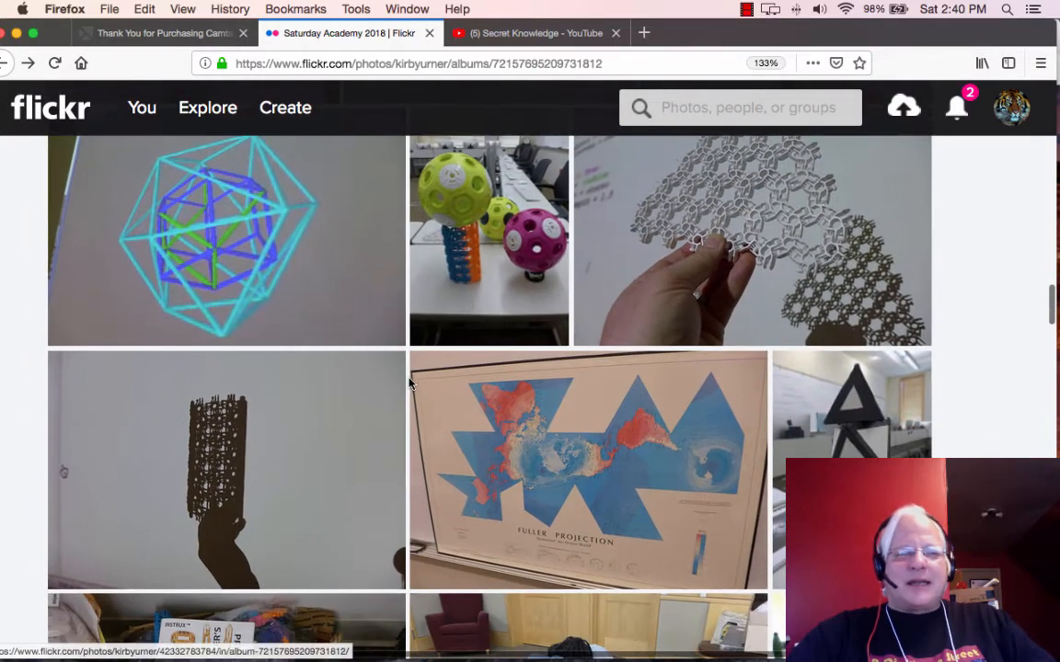
{"action": "scroll", "scroll_direction": "down", "scroll_amount": 3}
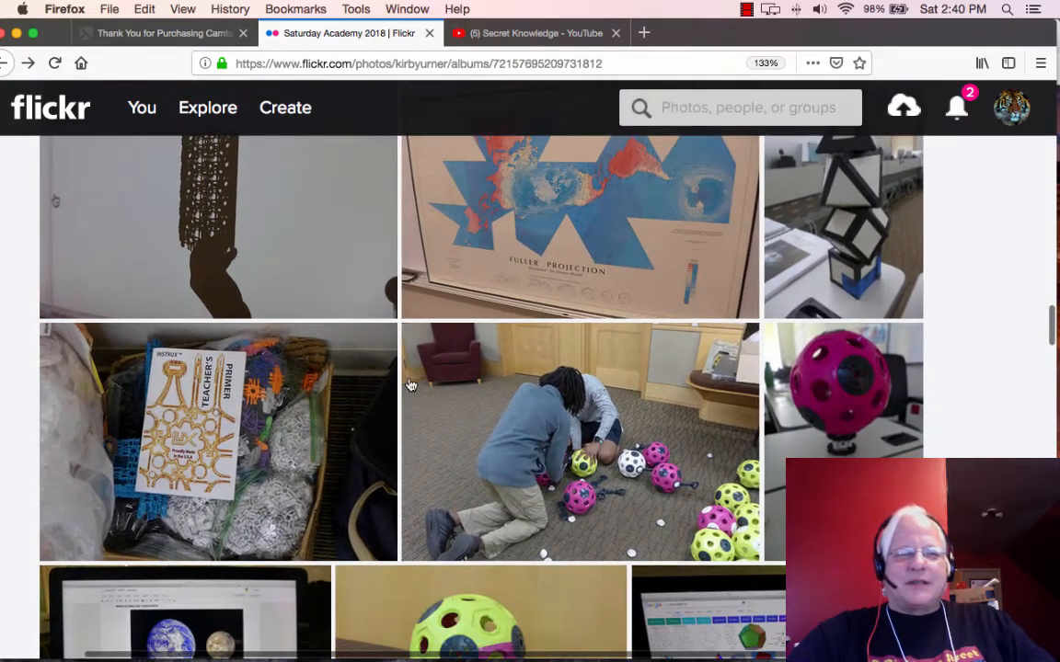
{"action": "scroll", "scroll_direction": "down", "scroll_amount": 3}
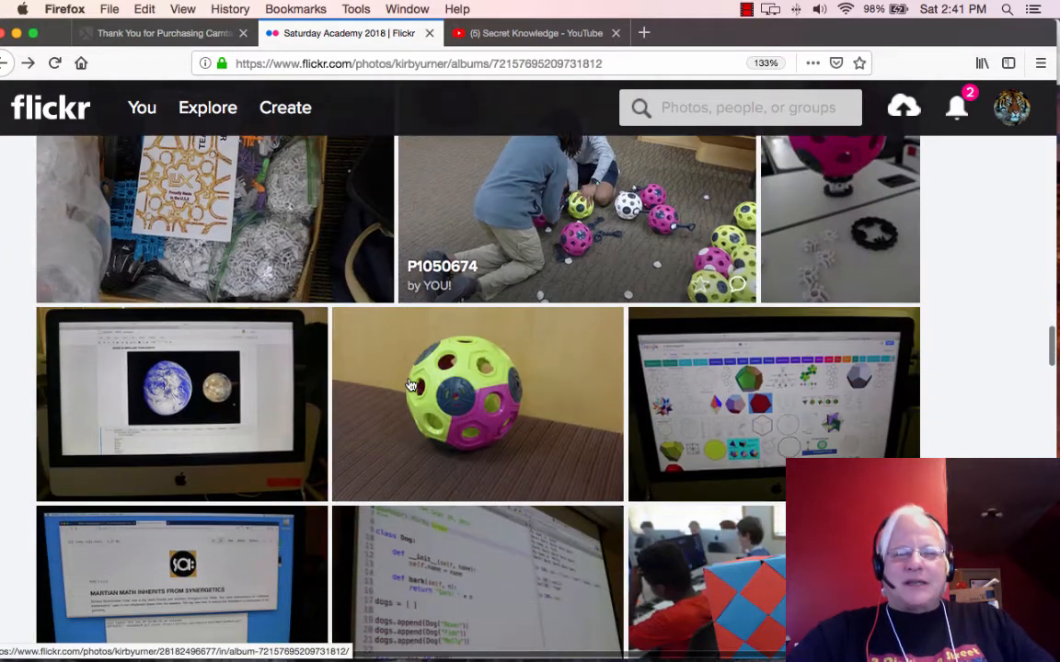
{"action": "scroll", "scroll_direction": "down", "scroll_amount": 3}
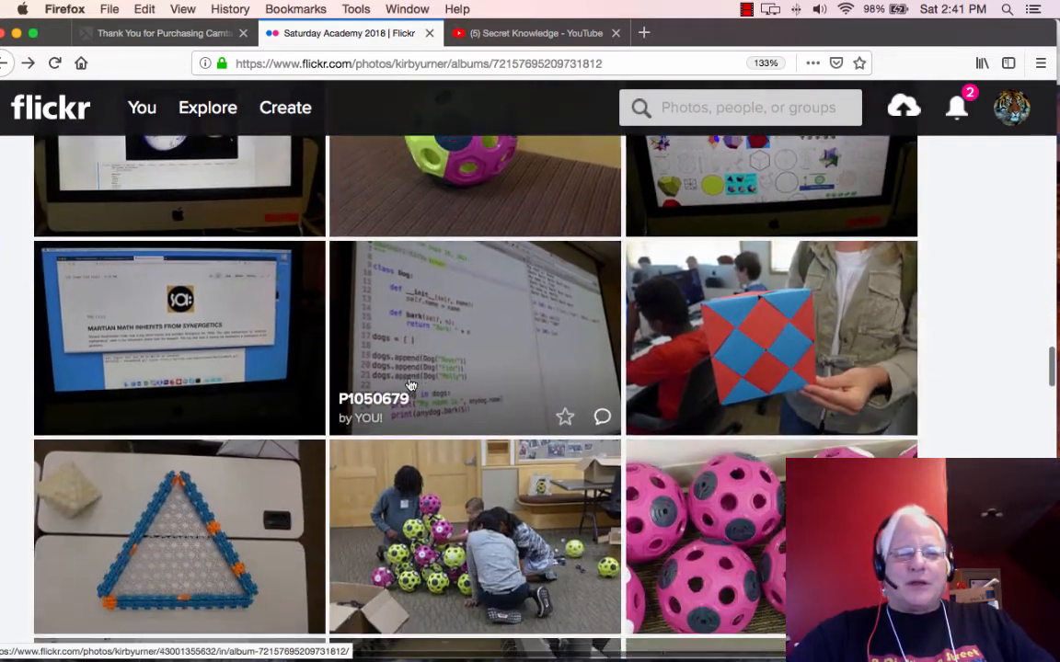
{"action": "scroll", "scroll_direction": "down", "scroll_amount": 3}
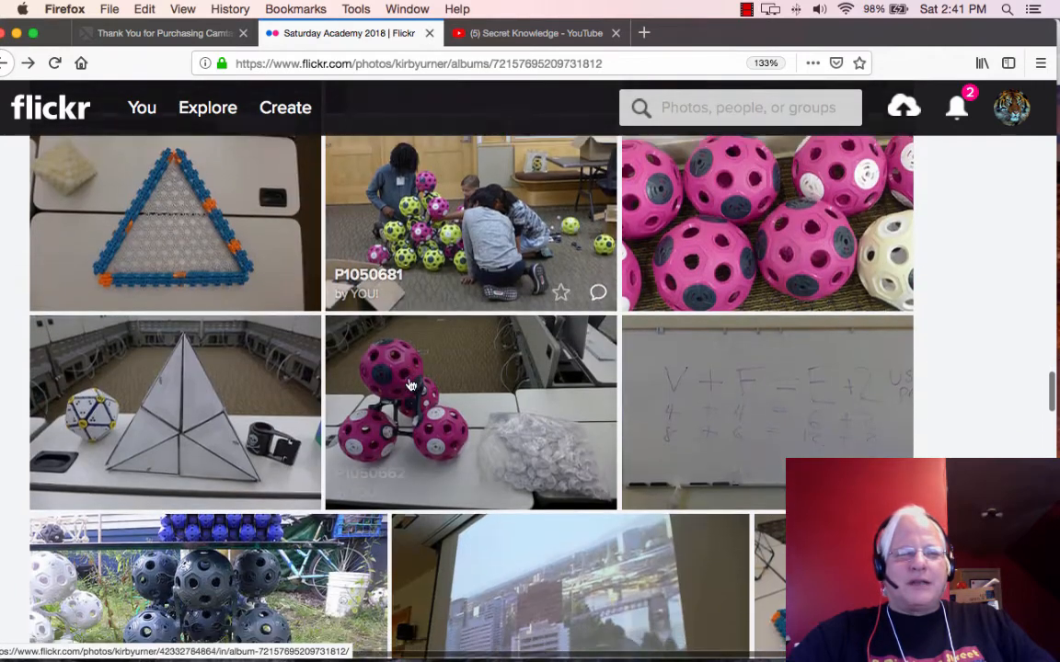
{"action": "scroll", "scroll_direction": "down", "scroll_amount": 3}
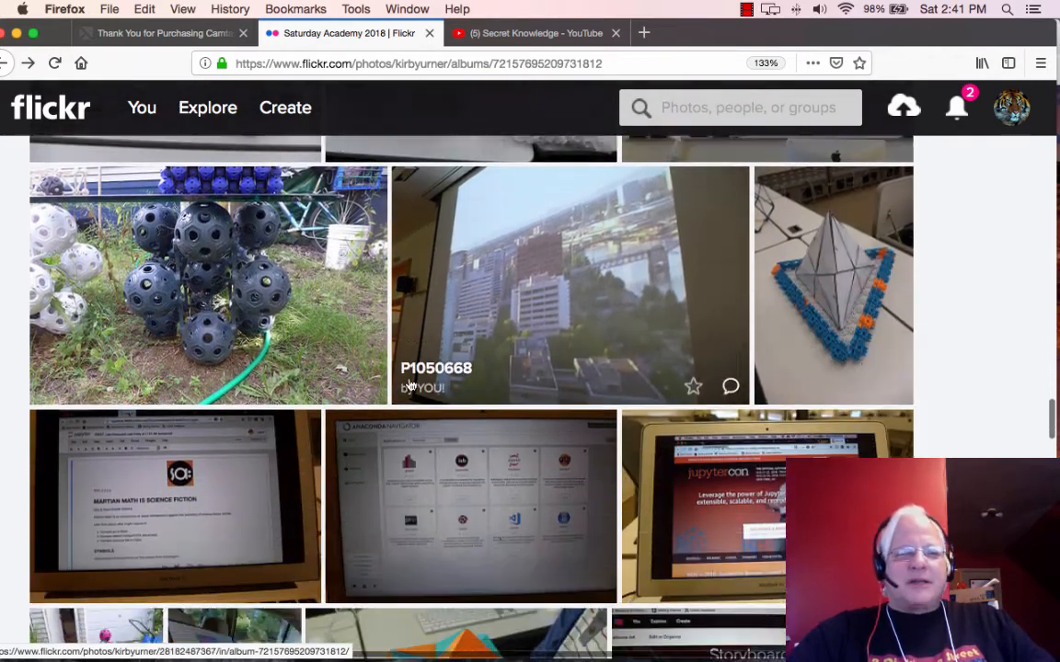
{"action": "scroll", "scroll_direction": "down", "scroll_amount": 3}
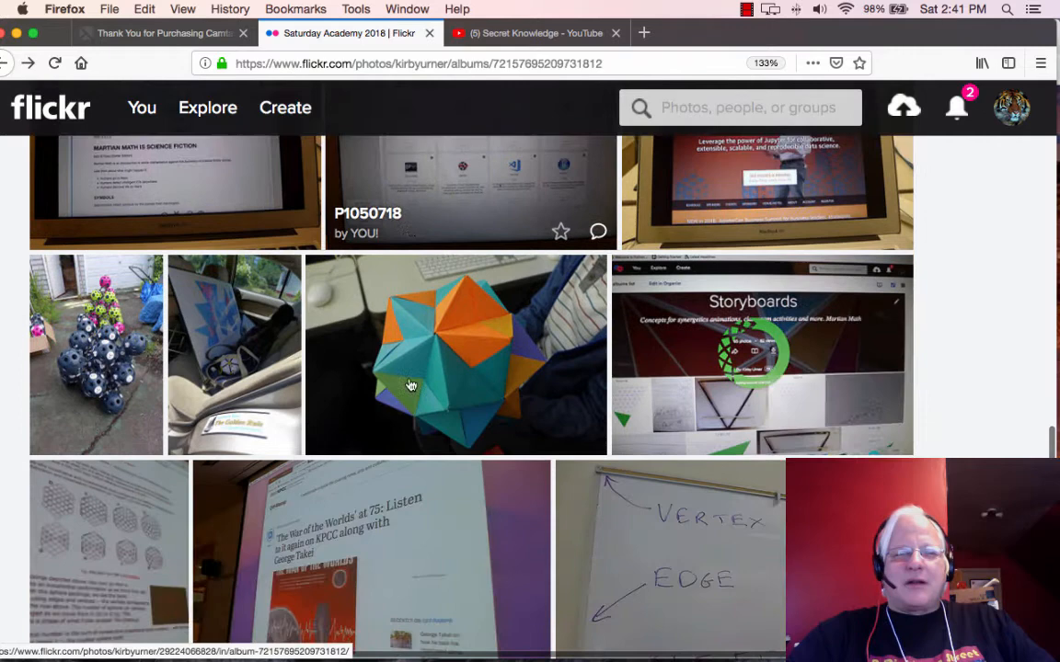
{"action": "scroll", "scroll_direction": "down", "scroll_amount": 3}
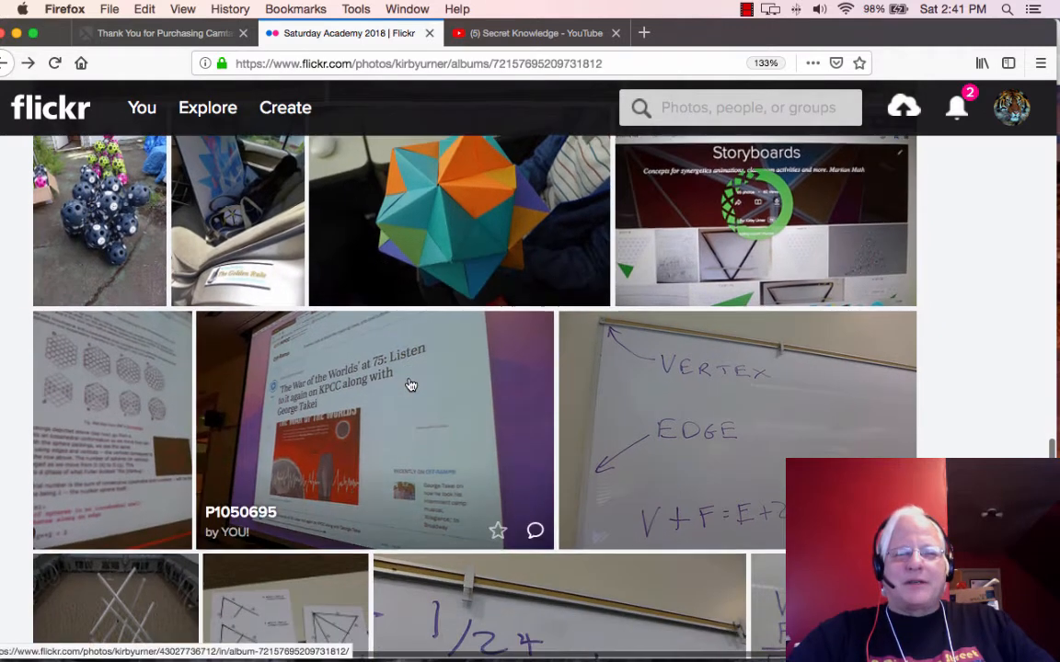
{"action": "scroll", "scroll_direction": "down", "scroll_amount": 3}
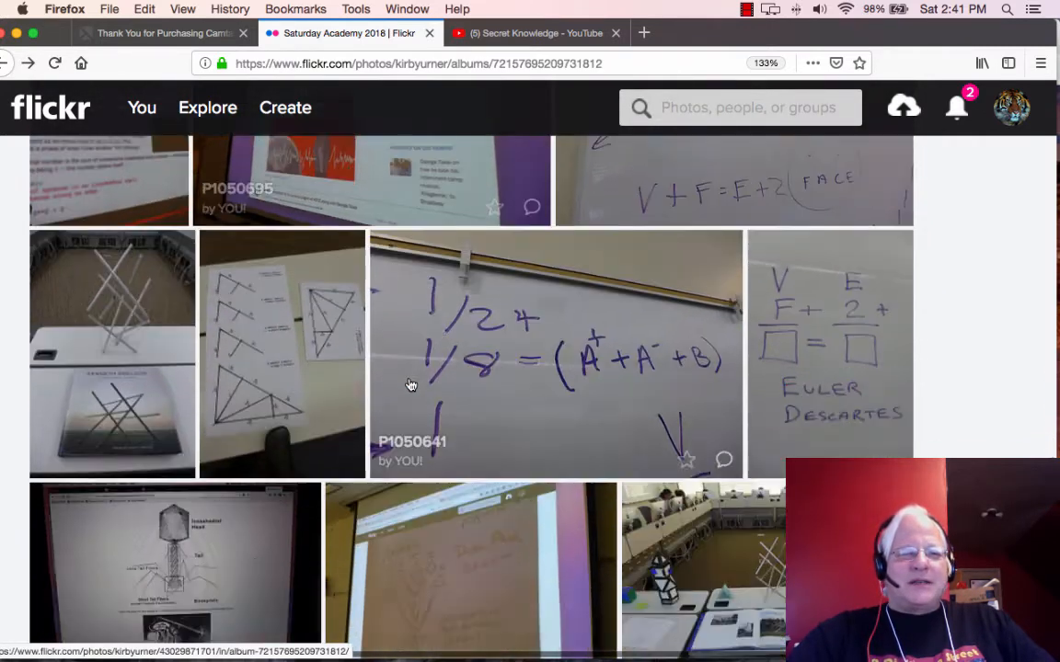
{"action": "scroll", "scroll_direction": "down", "scroll_amount": 3}
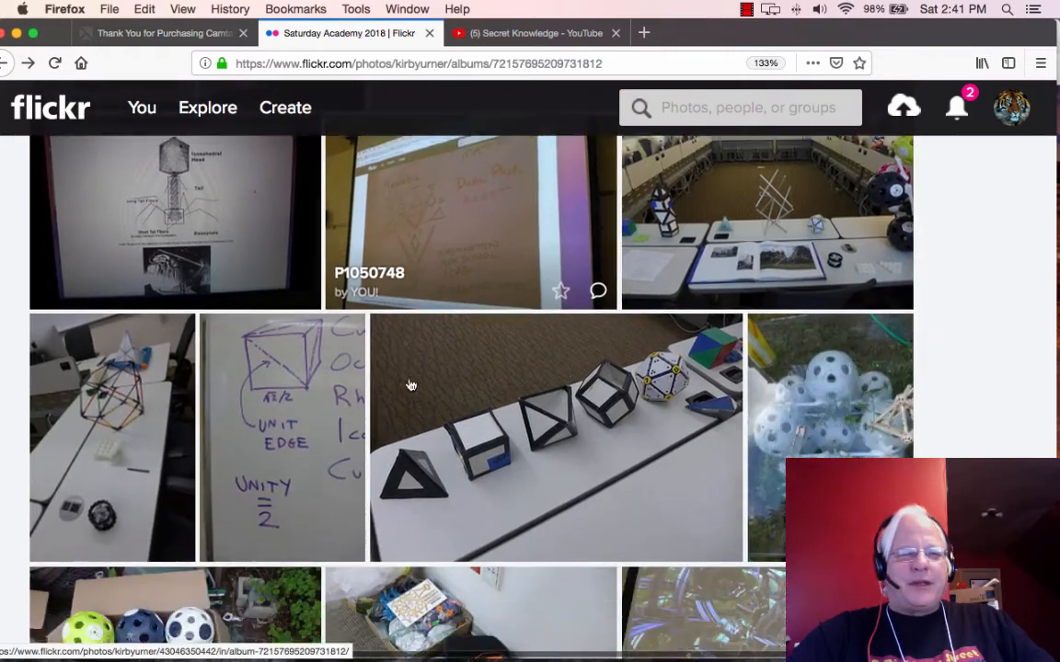
{"action": "scroll", "scroll_direction": "down", "scroll_amount": 3}
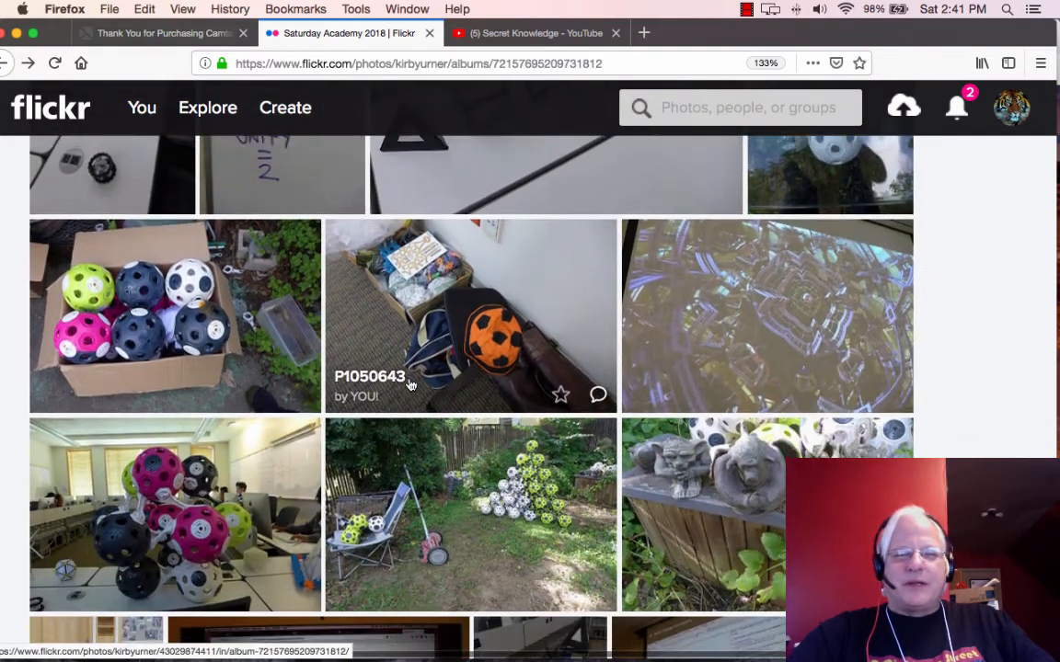
{"action": "scroll", "scroll_direction": "down", "scroll_amount": 3}
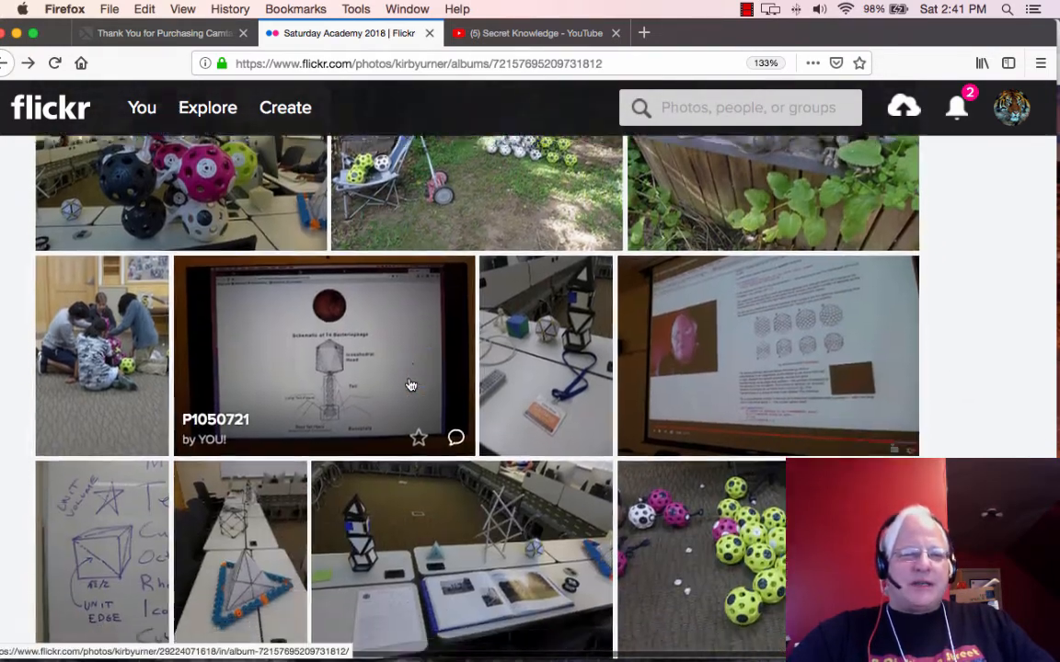
{"action": "scroll", "scroll_direction": "down", "scroll_amount": 3}
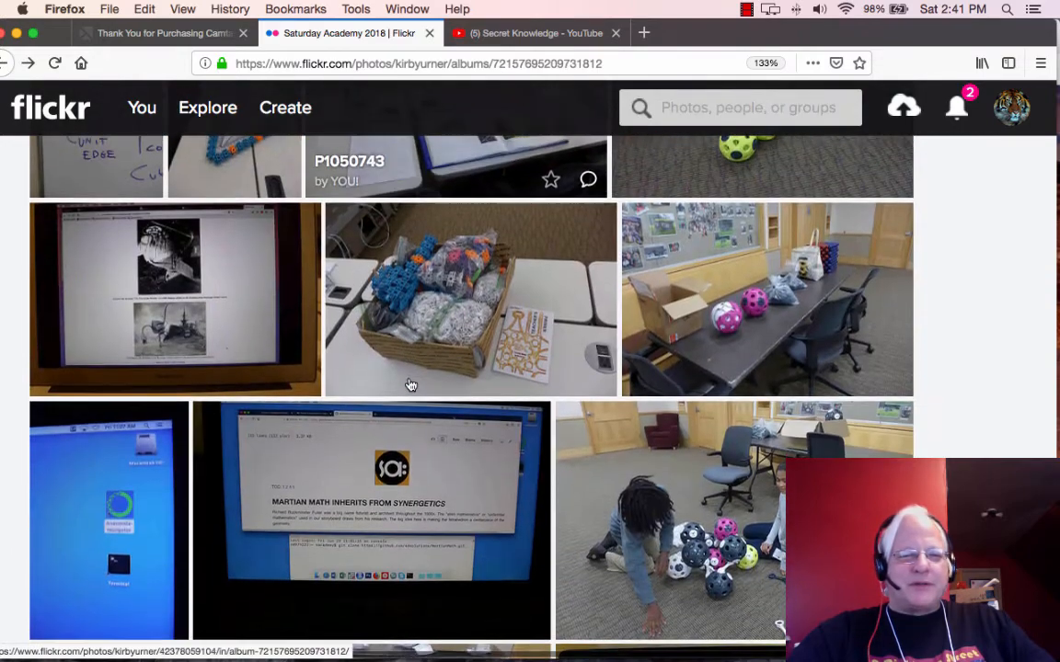
{"action": "scroll", "scroll_direction": "down", "scroll_amount": 3}
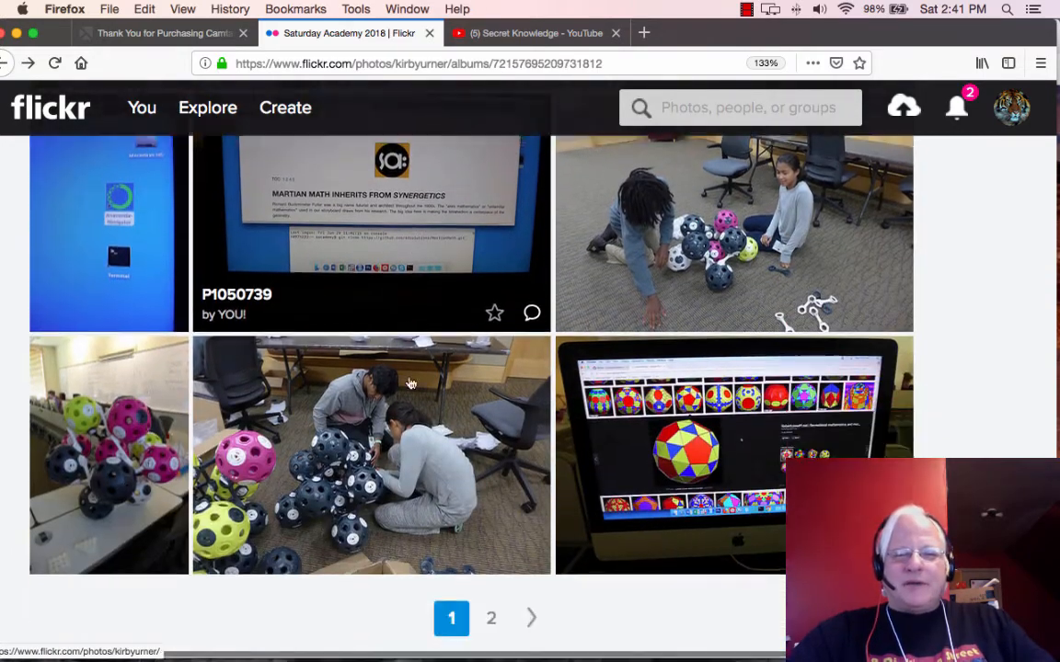
{"action": "scroll", "scroll_direction": "down", "scroll_amount": 3}
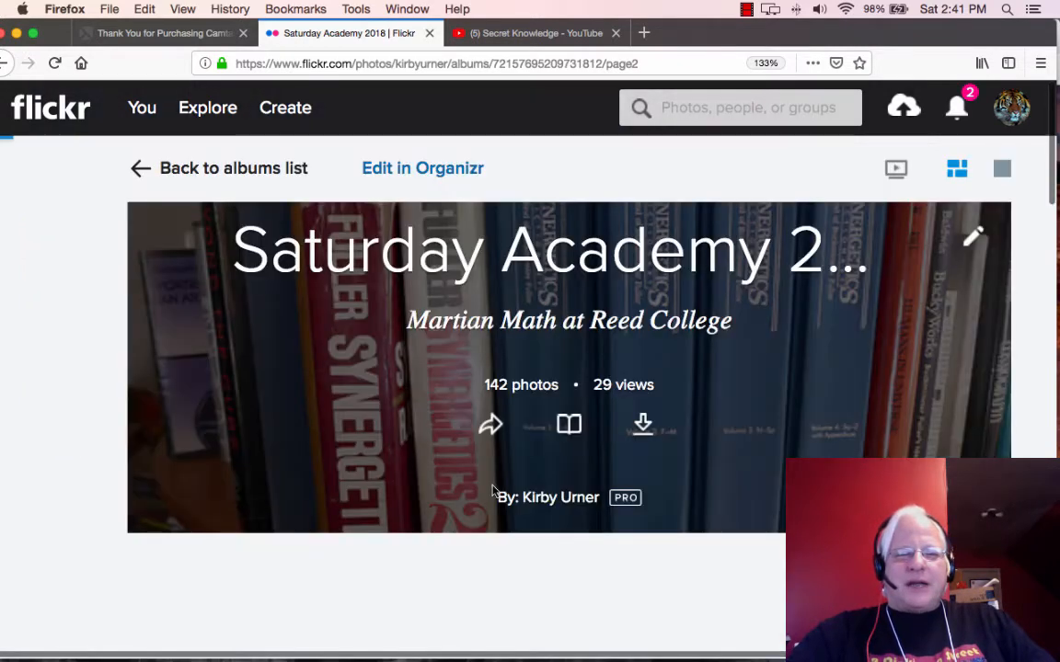
{"action": "mouse_move", "coordinate": [651, 495]}
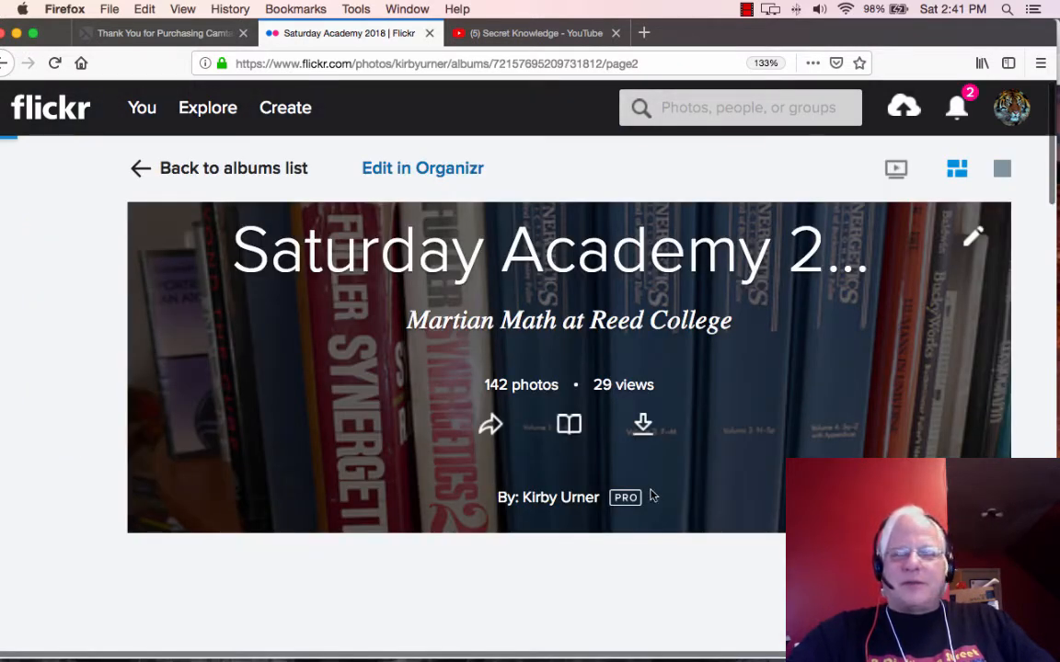
Scroll the album's second page and open the whiteboard photo P1050635 listing polyhedron volumes.
{"action": "scroll", "scroll_direction": "down", "scroll_amount": 3}
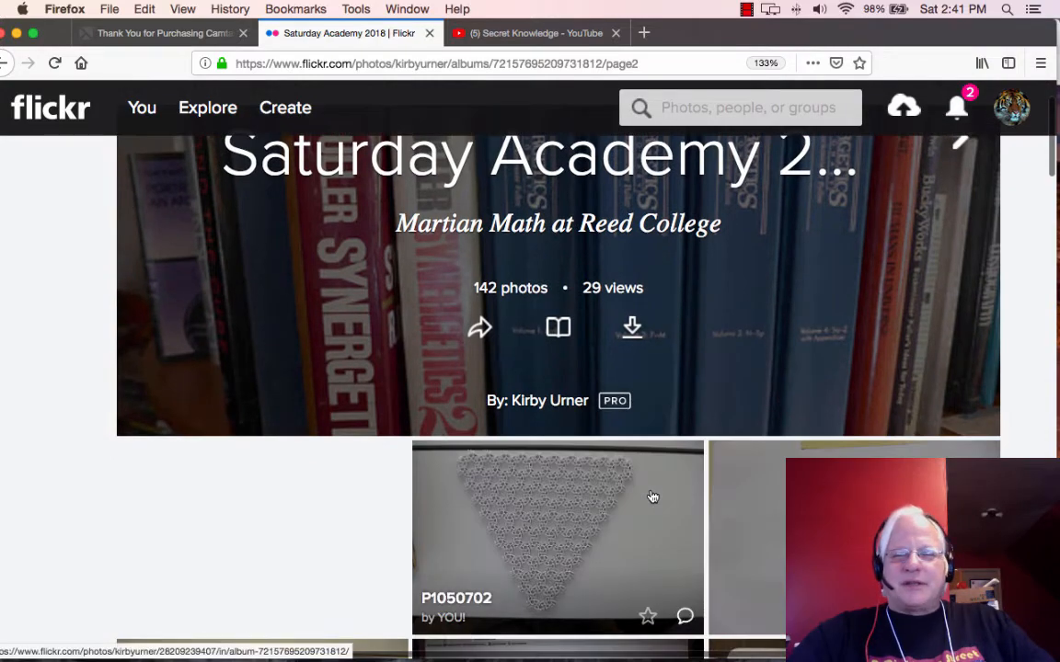
{"action": "scroll", "scroll_direction": "down", "scroll_amount": 3}
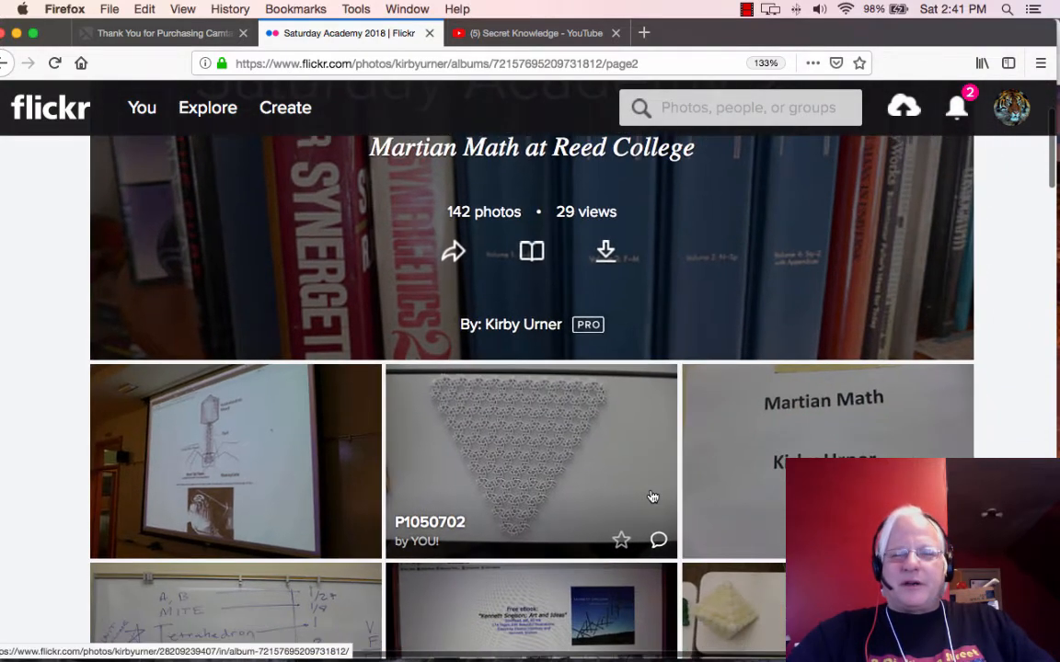
{"action": "scroll", "scroll_direction": "down", "scroll_amount": 3}
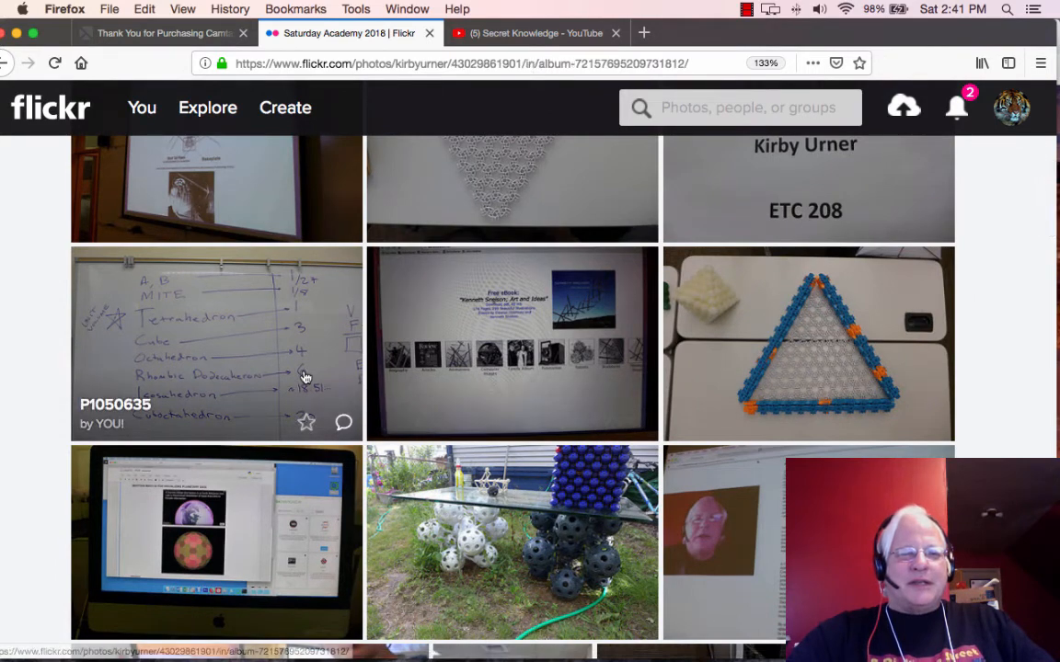
{"action": "left_click", "coordinate": [217, 344]}
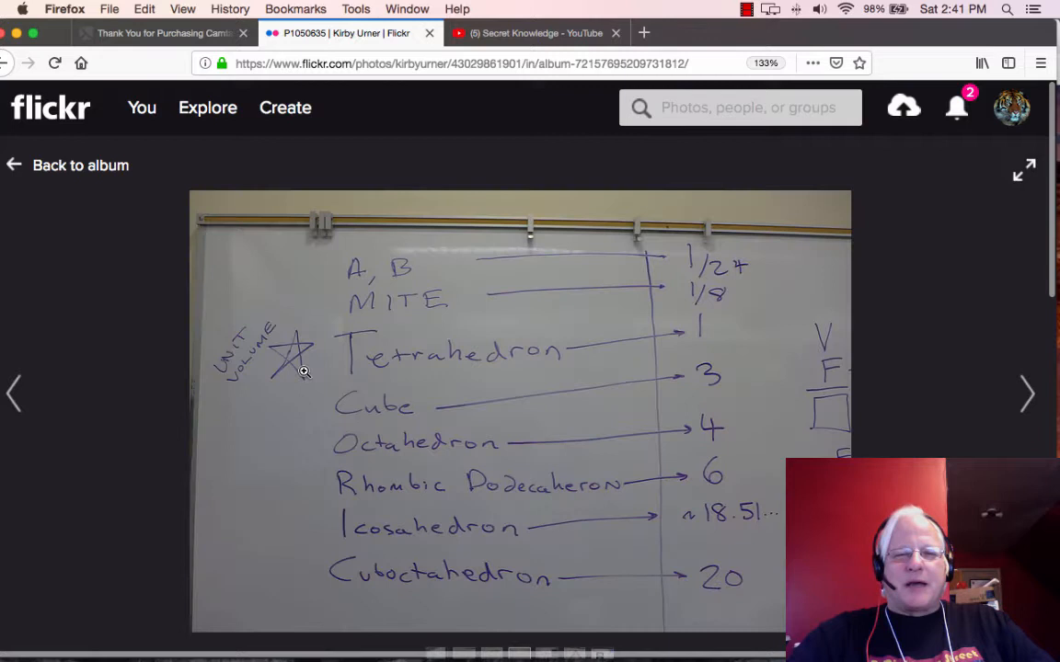
{"action": "mouse_move", "coordinate": [537, 443]}
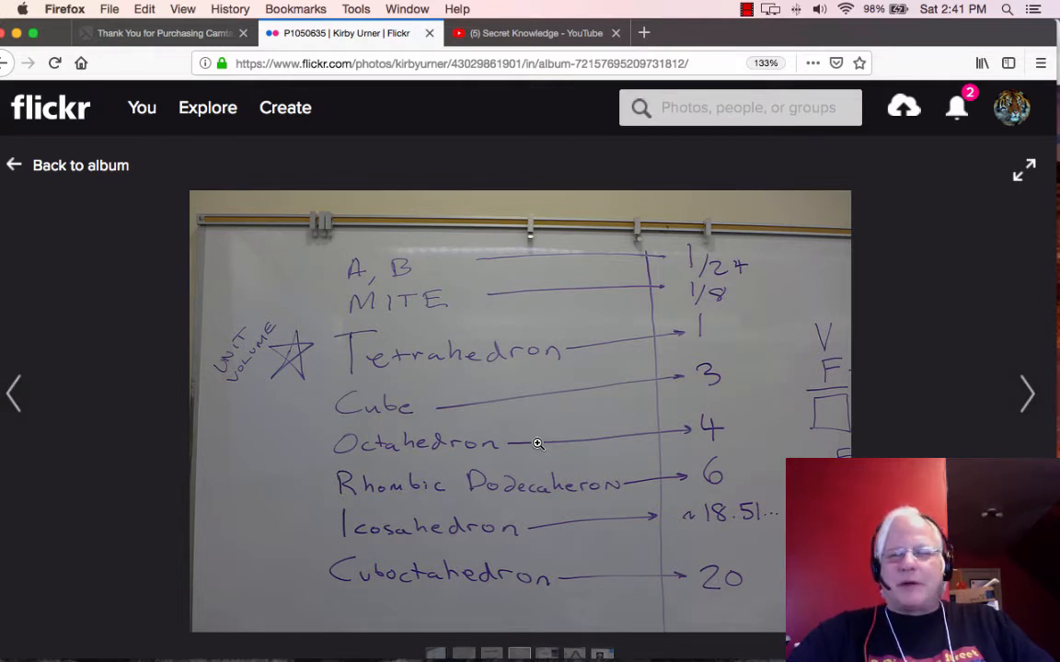
{"action": "mouse_move", "coordinate": [622, 441]}
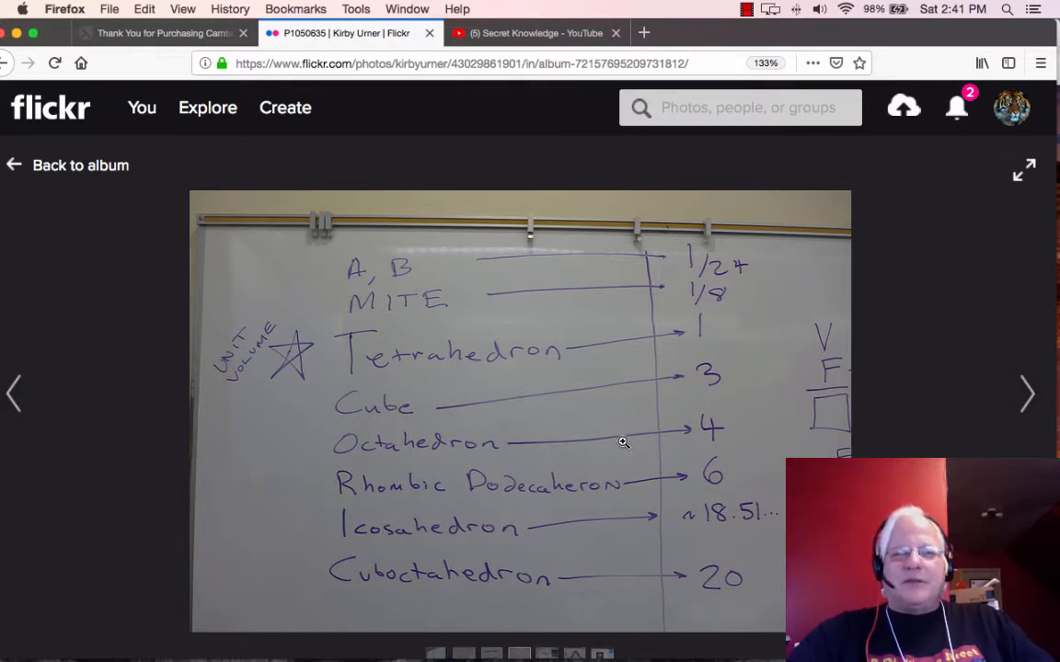
{"action": "scroll", "scroll_direction": "down", "scroll_amount": 3}
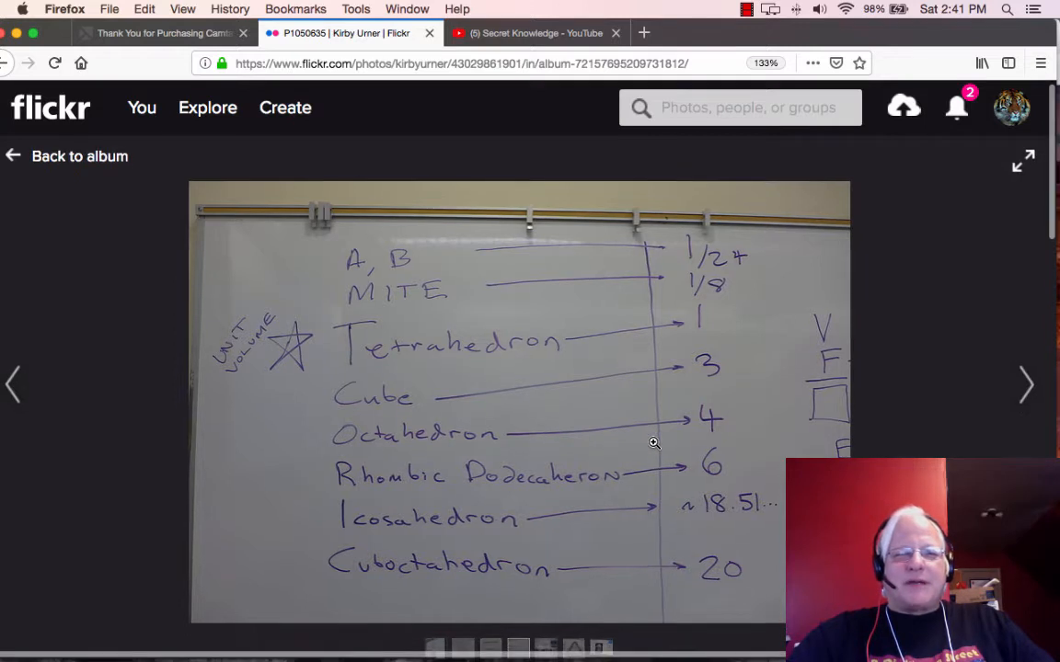
{"action": "mouse_move", "coordinate": [706, 328]}
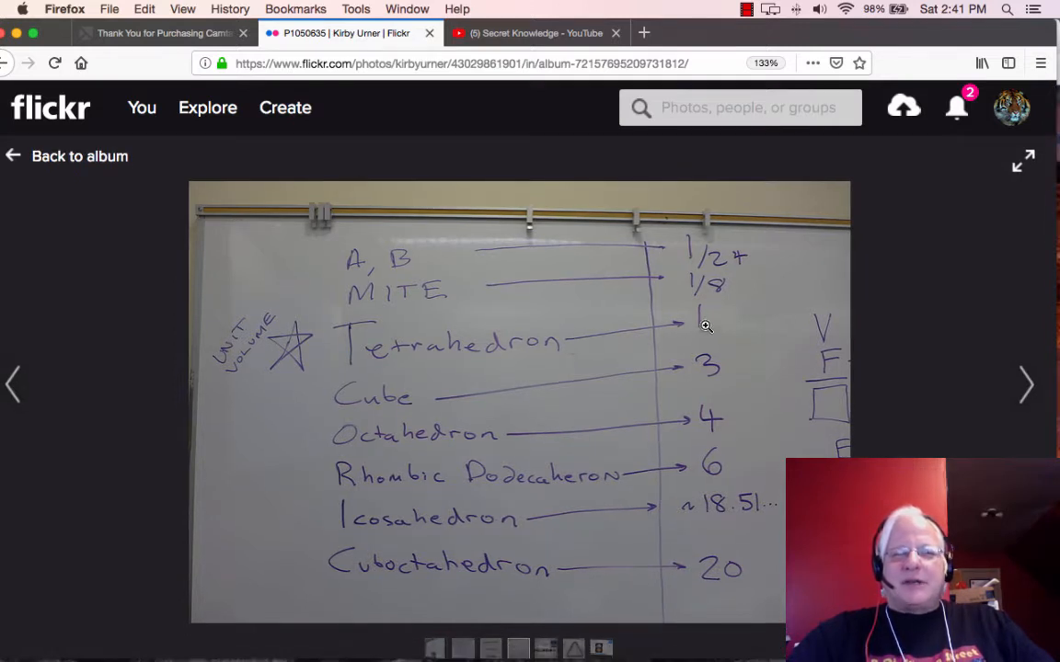
{"action": "mouse_move", "coordinate": [708, 388]}
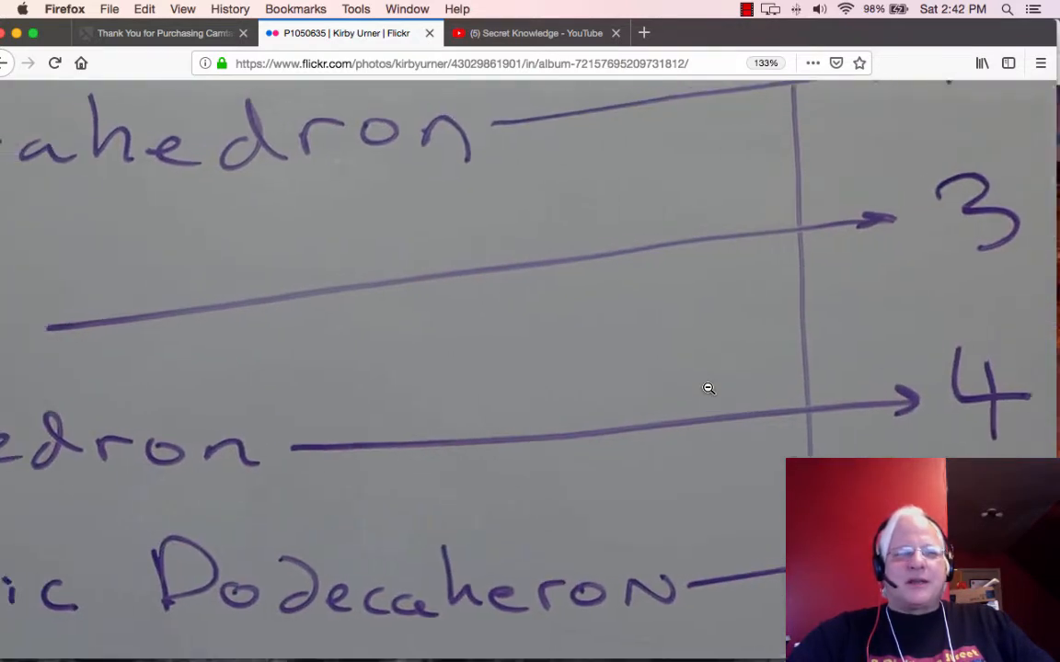
{"action": "scroll", "scroll_direction": "up", "scroll_amount": 3}
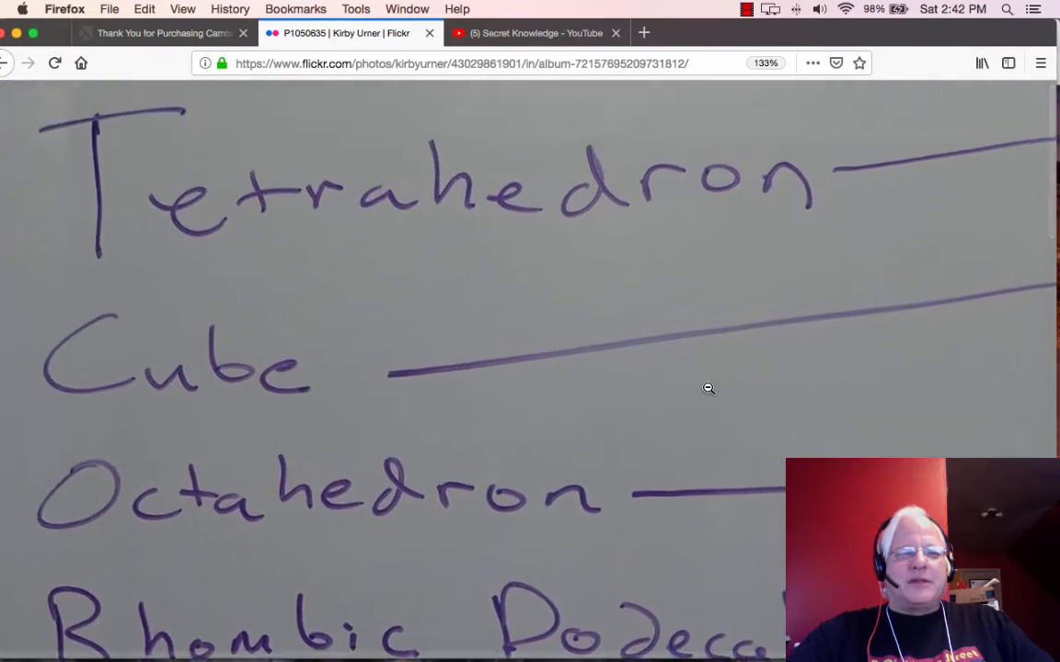
{"action": "scroll", "scroll_direction": "up", "scroll_amount": 3}
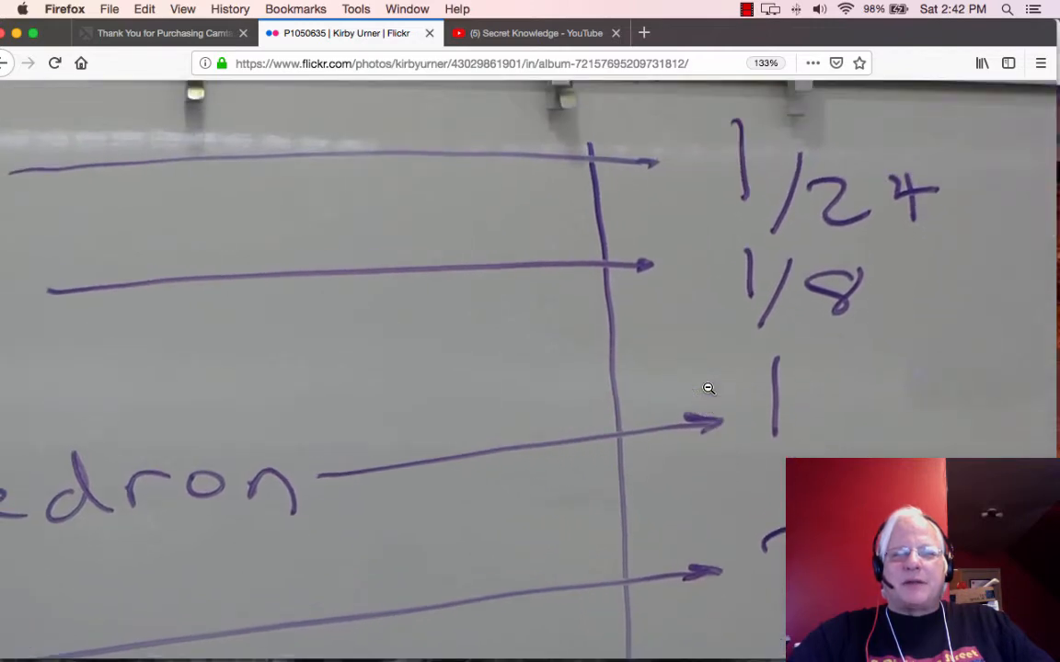
{"action": "scroll", "scroll_direction": "down", "scroll_amount": 3}
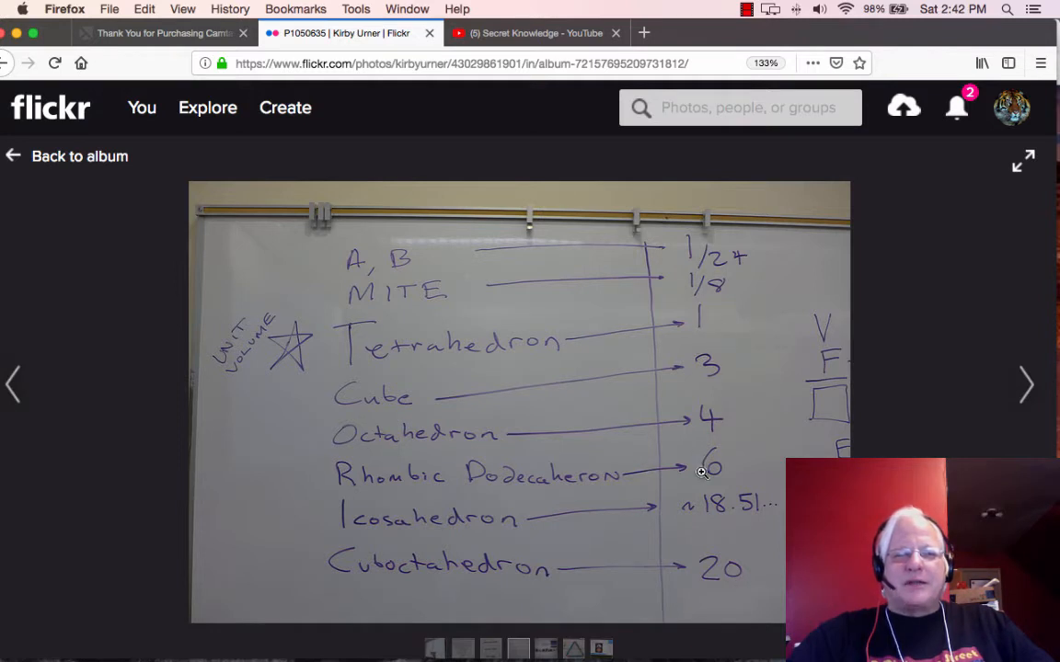
{"action": "scroll", "scroll_direction": "down", "scroll_amount": 3}
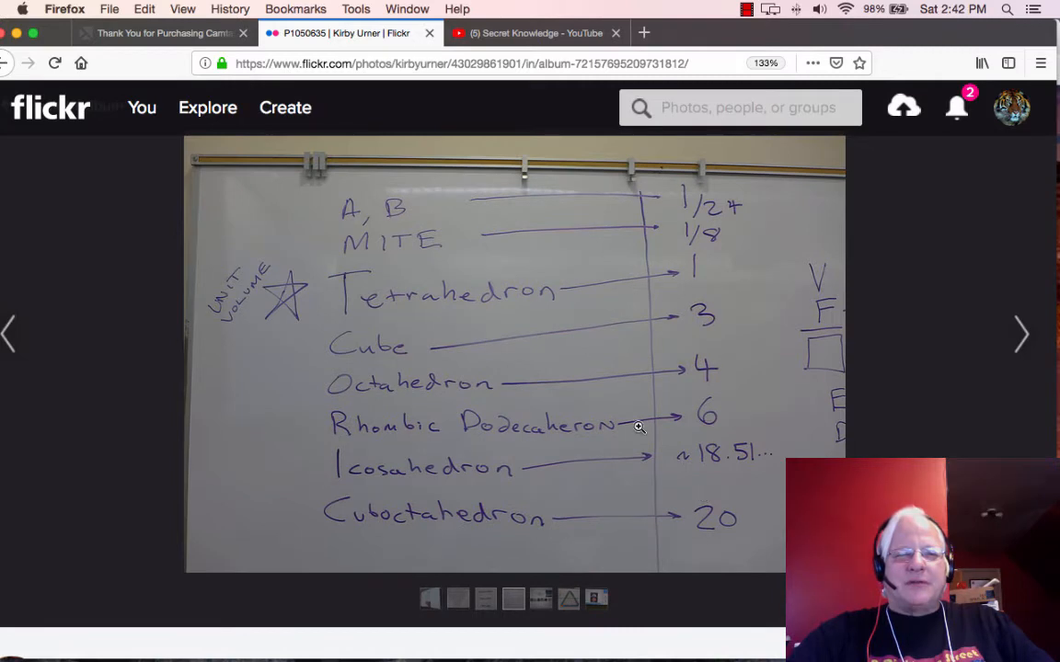
{"action": "mouse_move", "coordinate": [396, 321]}
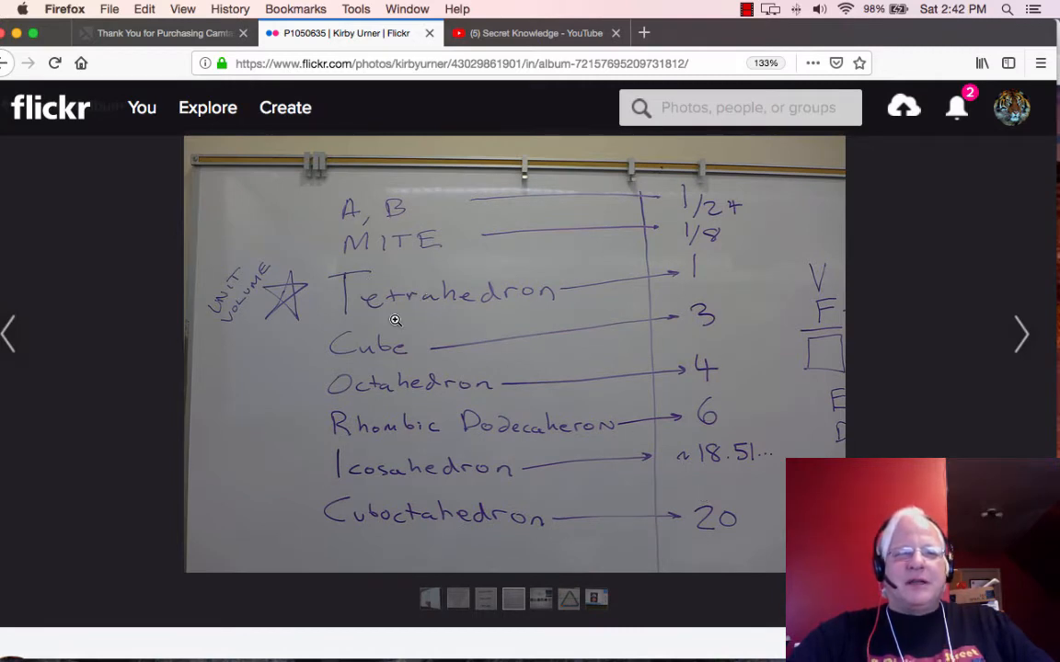
{"action": "mouse_move", "coordinate": [666, 339]}
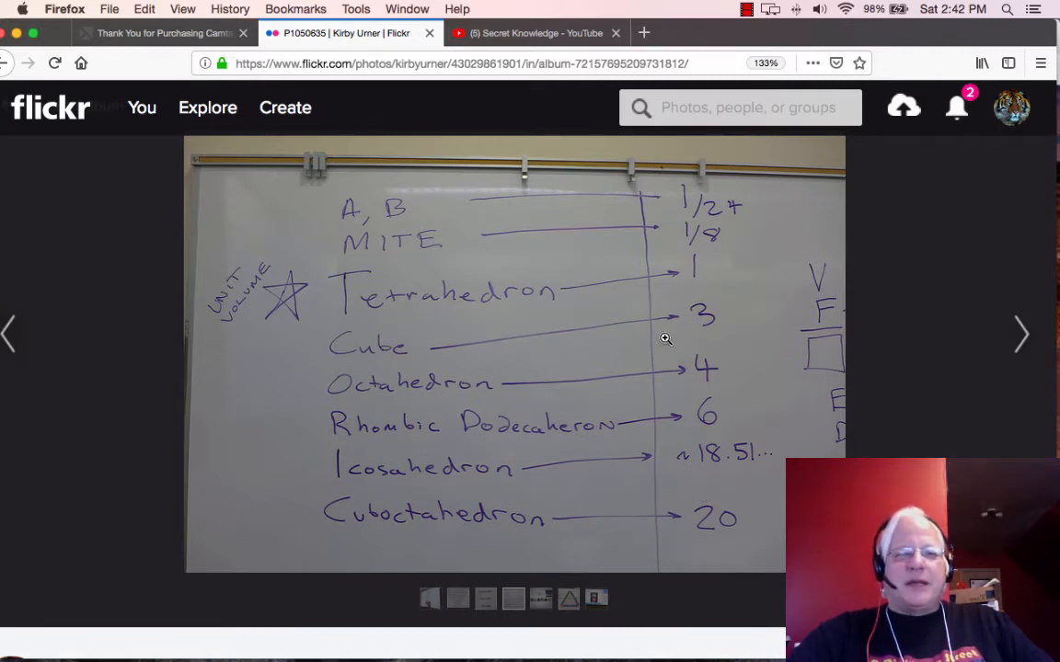
{"action": "mouse_move", "coordinate": [649, 379]}
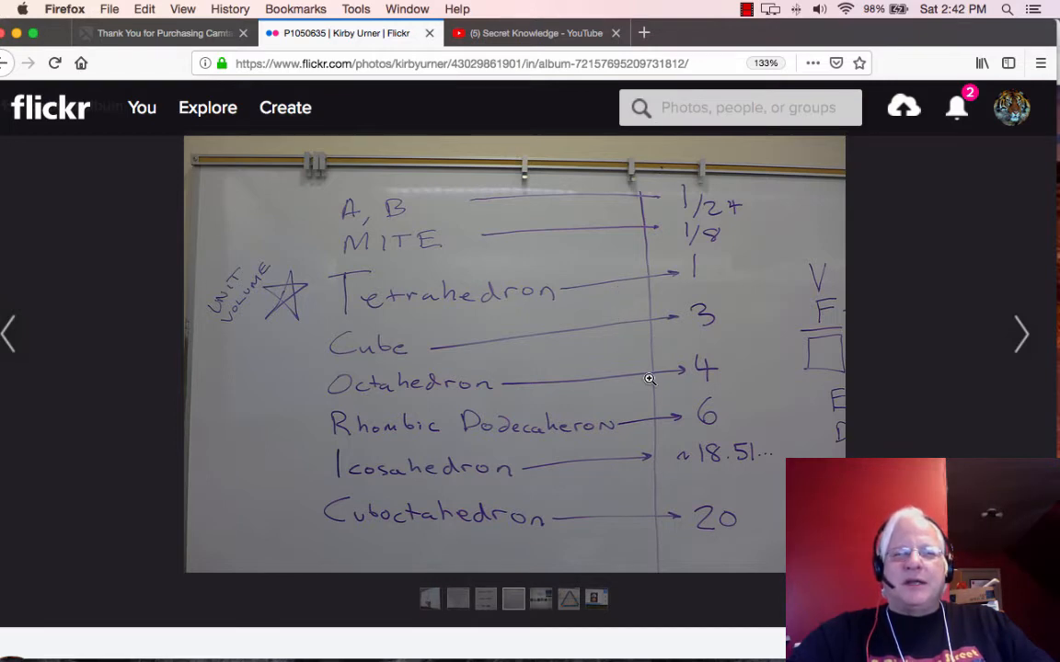
{"action": "mouse_move", "coordinate": [508, 383]}
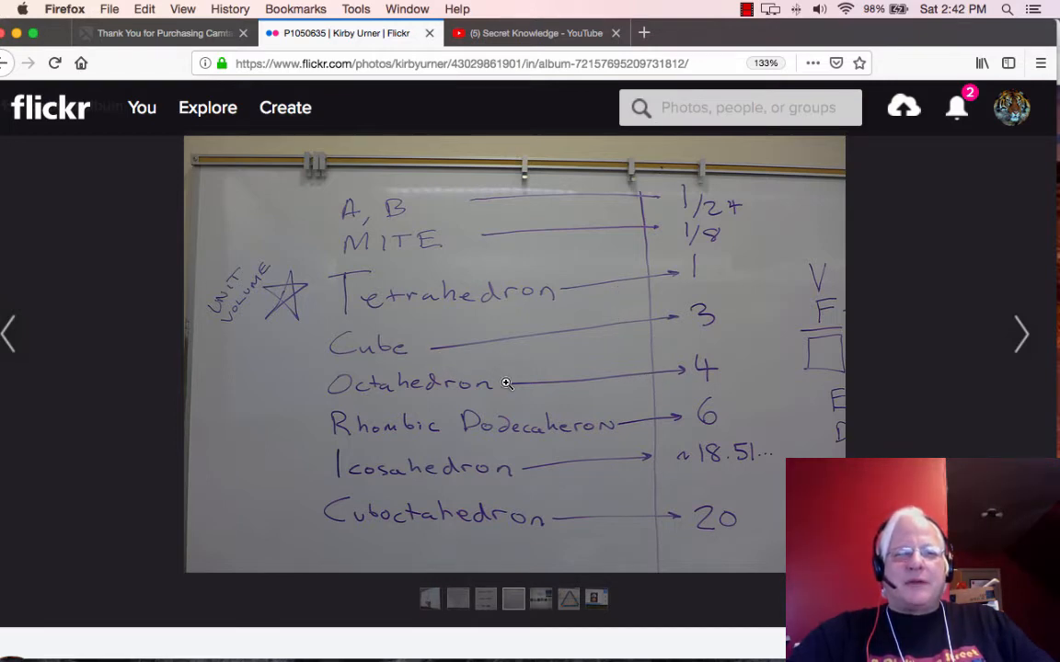
{"action": "mouse_move", "coordinate": [451, 365]}
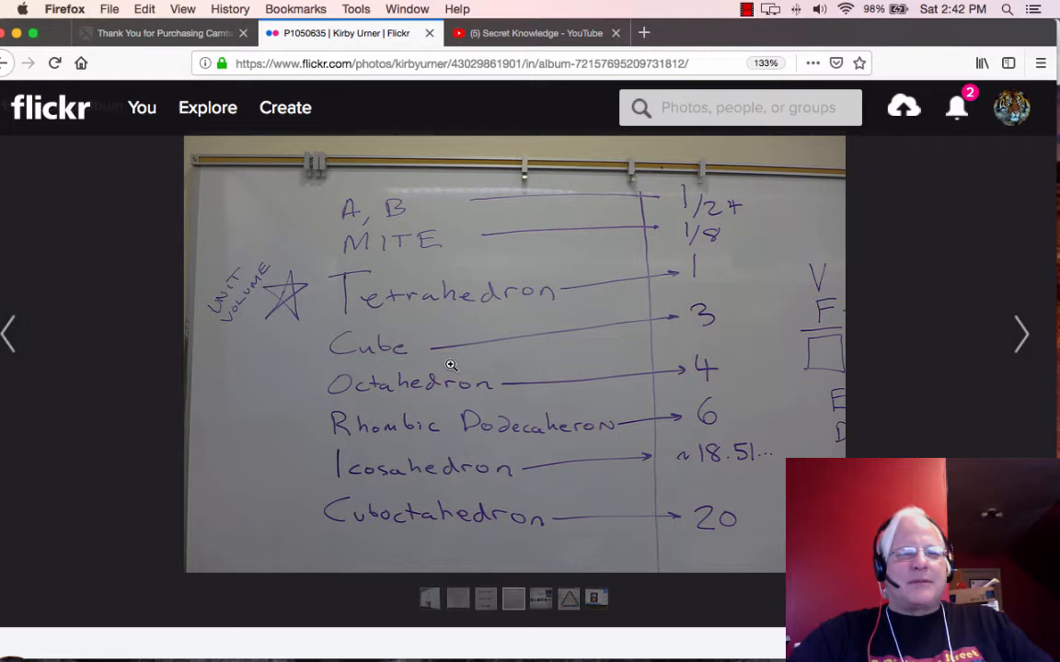
{"action": "mouse_move", "coordinate": [508, 346]}
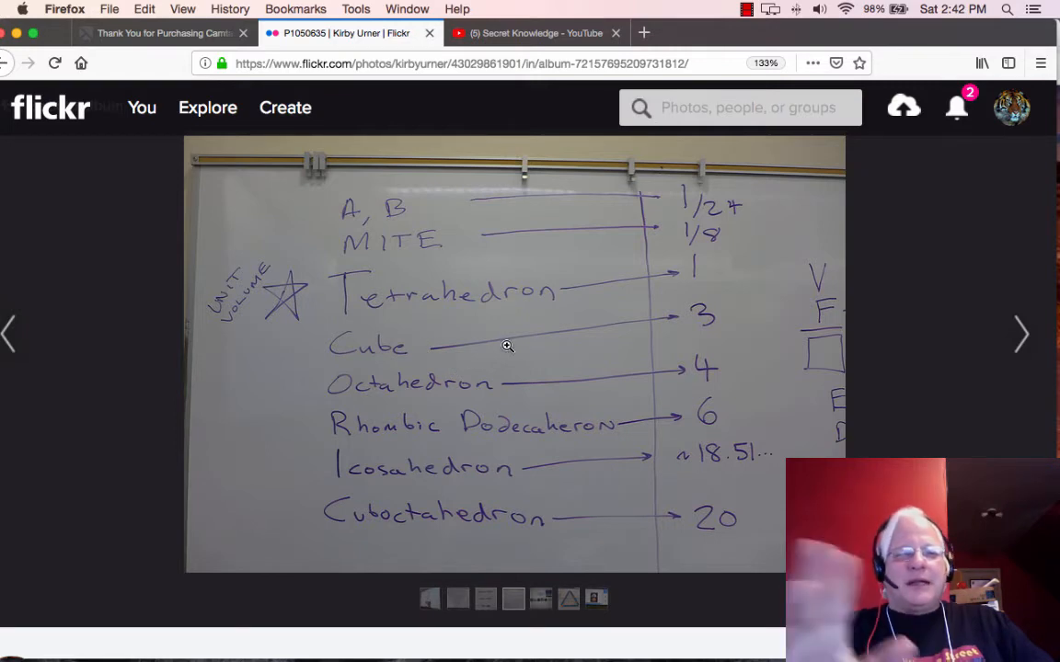
{"action": "scroll", "scroll_direction": "down", "scroll_amount": 3}
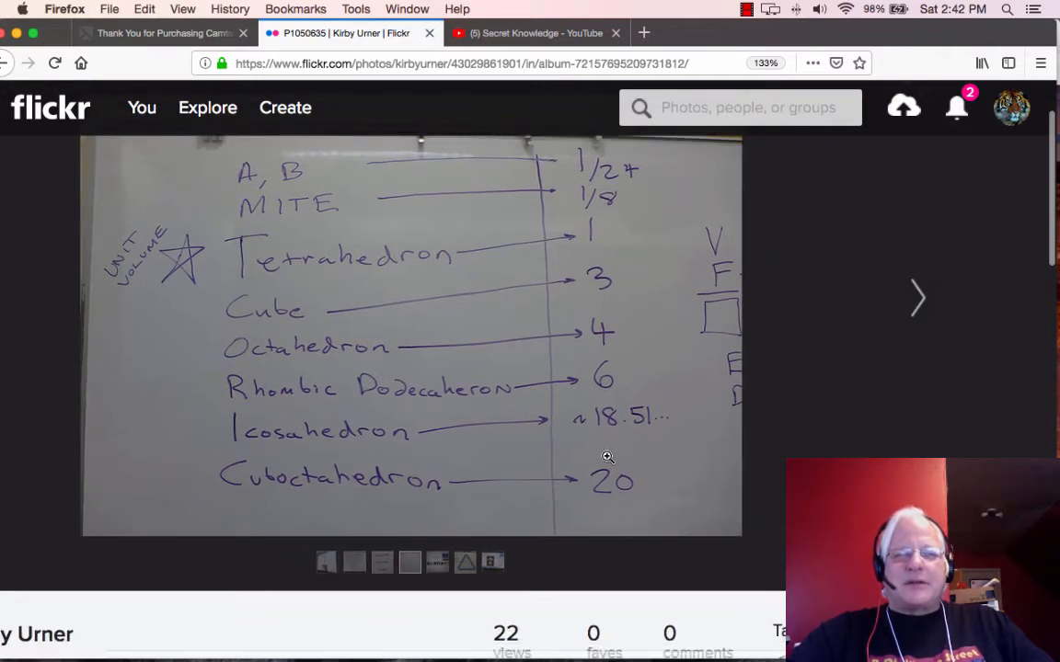
{"action": "mouse_move", "coordinate": [471, 427]}
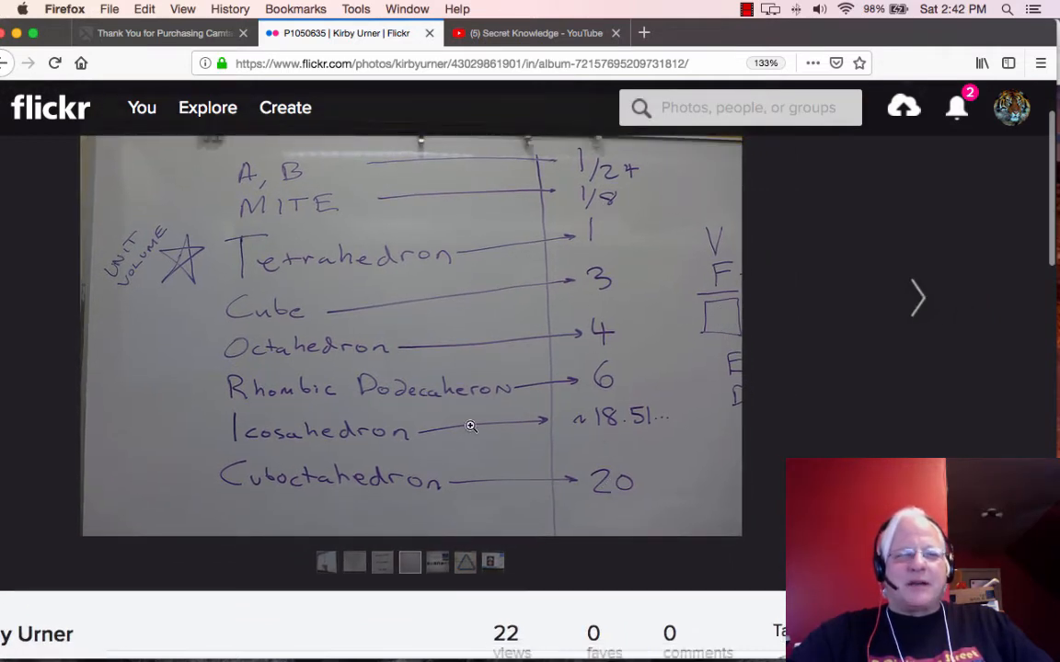
{"action": "mouse_move", "coordinate": [651, 430]}
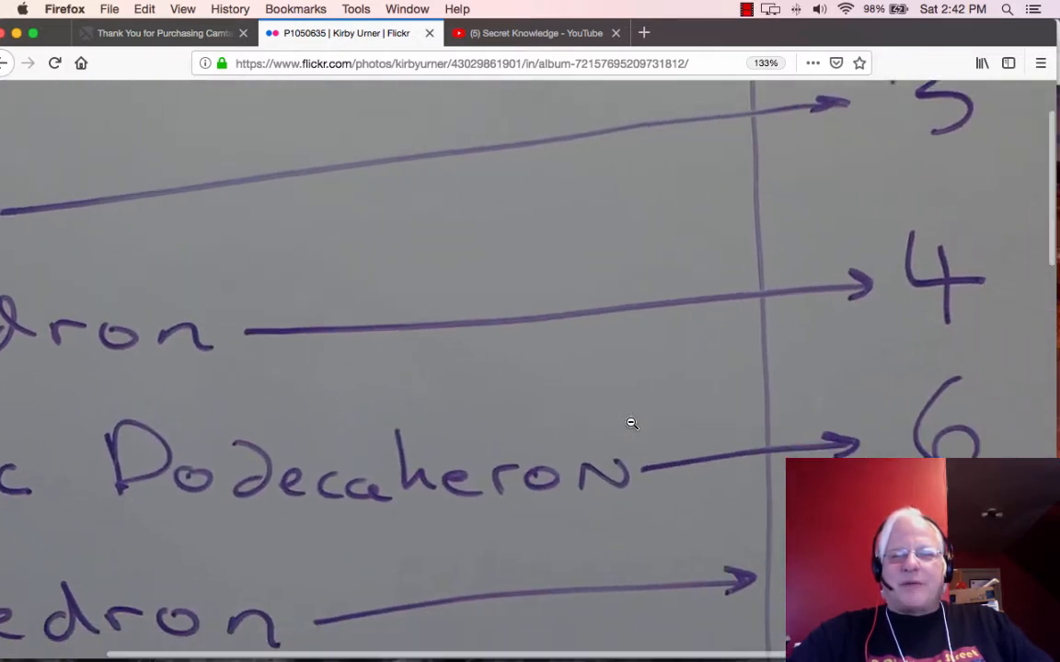
{"action": "scroll", "scroll_direction": "down", "scroll_amount": 3}
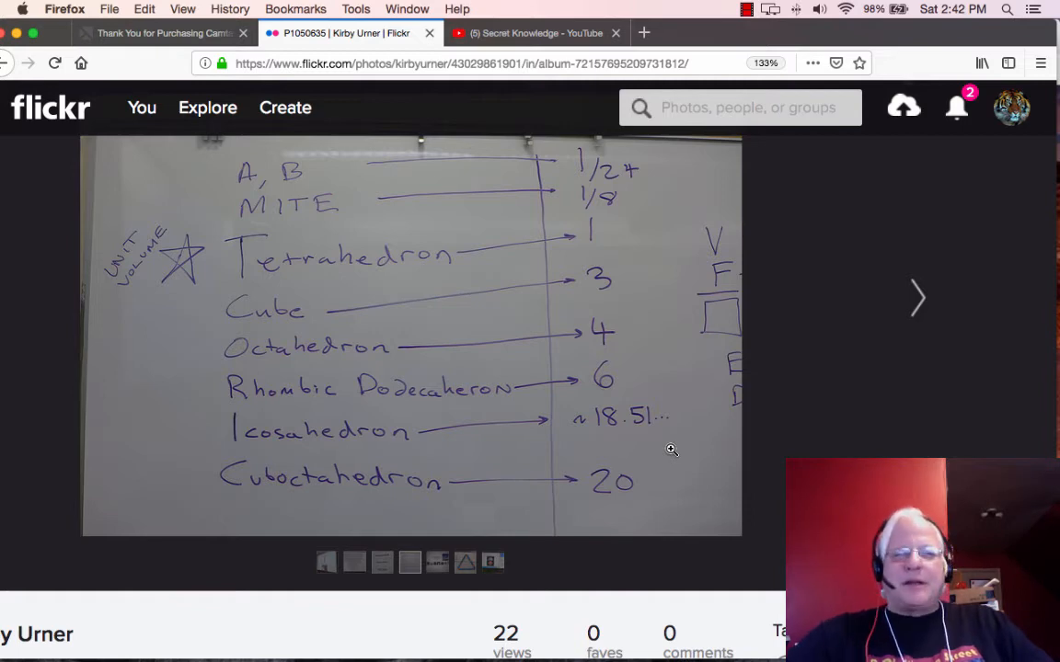
{"action": "mouse_move", "coordinate": [916, 298]}
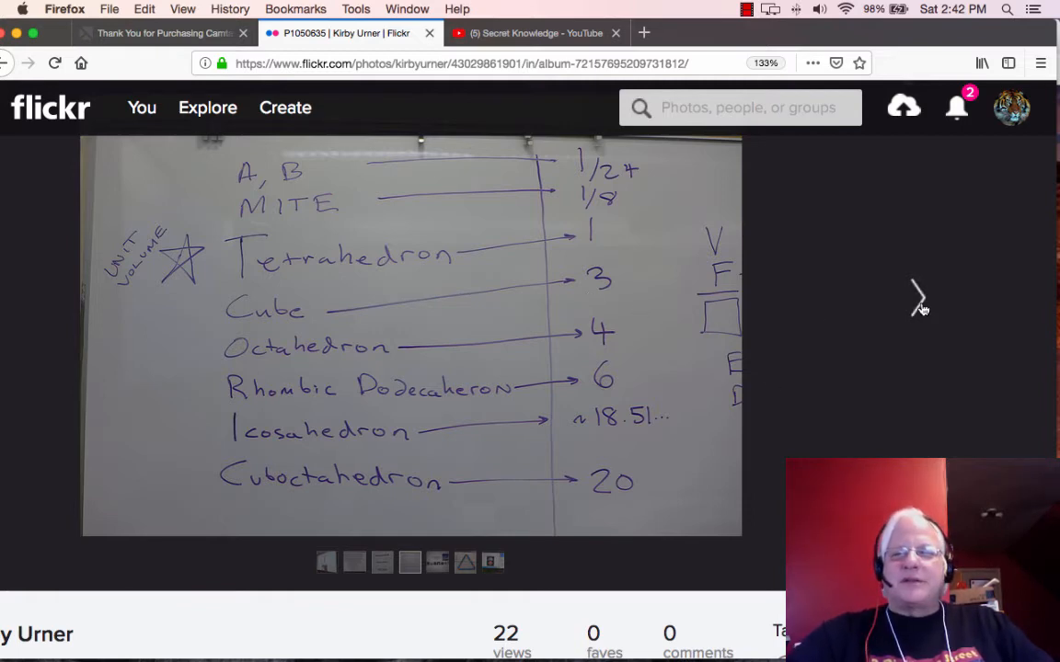
Advance to the Kenneth Snelson eBook screenshot, zoom in and out, then move on to the triangle photo.
{"action": "left_click", "coordinate": [916, 295]}
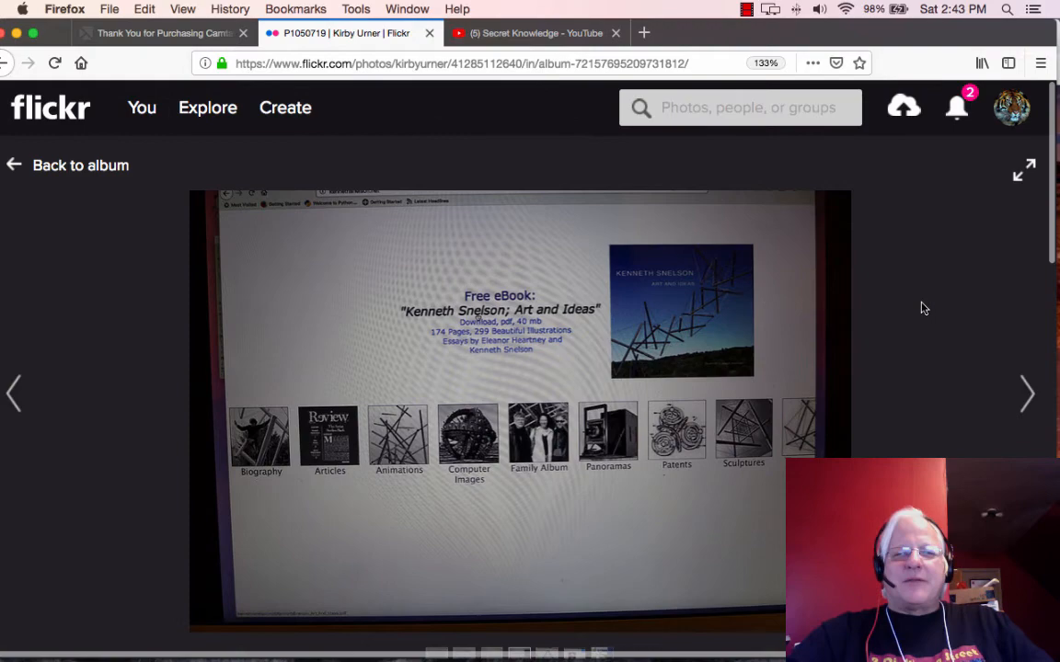
{"action": "mouse_move", "coordinate": [902, 309]}
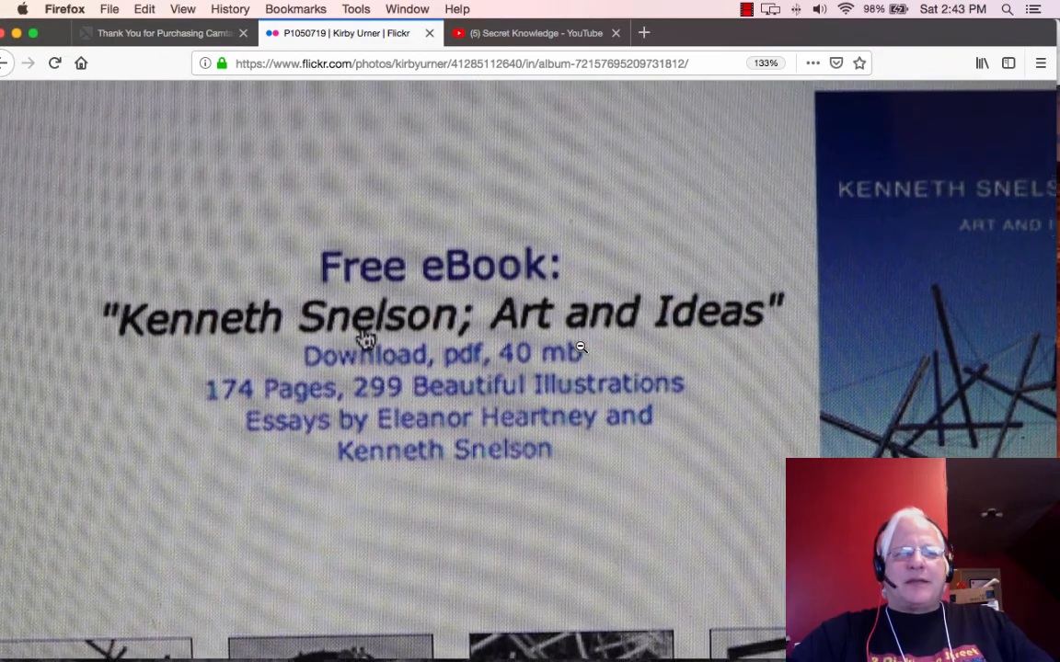
{"action": "scroll", "scroll_direction": "down", "scroll_amount": 3}
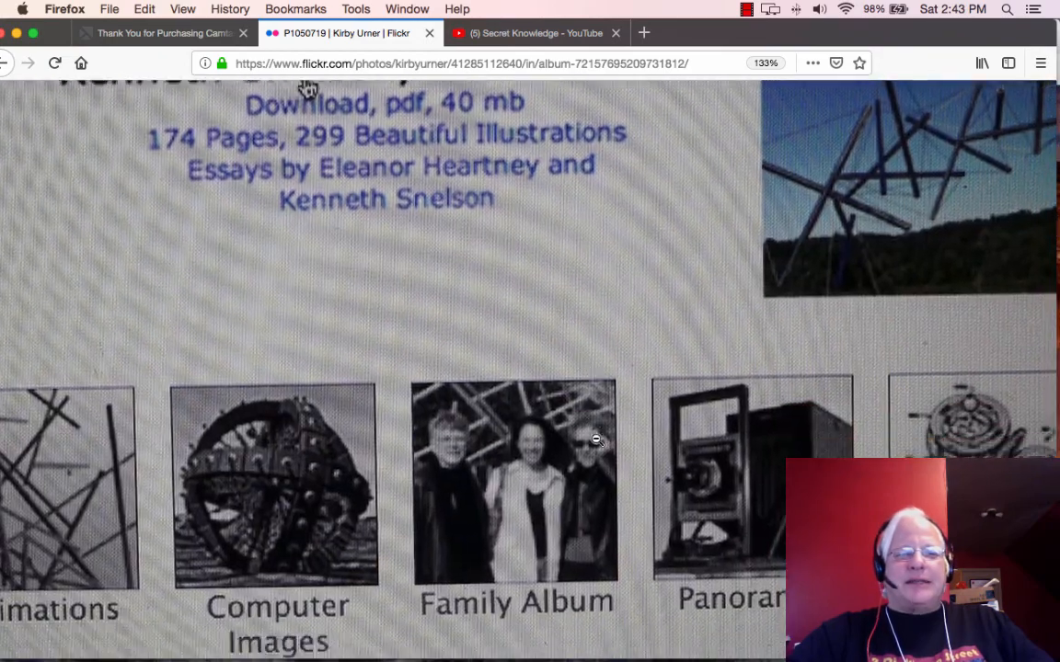
{"action": "scroll", "scroll_direction": "down", "scroll_amount": 3}
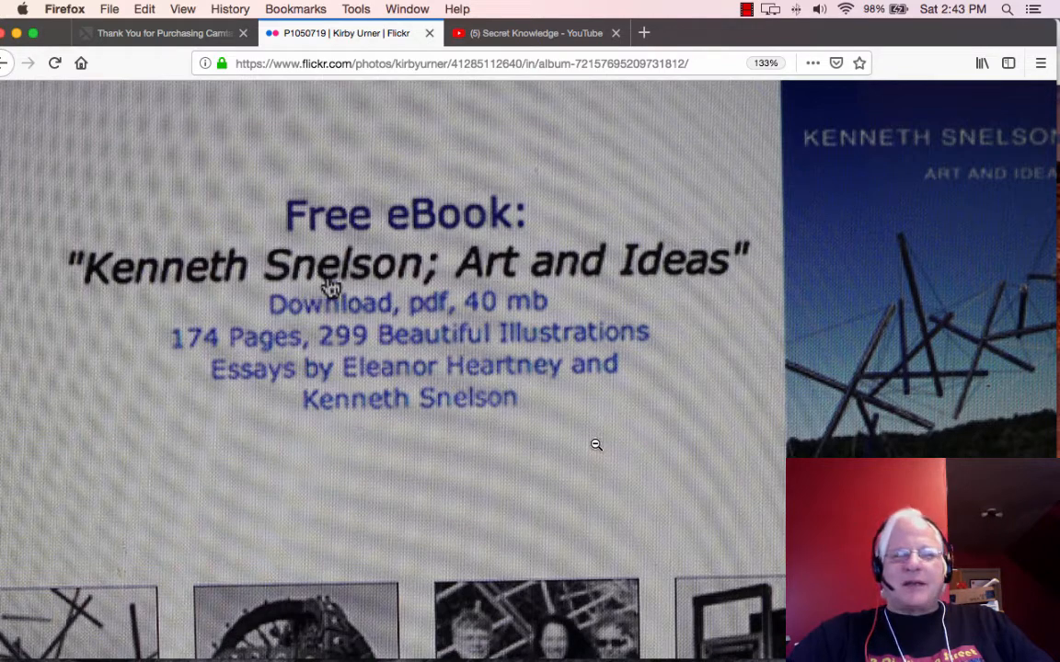
{"action": "scroll", "scroll_direction": "down", "scroll_amount": 3}
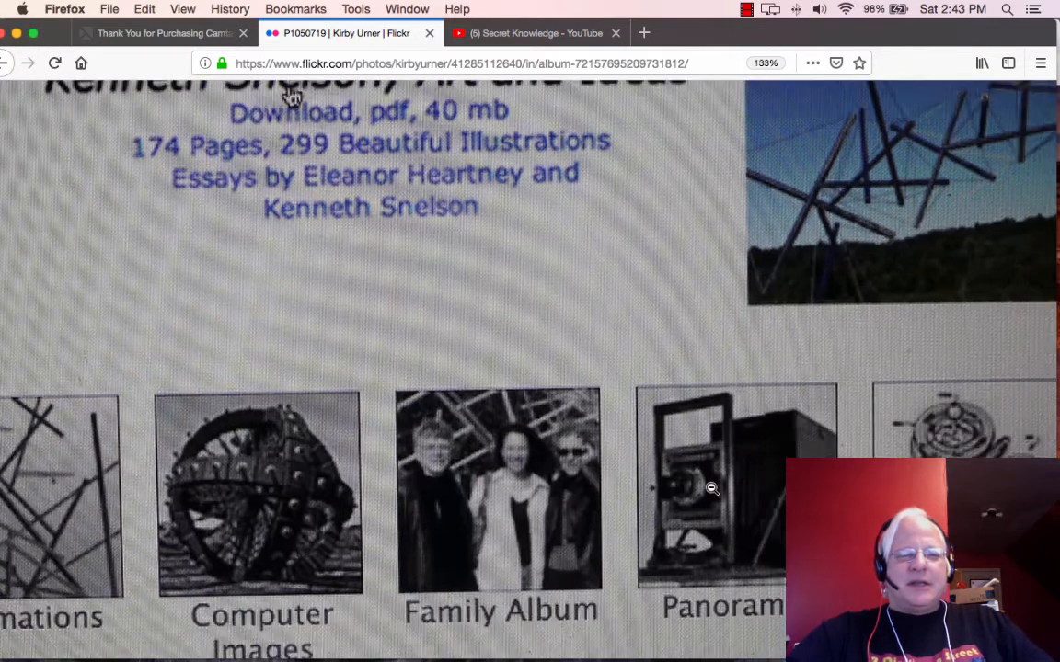
{"action": "scroll", "scroll_direction": "up", "scroll_amount": 3}
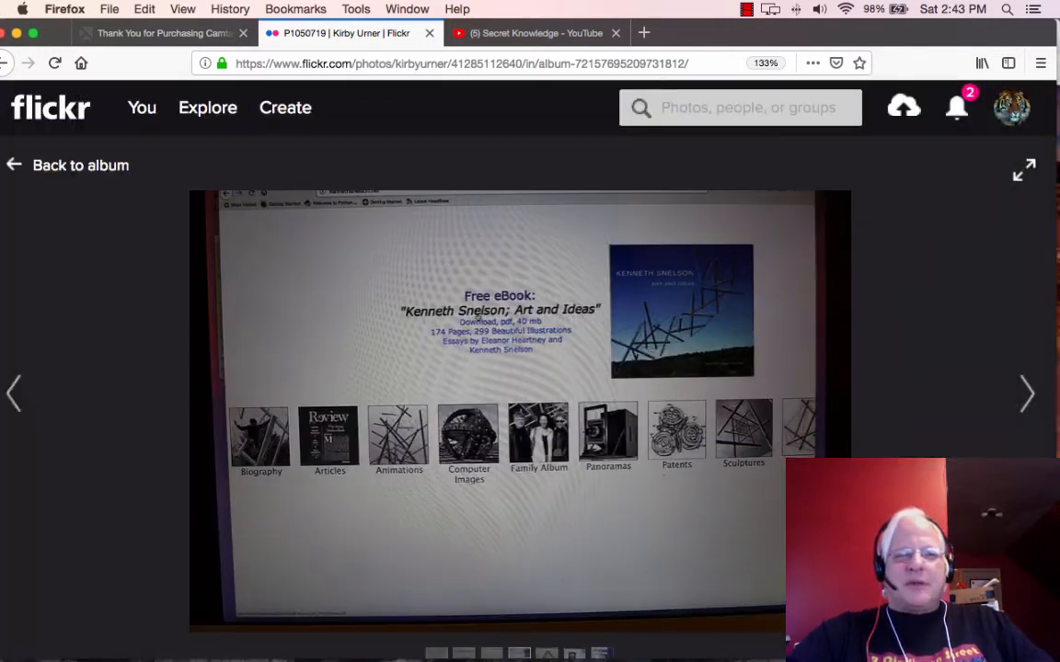
{"action": "left_click", "coordinate": [1026, 394]}
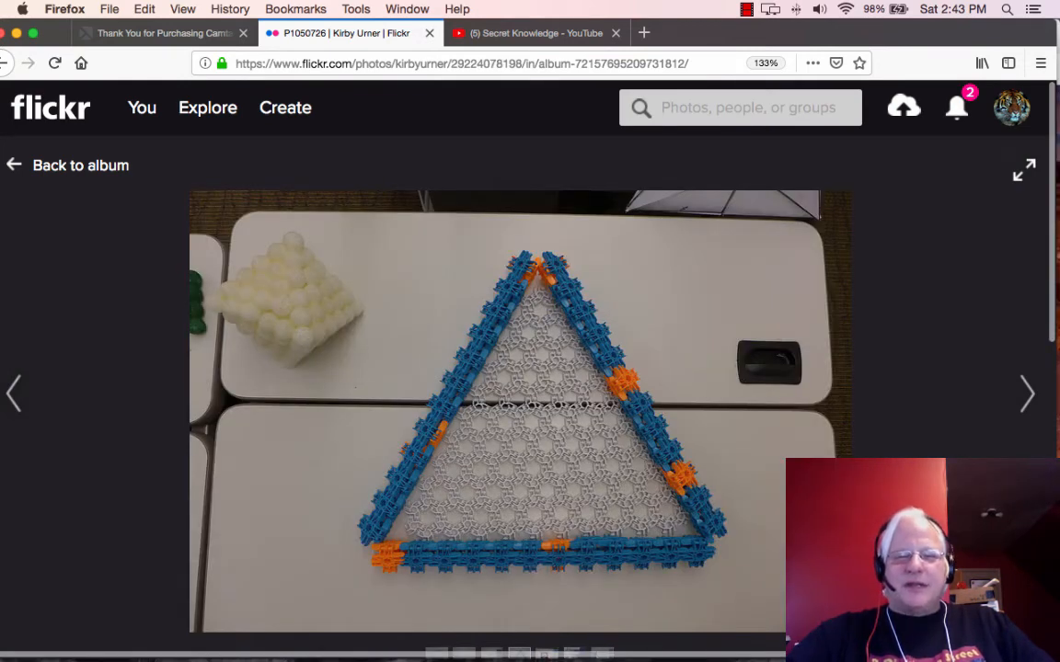
Page forward through sphere sculptures, an article and an origami star to the ball pyramid photo.
{"action": "left_click", "coordinate": [1027, 394]}
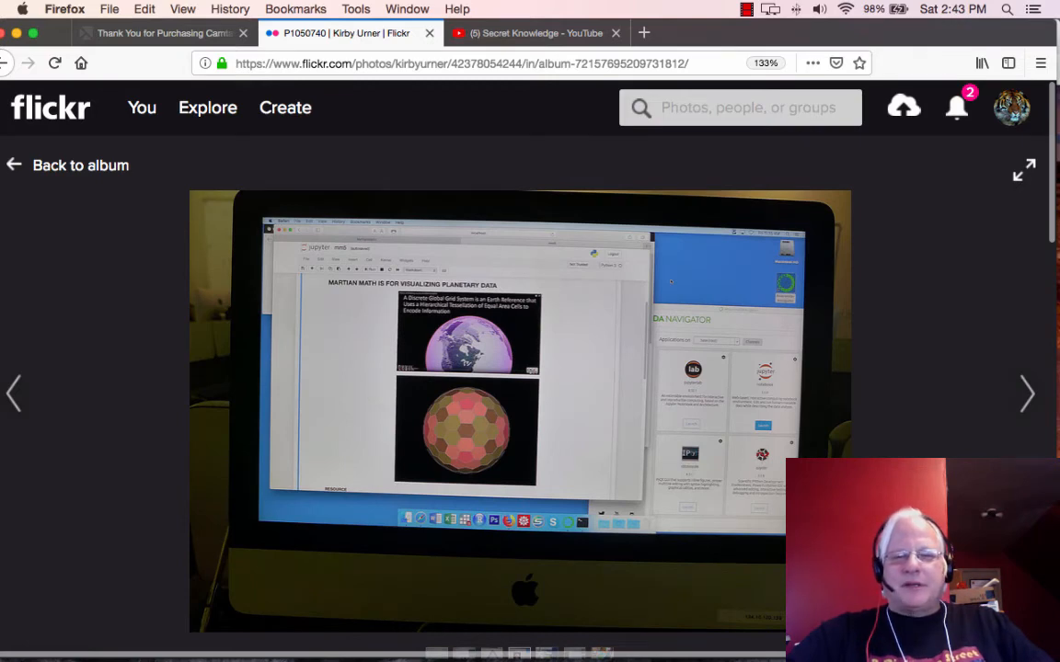
{"action": "left_click", "coordinate": [1027, 394]}
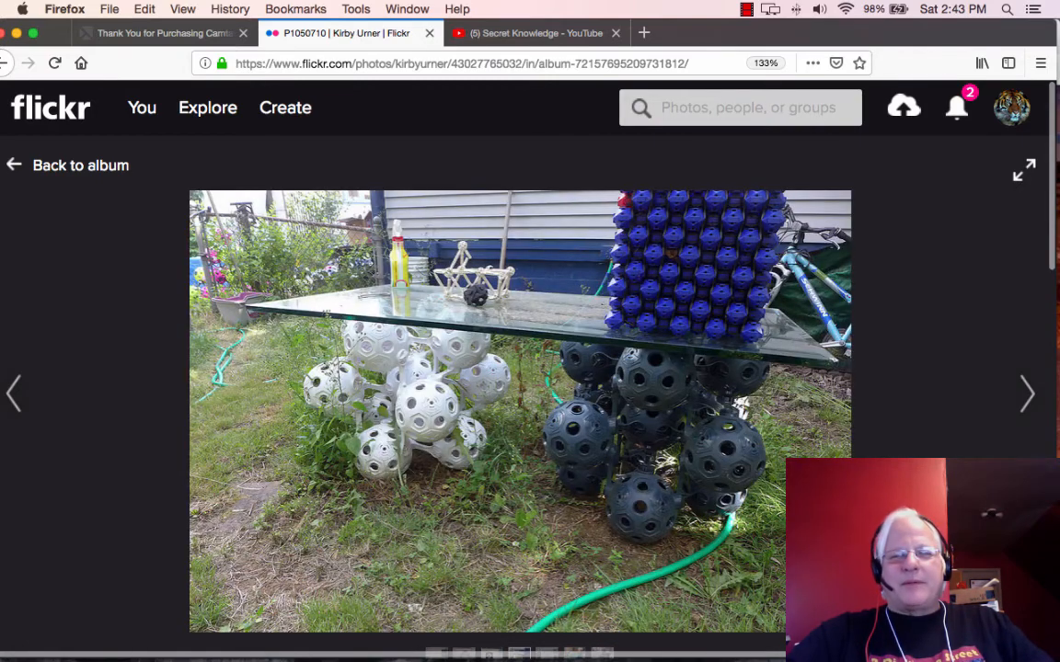
{"action": "left_click", "coordinate": [1026, 394]}
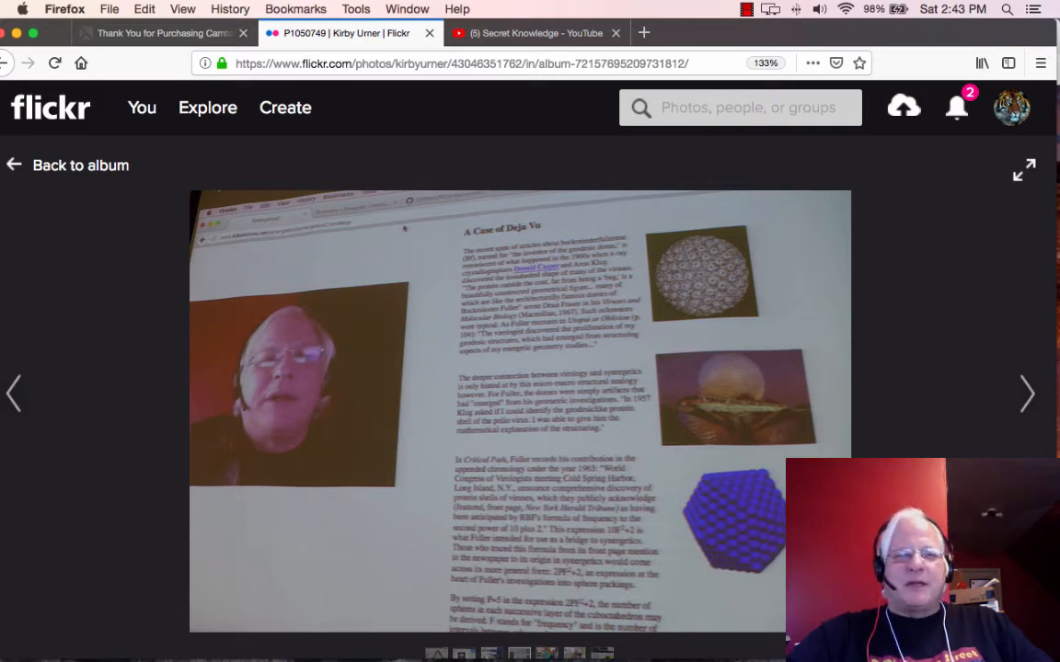
{"action": "left_click", "coordinate": [1026, 393]}
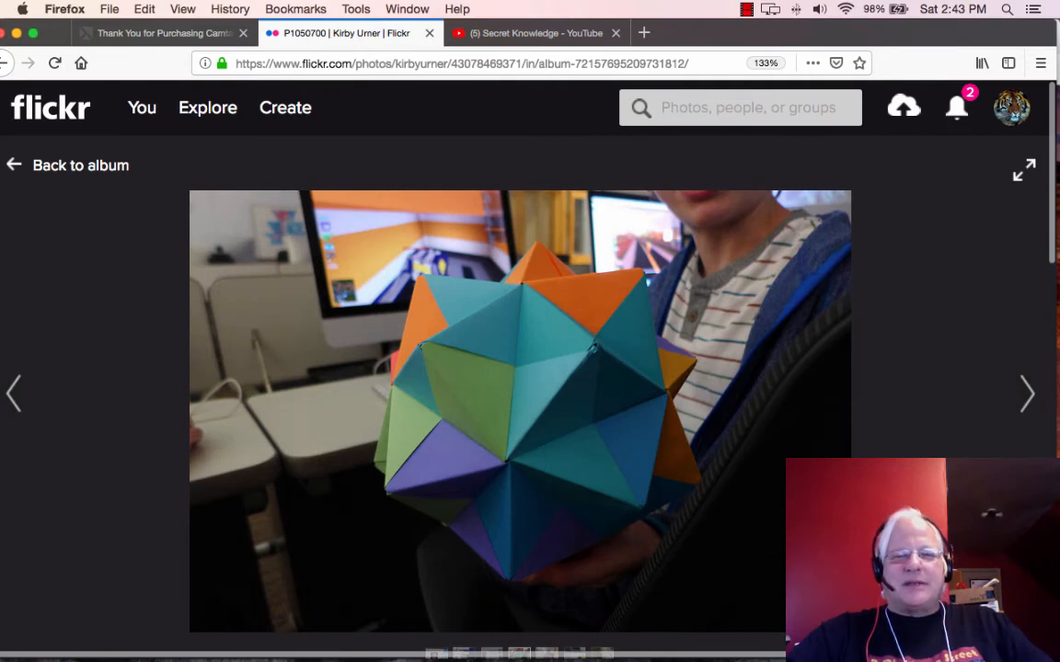
{"action": "left_click", "coordinate": [1026, 394]}
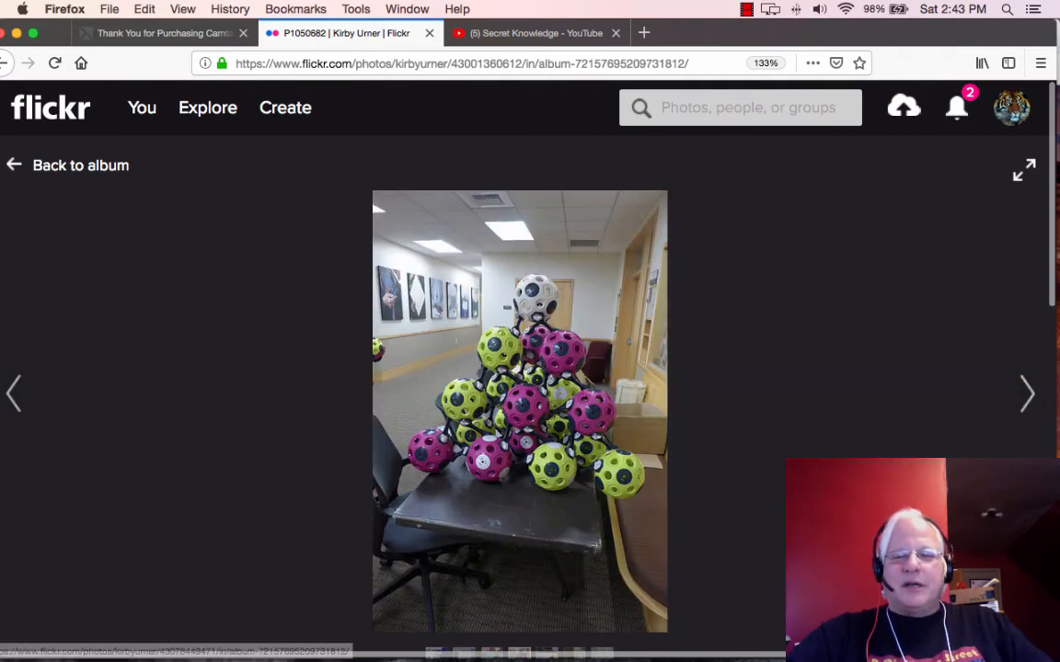
{"action": "left_click", "coordinate": [1026, 394]}
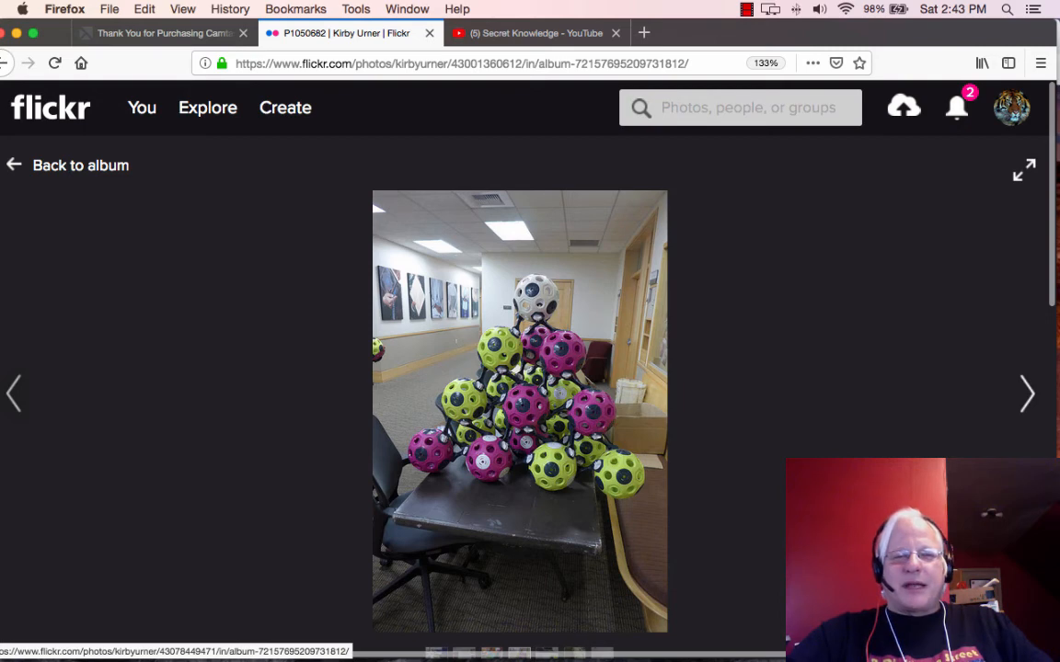
{"action": "left_click", "coordinate": [1026, 393]}
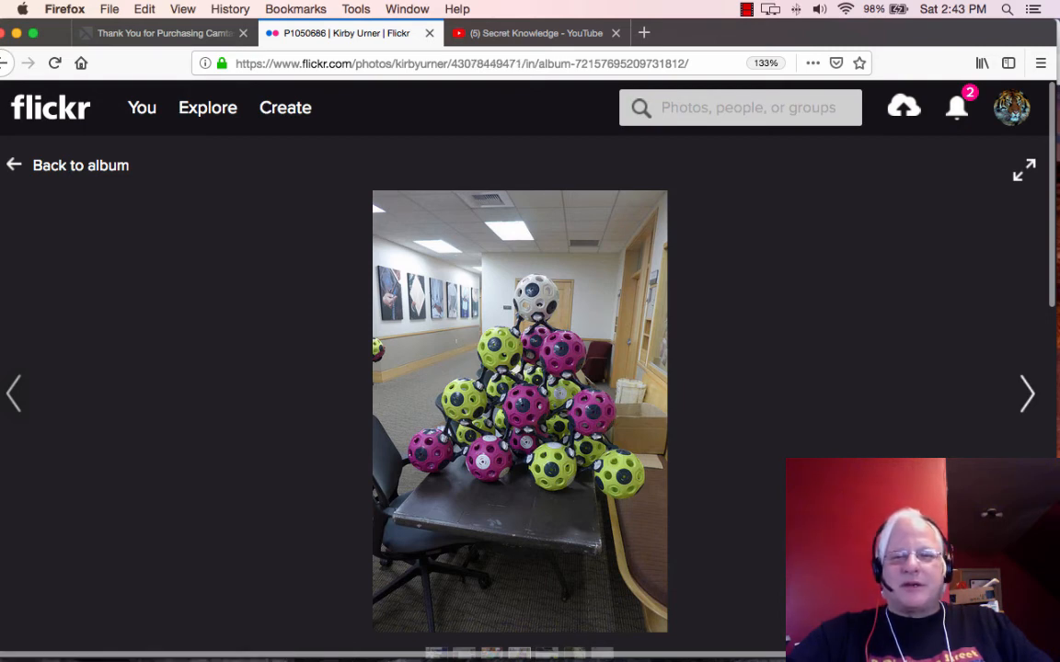
{"action": "left_click", "coordinate": [1027, 394]}
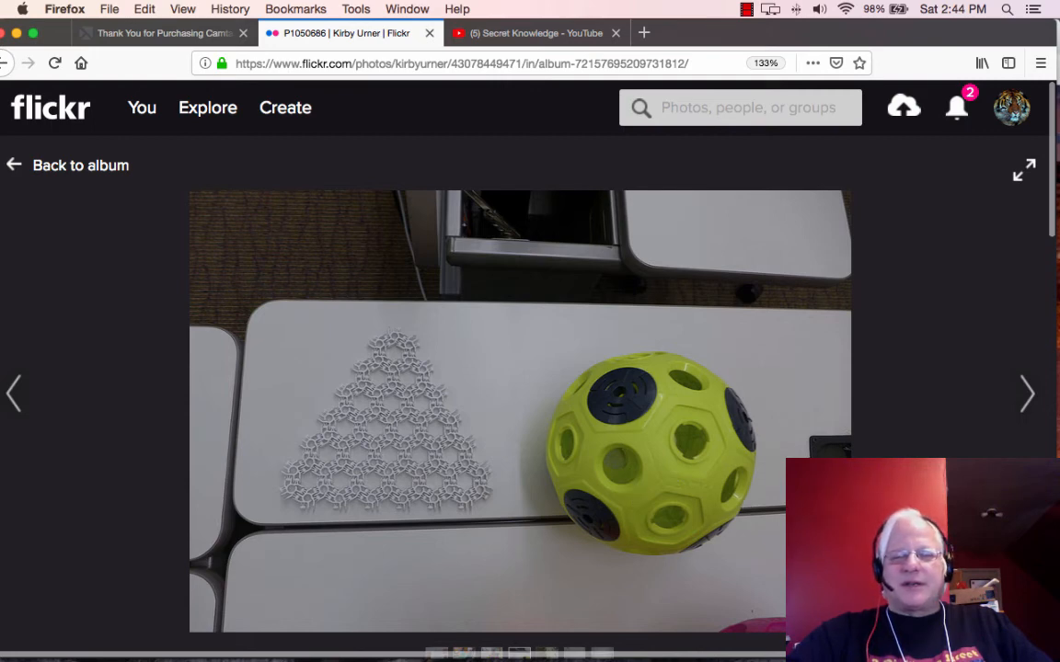
{"action": "mouse_move", "coordinate": [497, 261]}
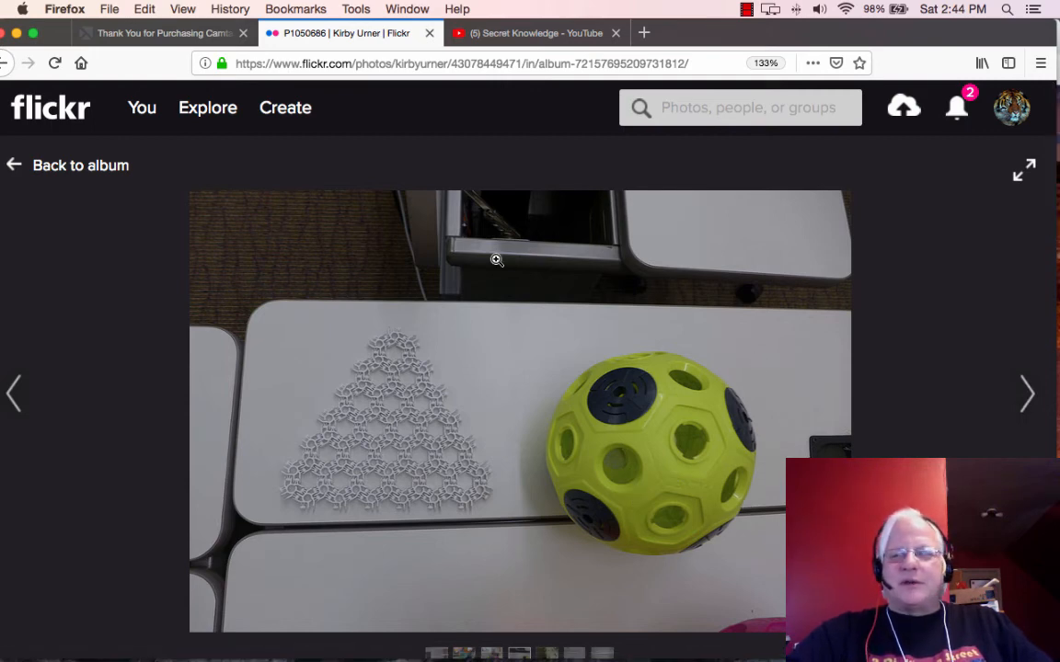
{"action": "mouse_move", "coordinate": [515, 246]}
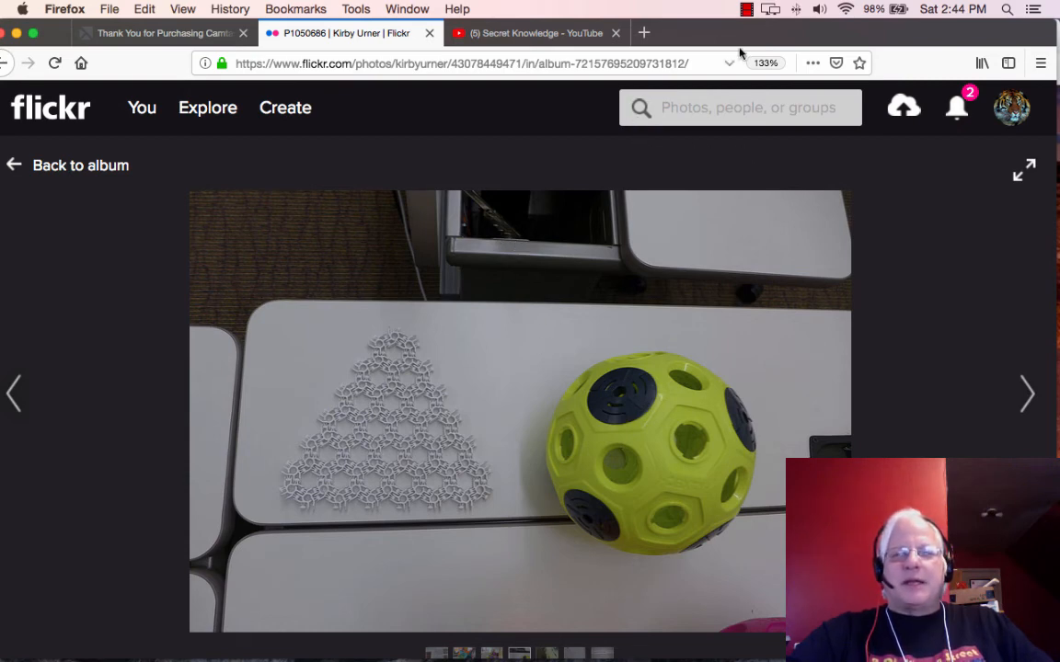
View the photo of the white triangle of building pieces beside a green ball.
{"action": "left_click", "coordinate": [747, 8]}
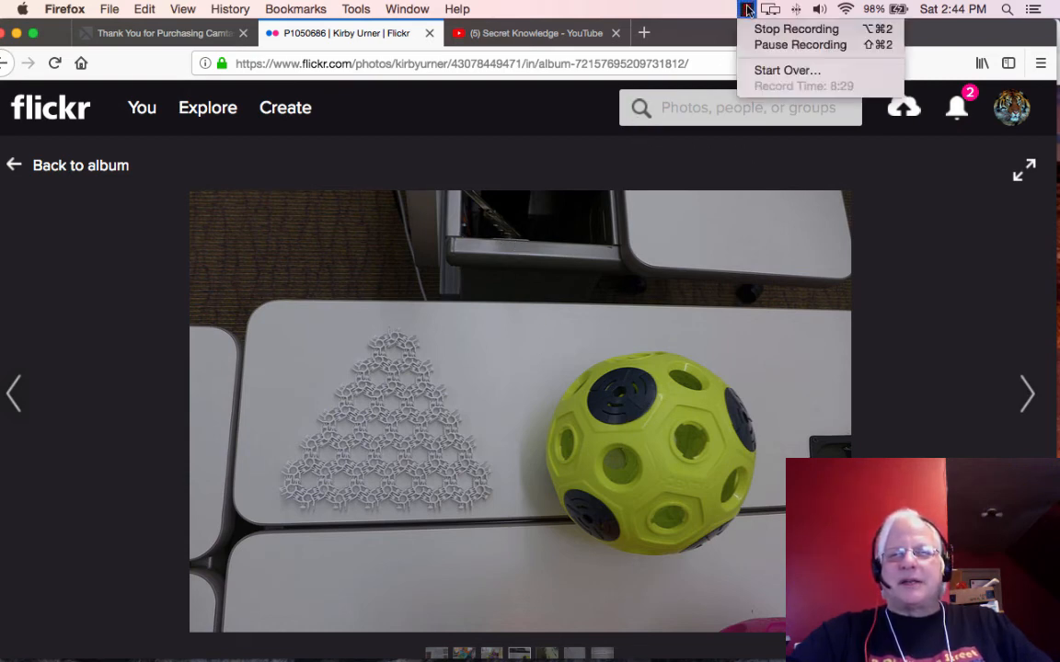